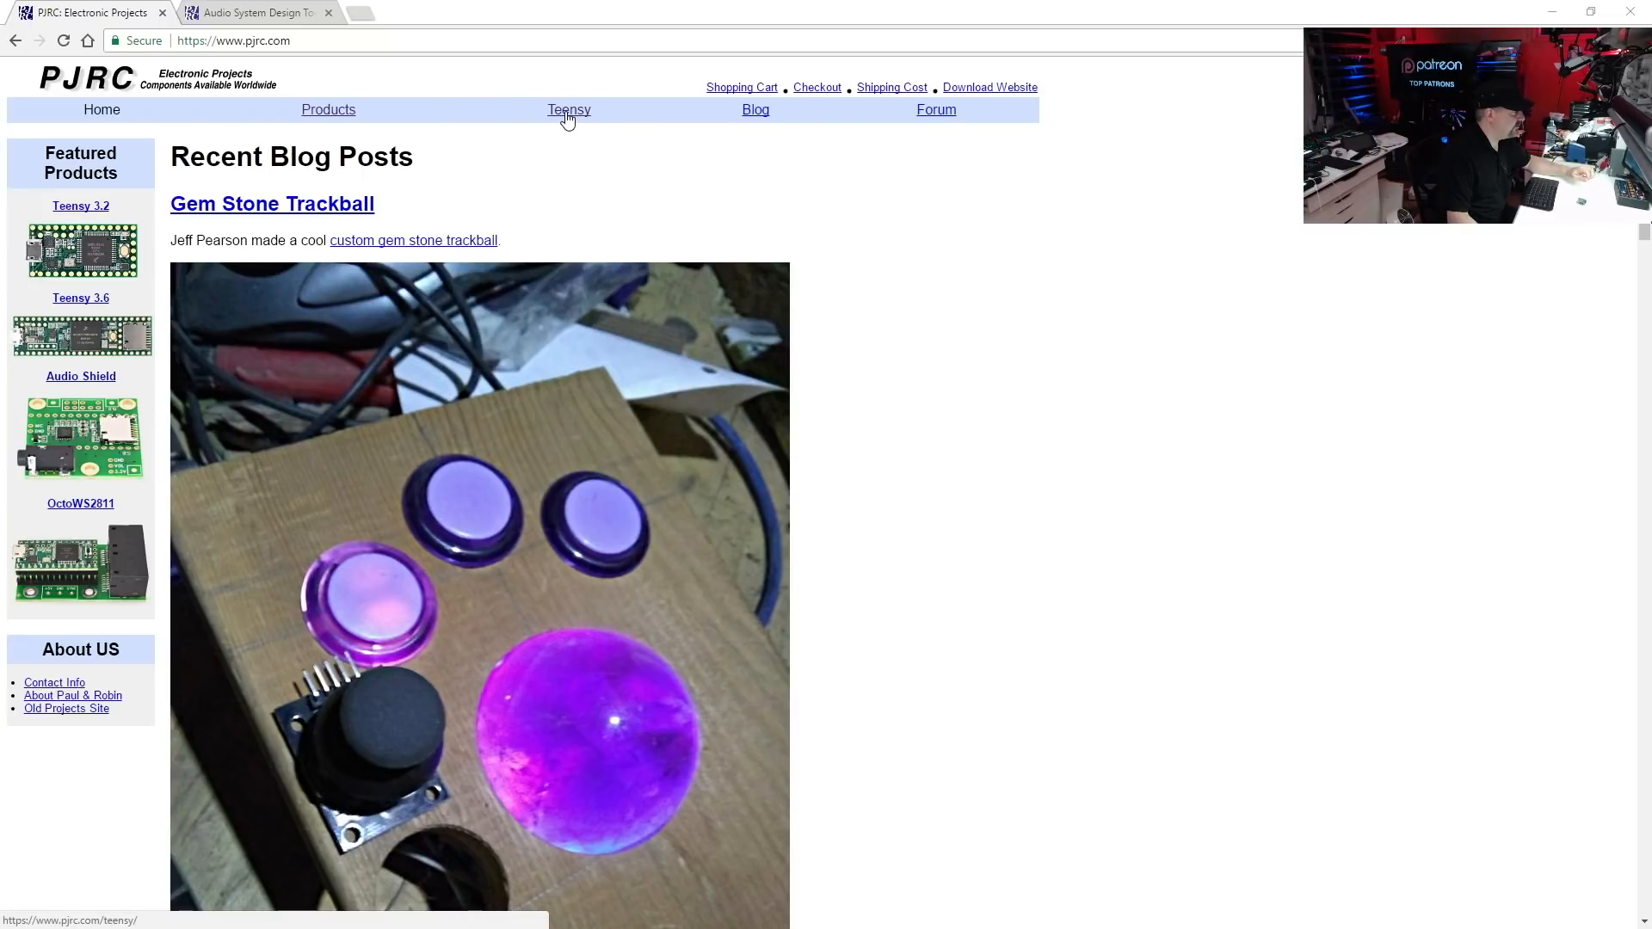
{"action": "mouse_move", "coordinate": [590, 174]}
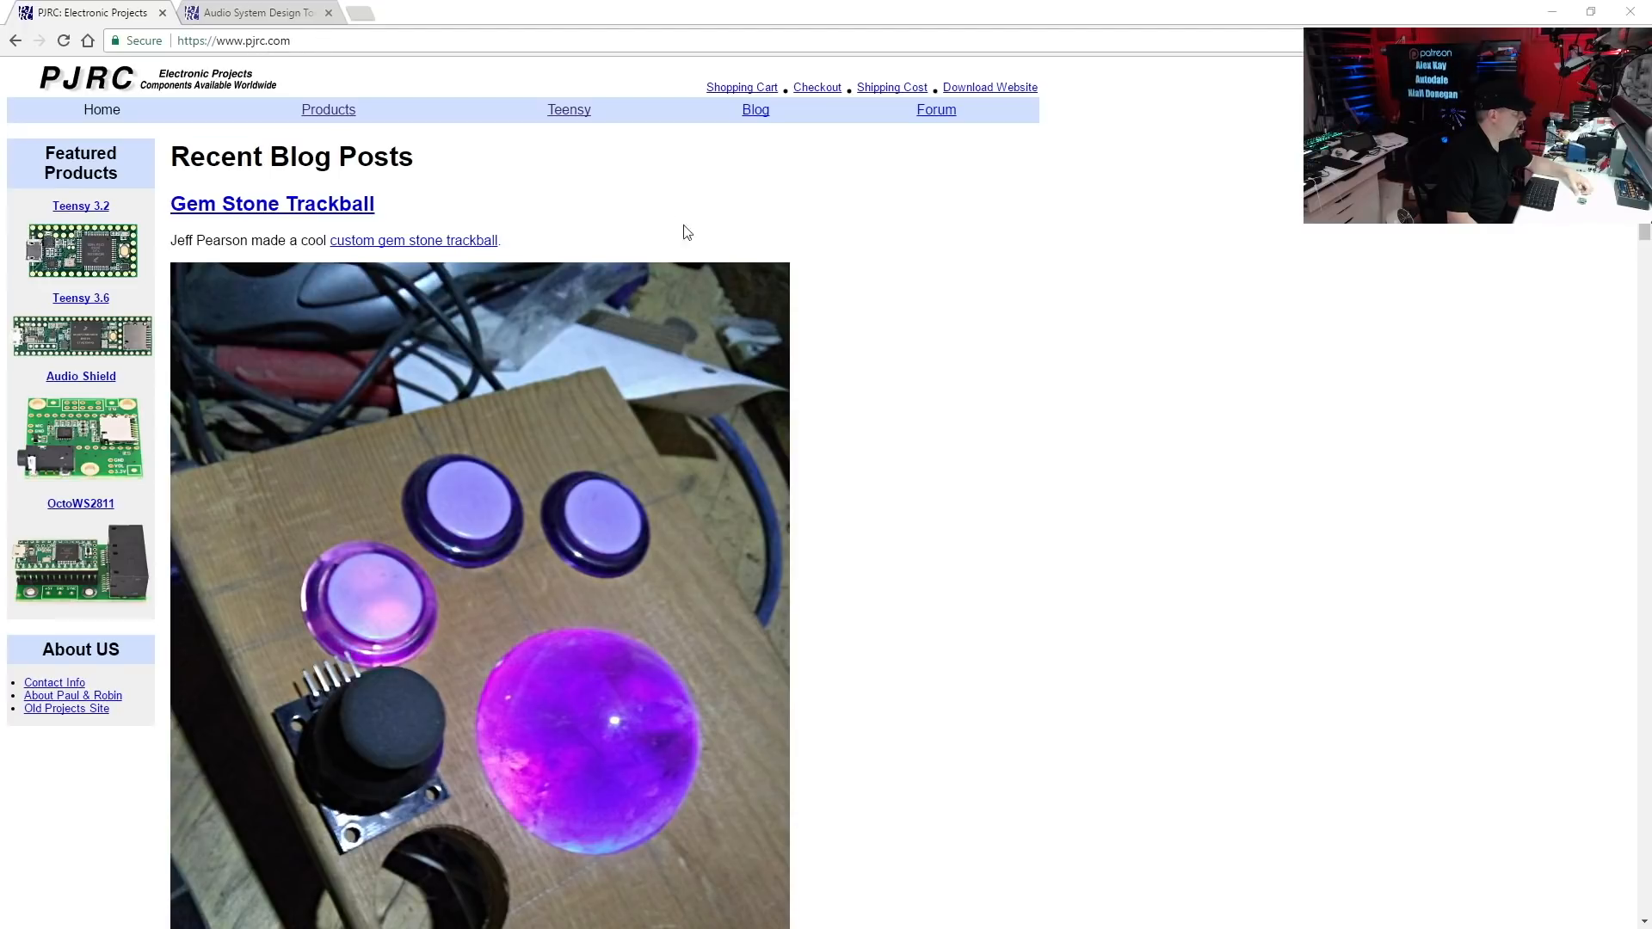
Step: Go to the Teensy USB Development Board page from the PJRC top navigation
{"action": "left_click", "coordinate": [570, 110]}
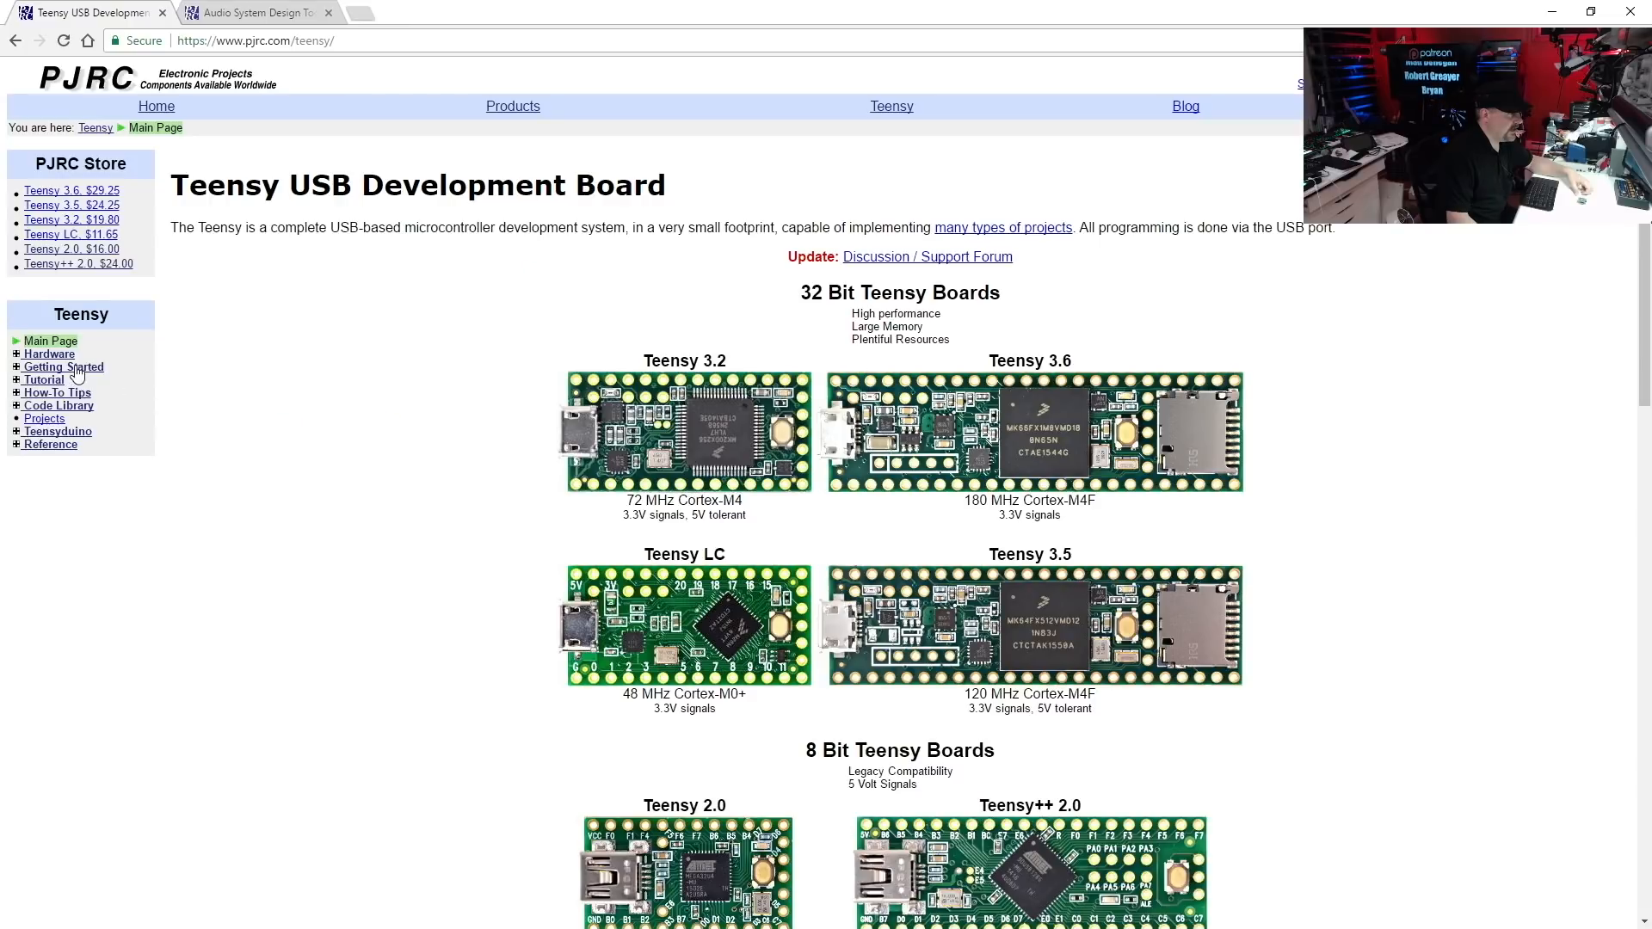
Step: Follow Getting Started to the Teensy Loader step in the PJRC sidebar
{"action": "left_click", "coordinate": [62, 367]}
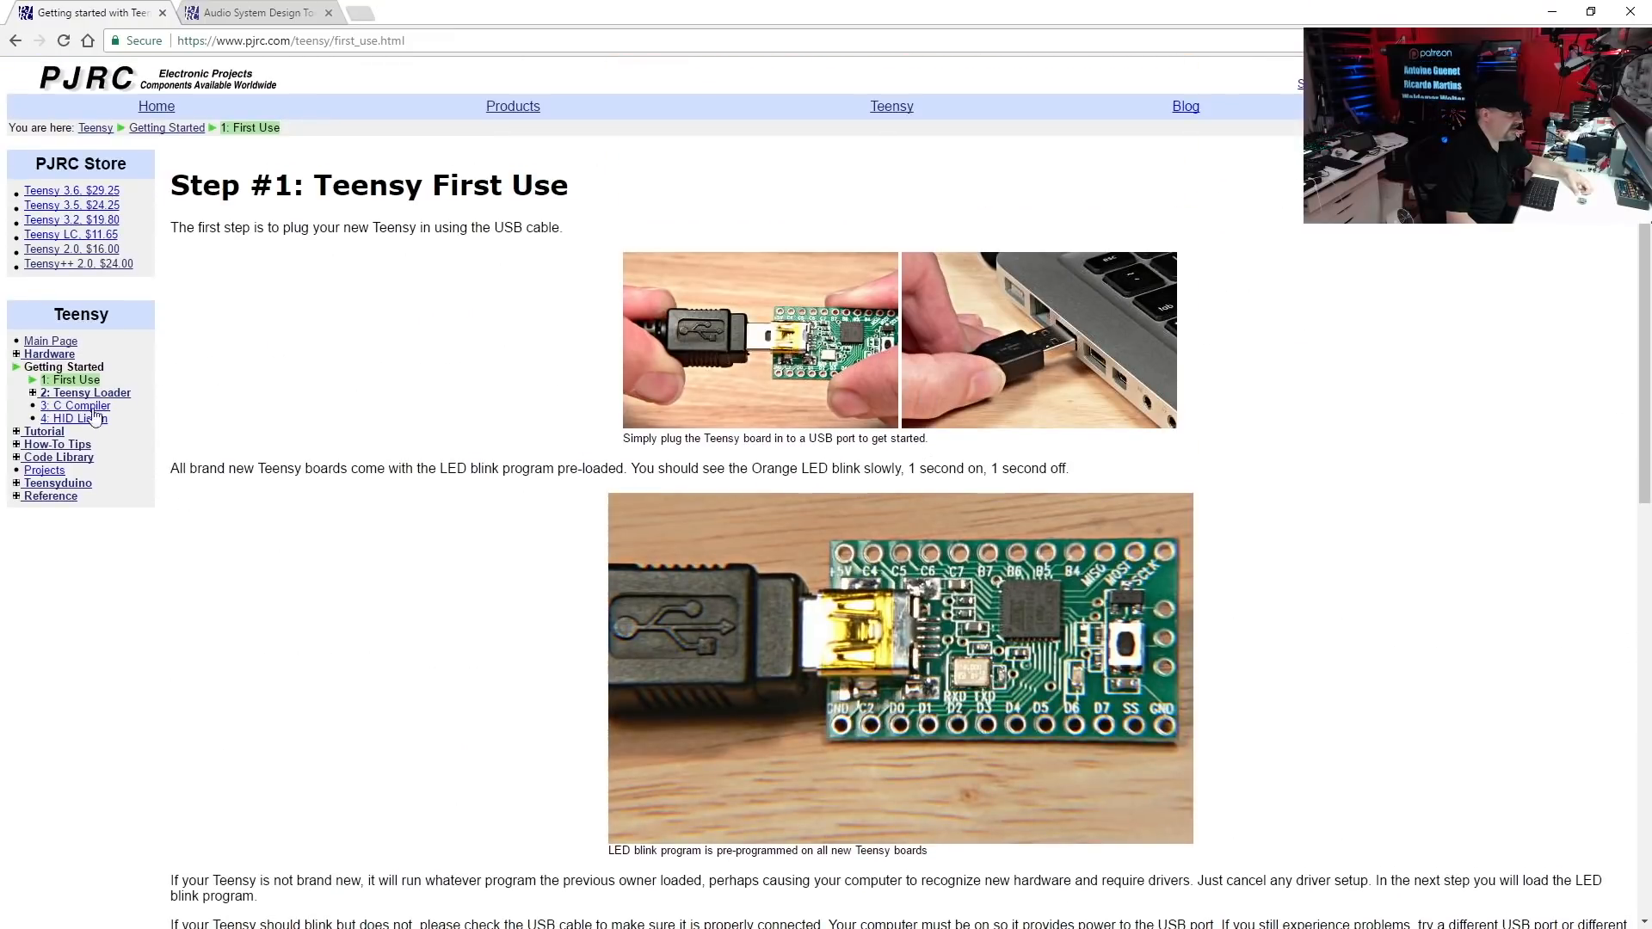
{"action": "left_click", "coordinate": [86, 393]}
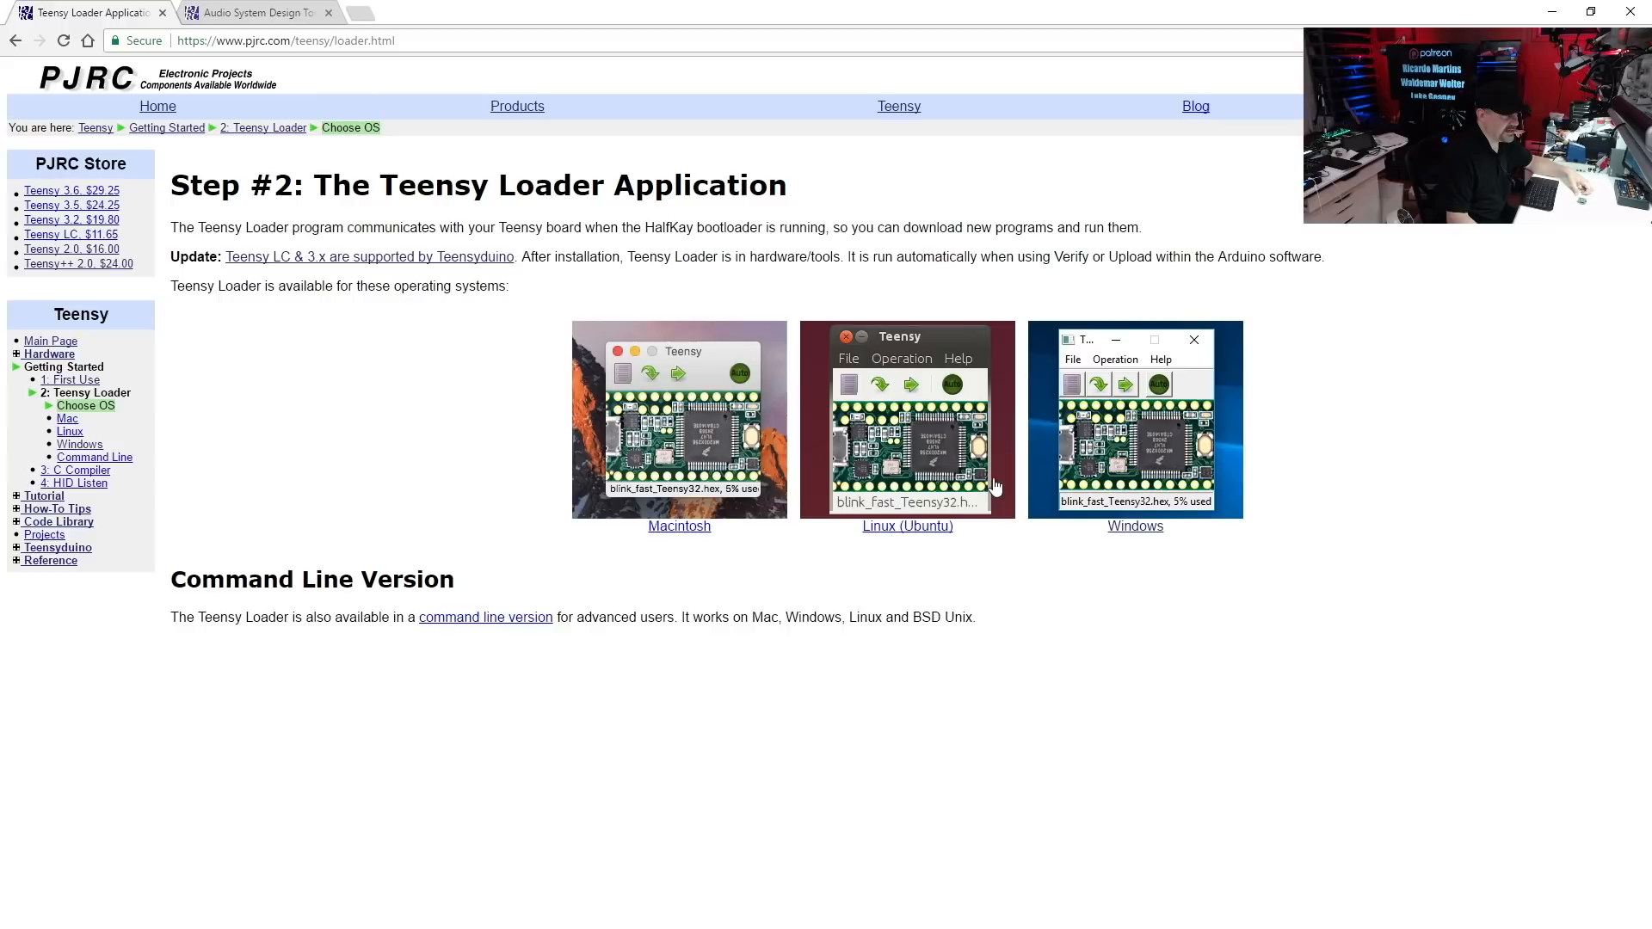
{"action": "mouse_move", "coordinate": [810, 551]}
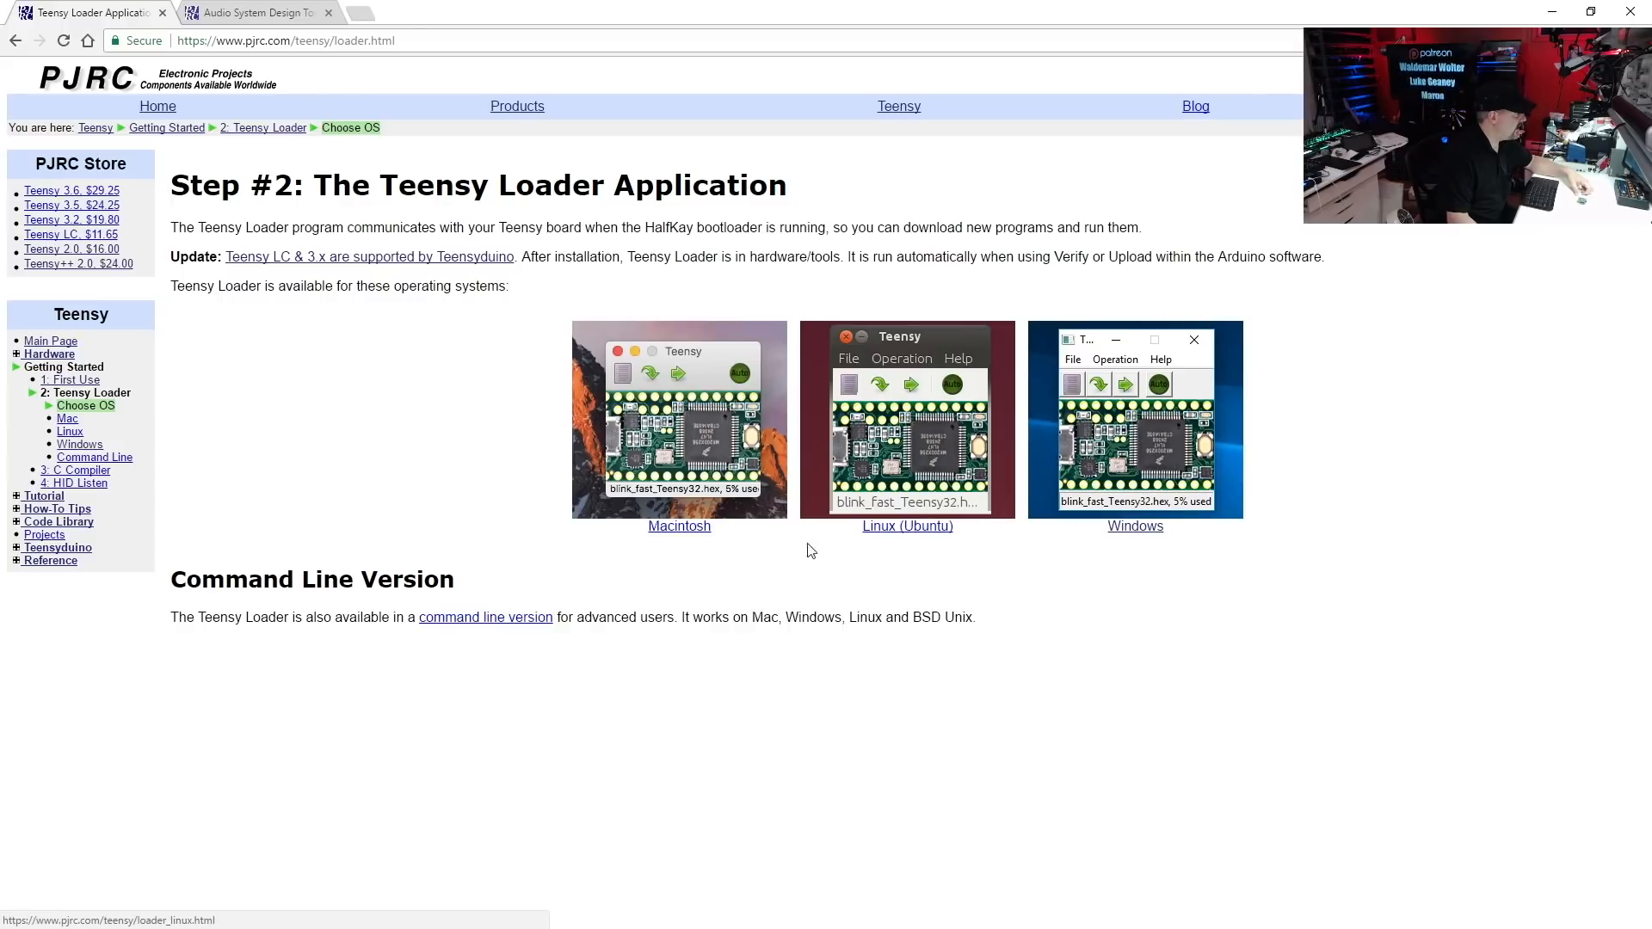
{"action": "mouse_move", "coordinate": [538, 346]}
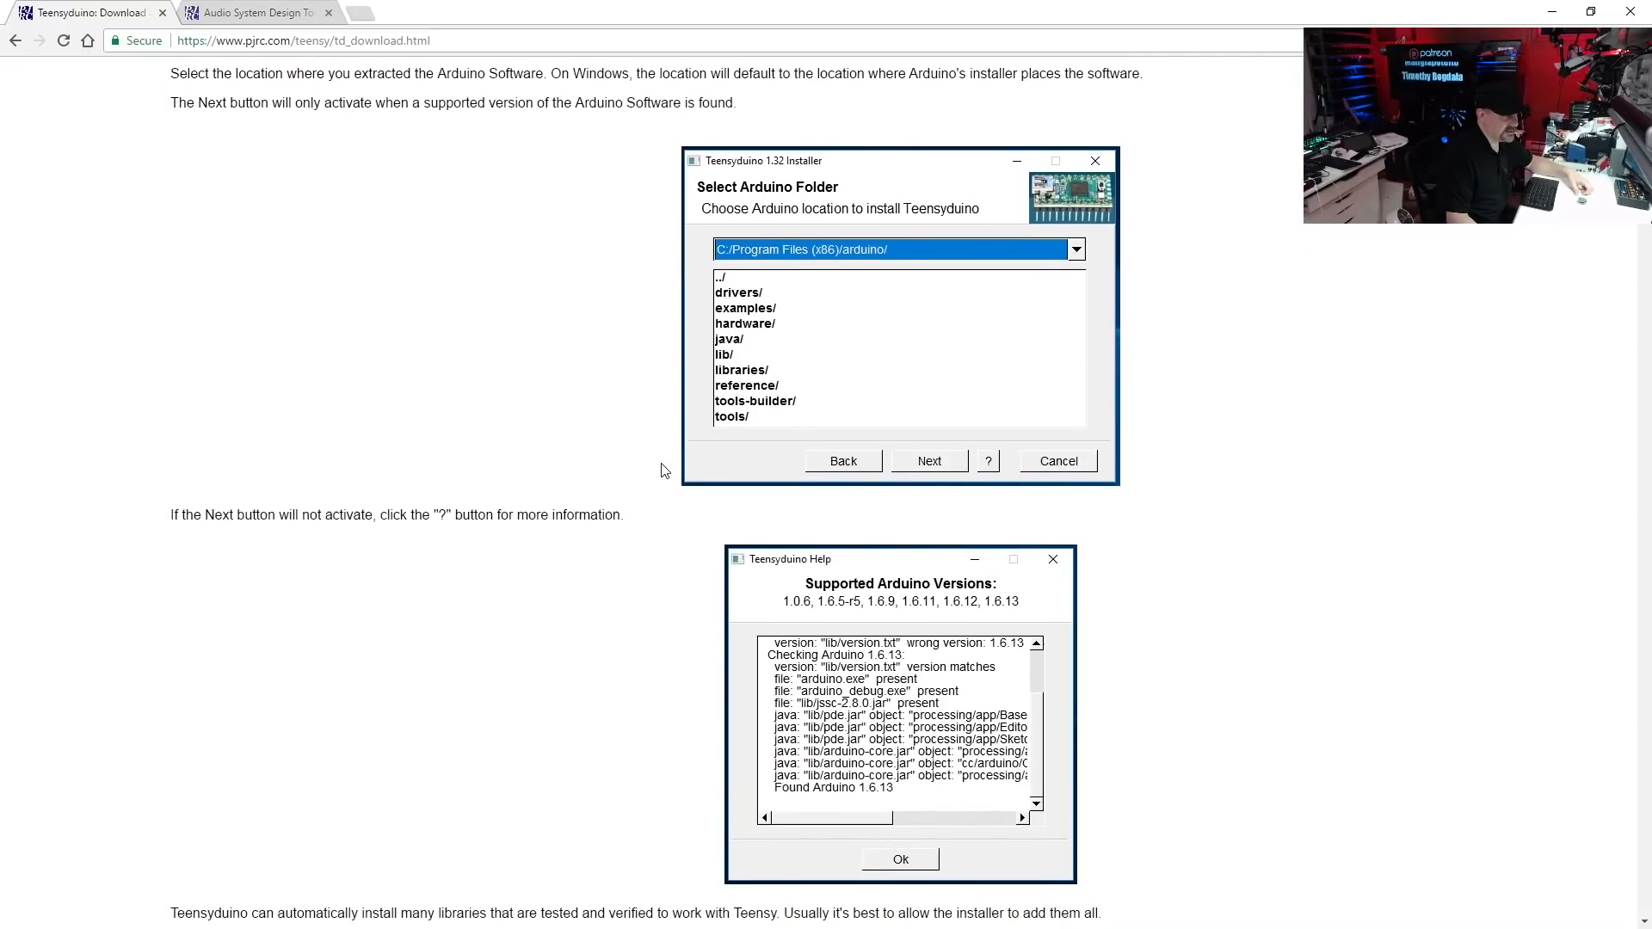
{"action": "scroll", "scroll_direction": "down", "scroll_amount": 3}
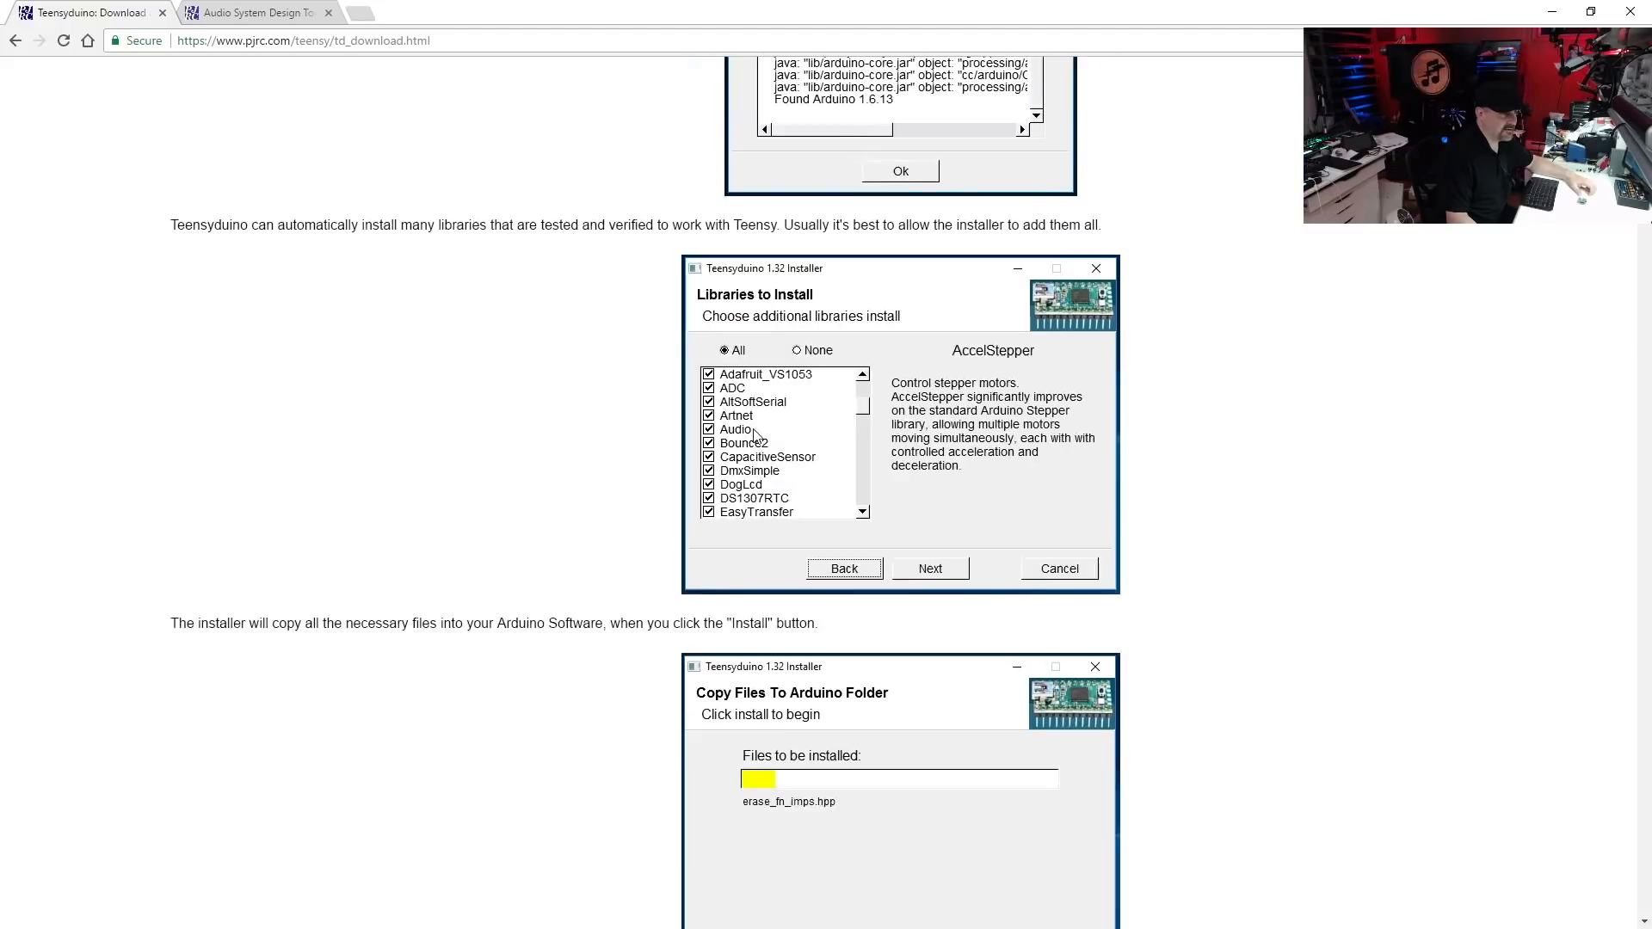
{"action": "mouse_move", "coordinate": [735, 452]}
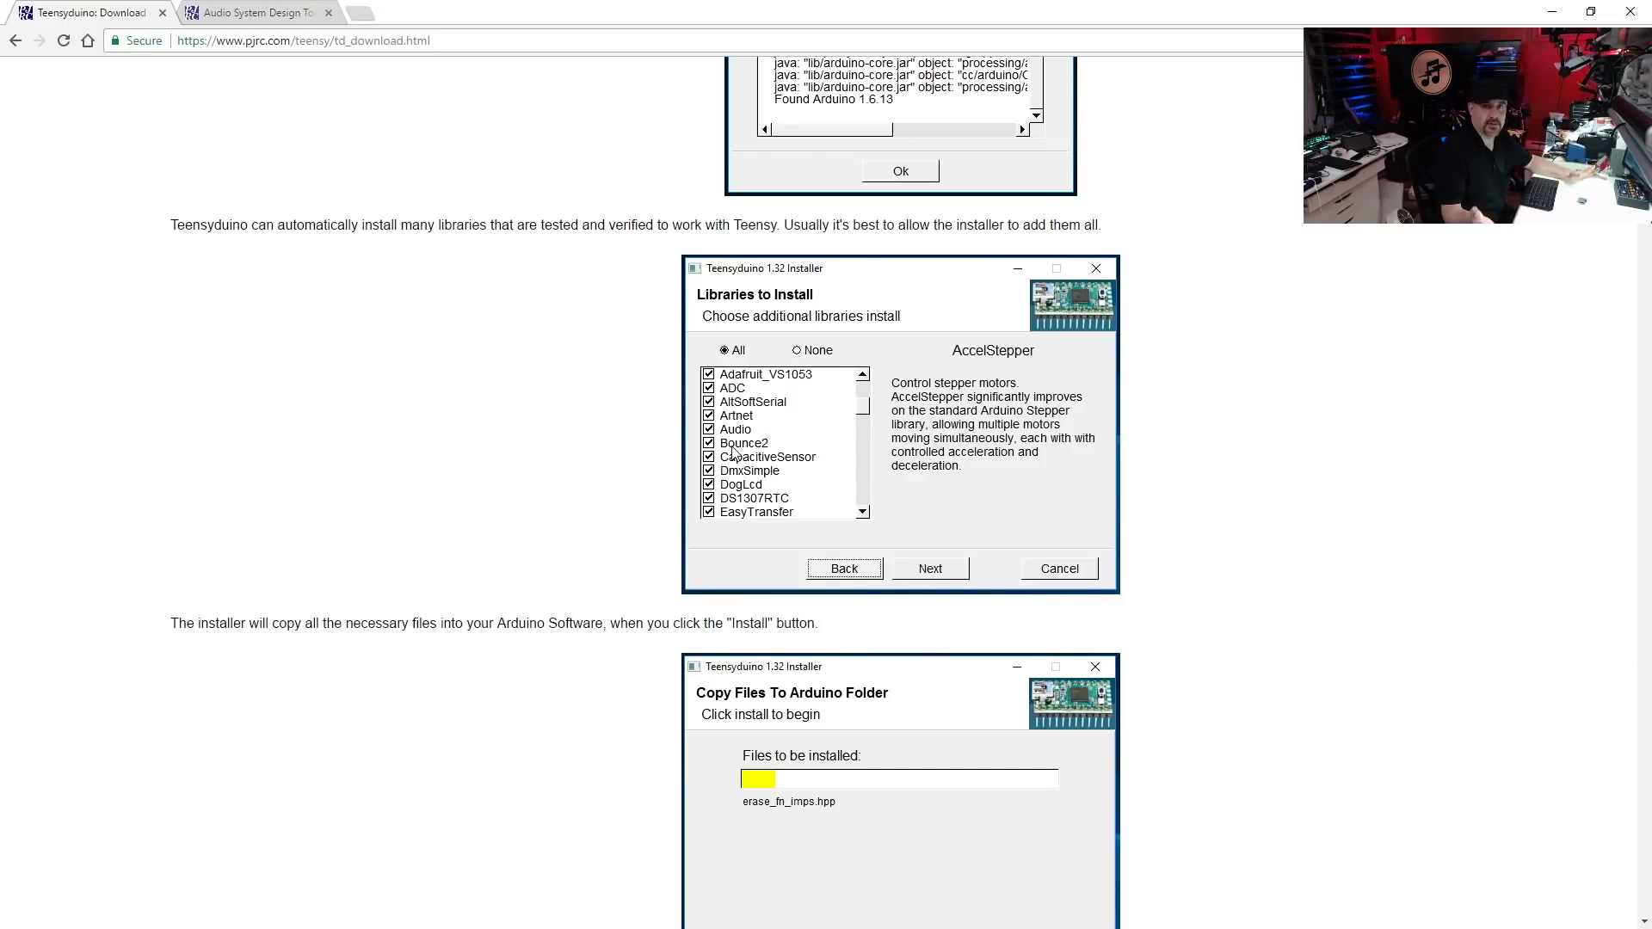
{"action": "scroll", "scroll_direction": "down", "scroll_amount": 3}
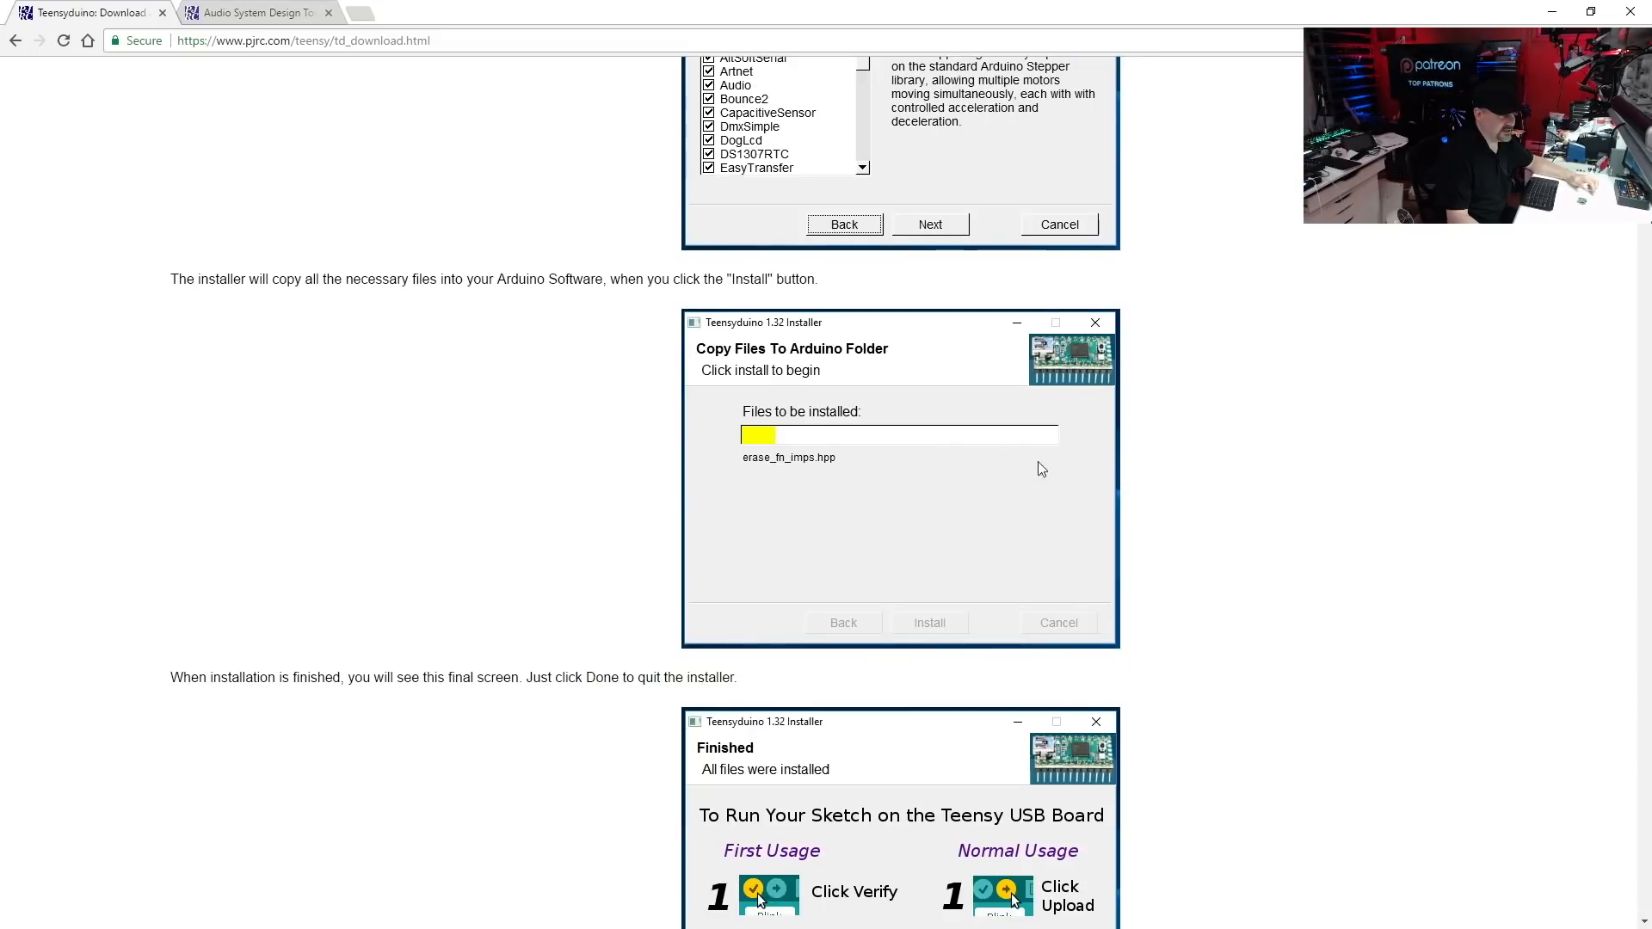
{"action": "scroll", "scroll_direction": "down", "scroll_amount": 3}
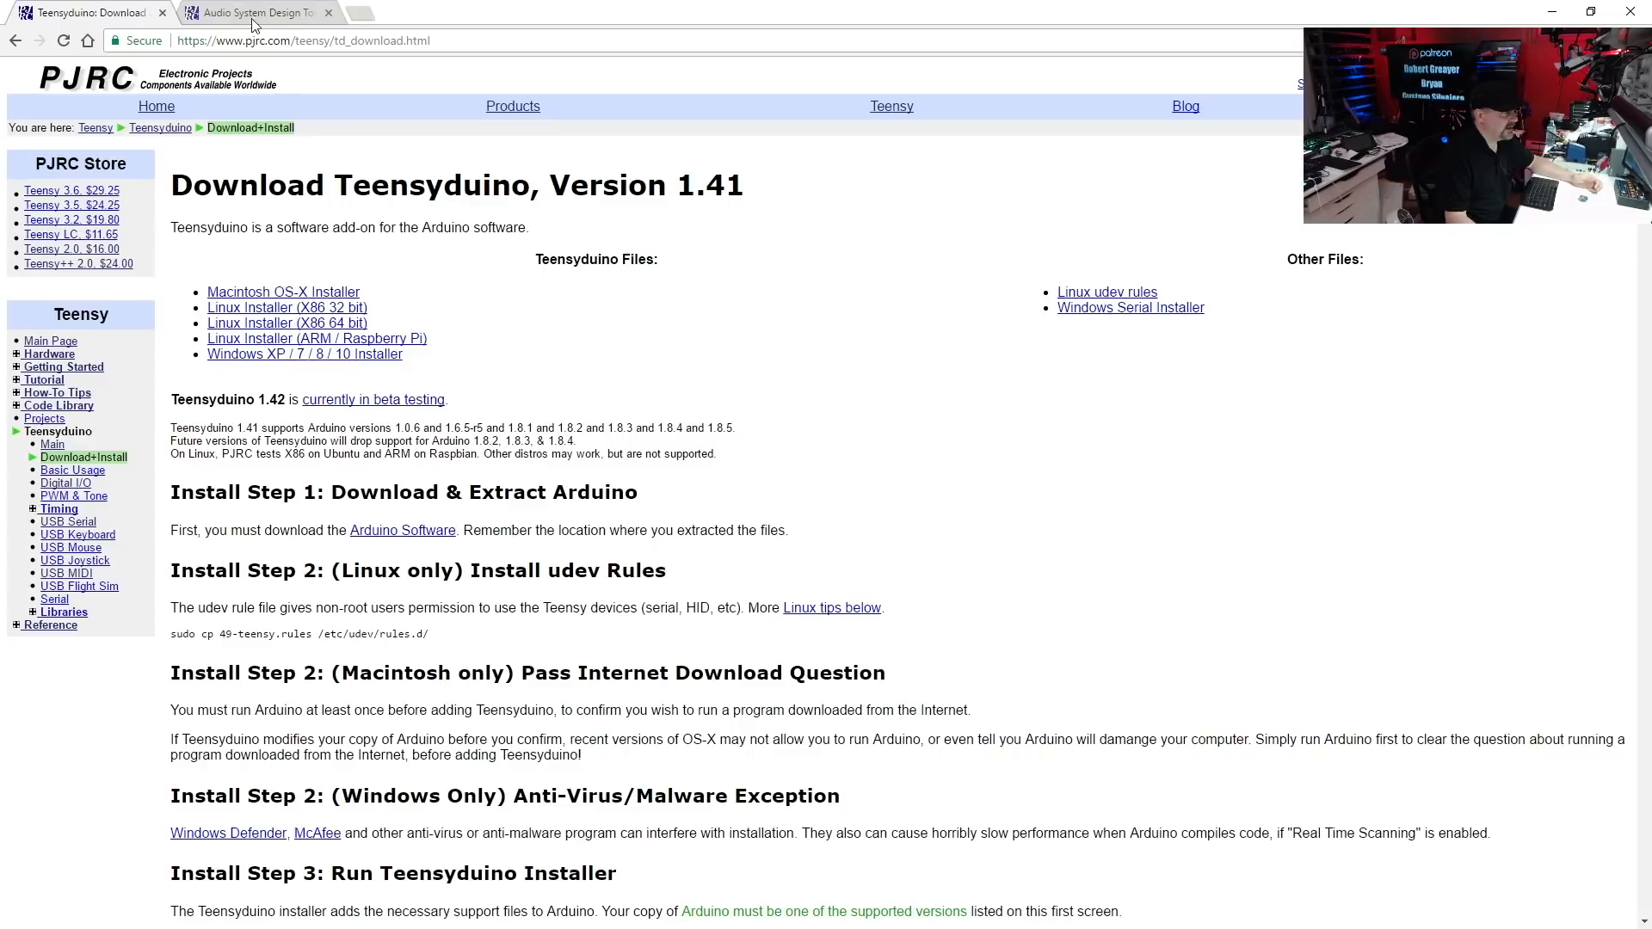
Step: Switch to the Audio System Design Tool browser tab showing its empty canvas
{"action": "left_click", "coordinate": [253, 12]}
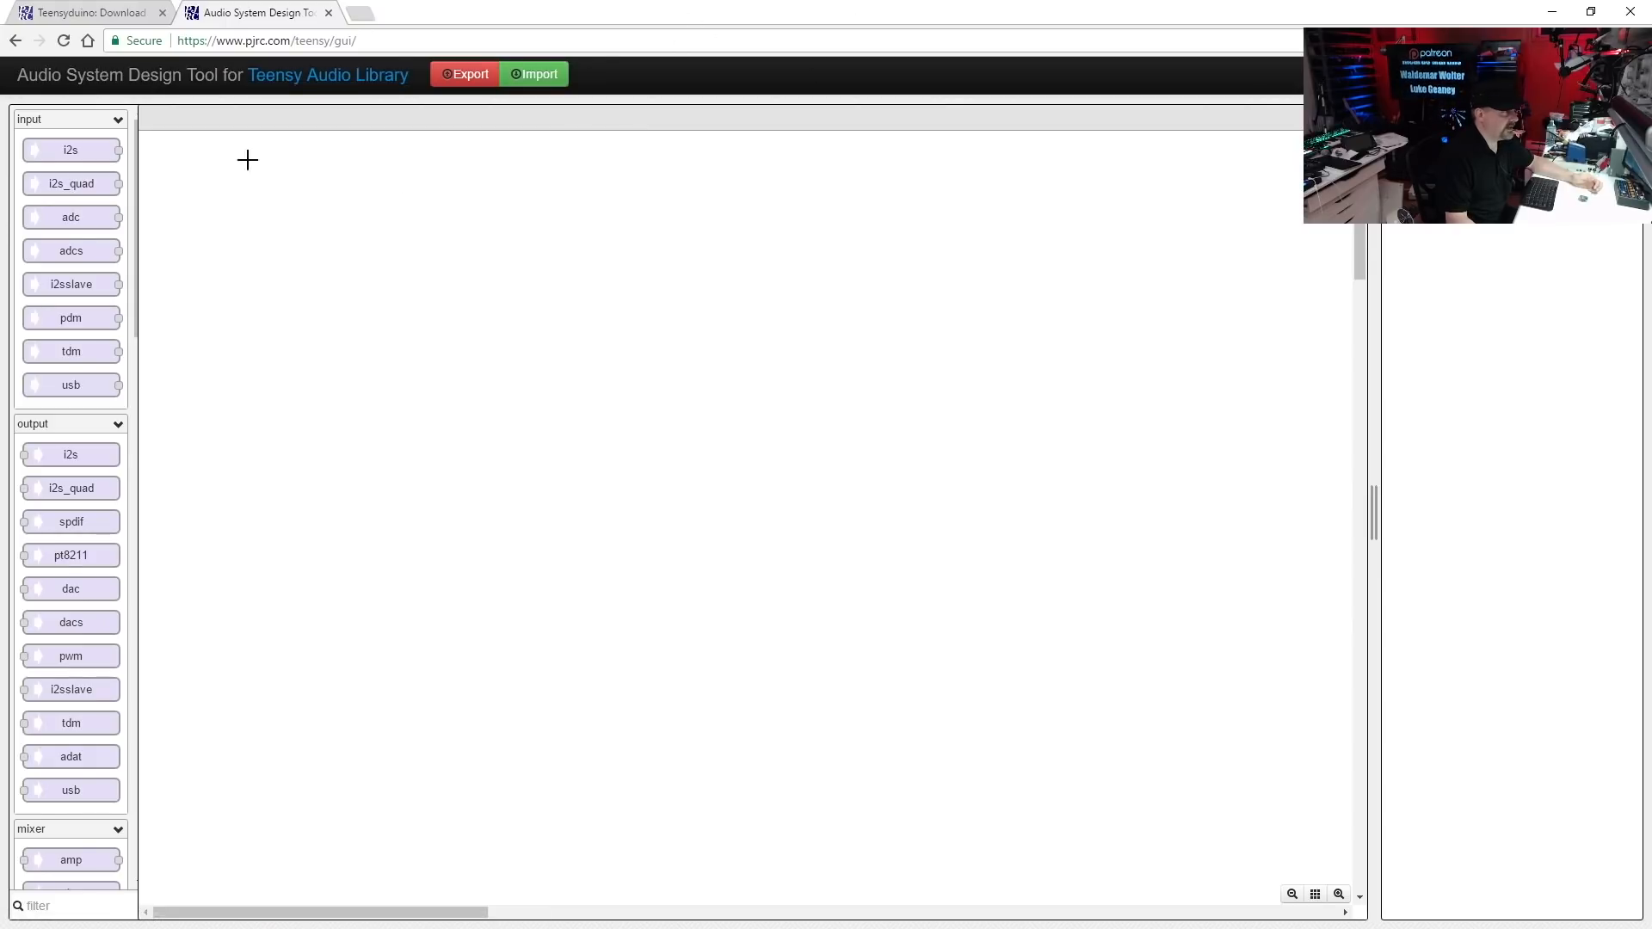
{"action": "mouse_move", "coordinate": [709, 317]}
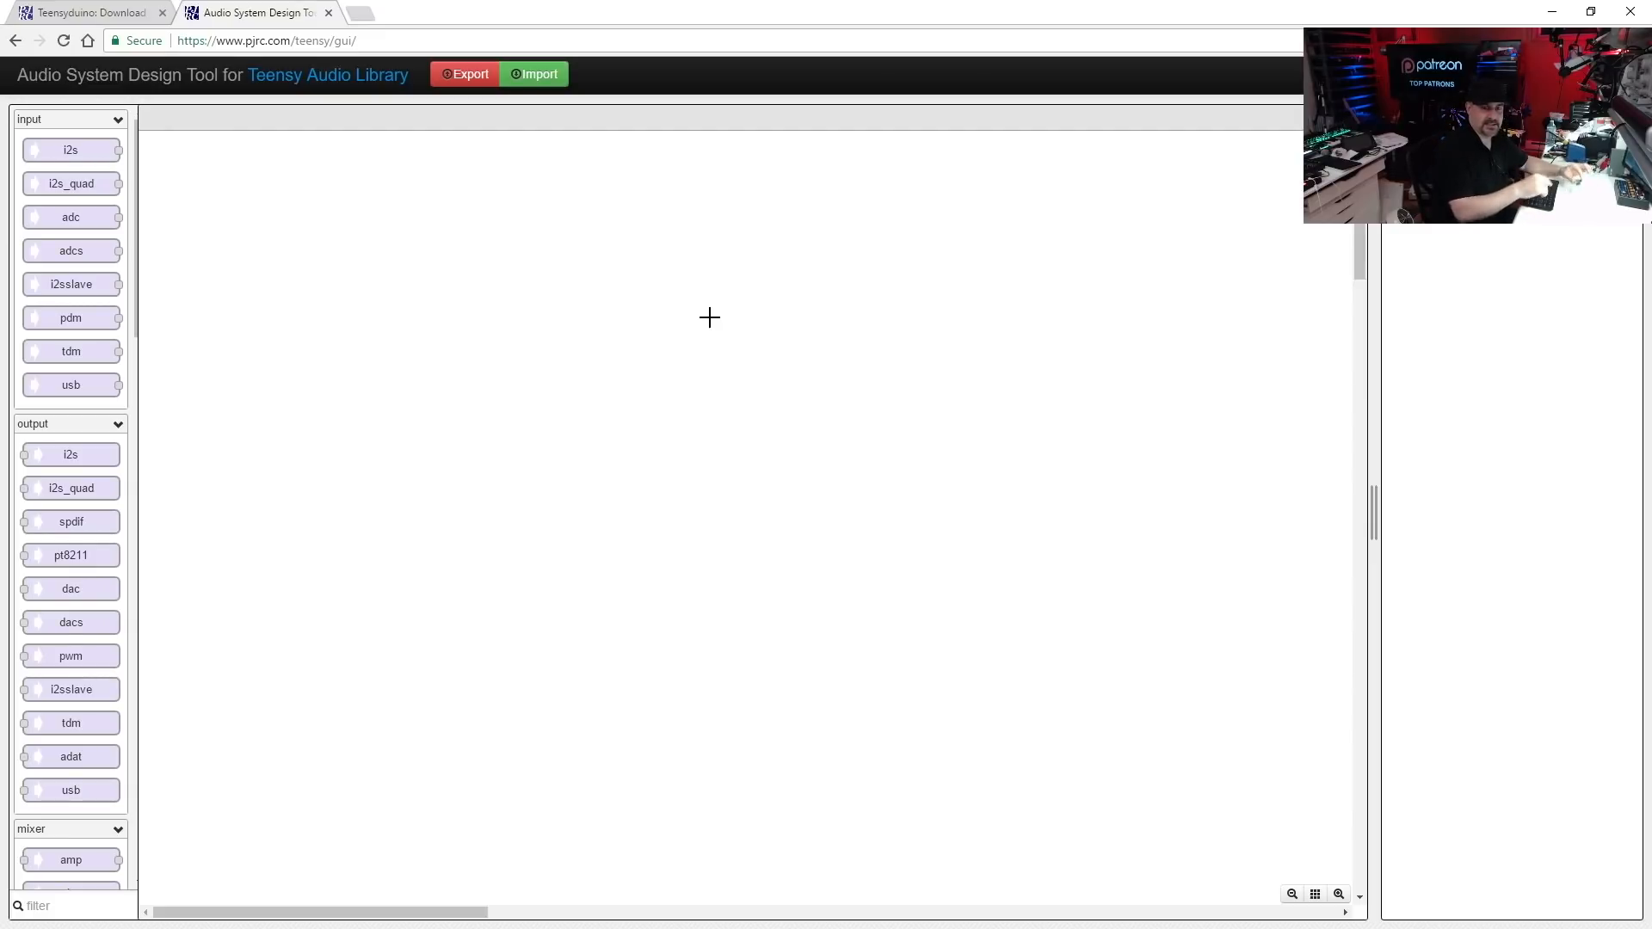
{"action": "mouse_move", "coordinate": [1021, 372]}
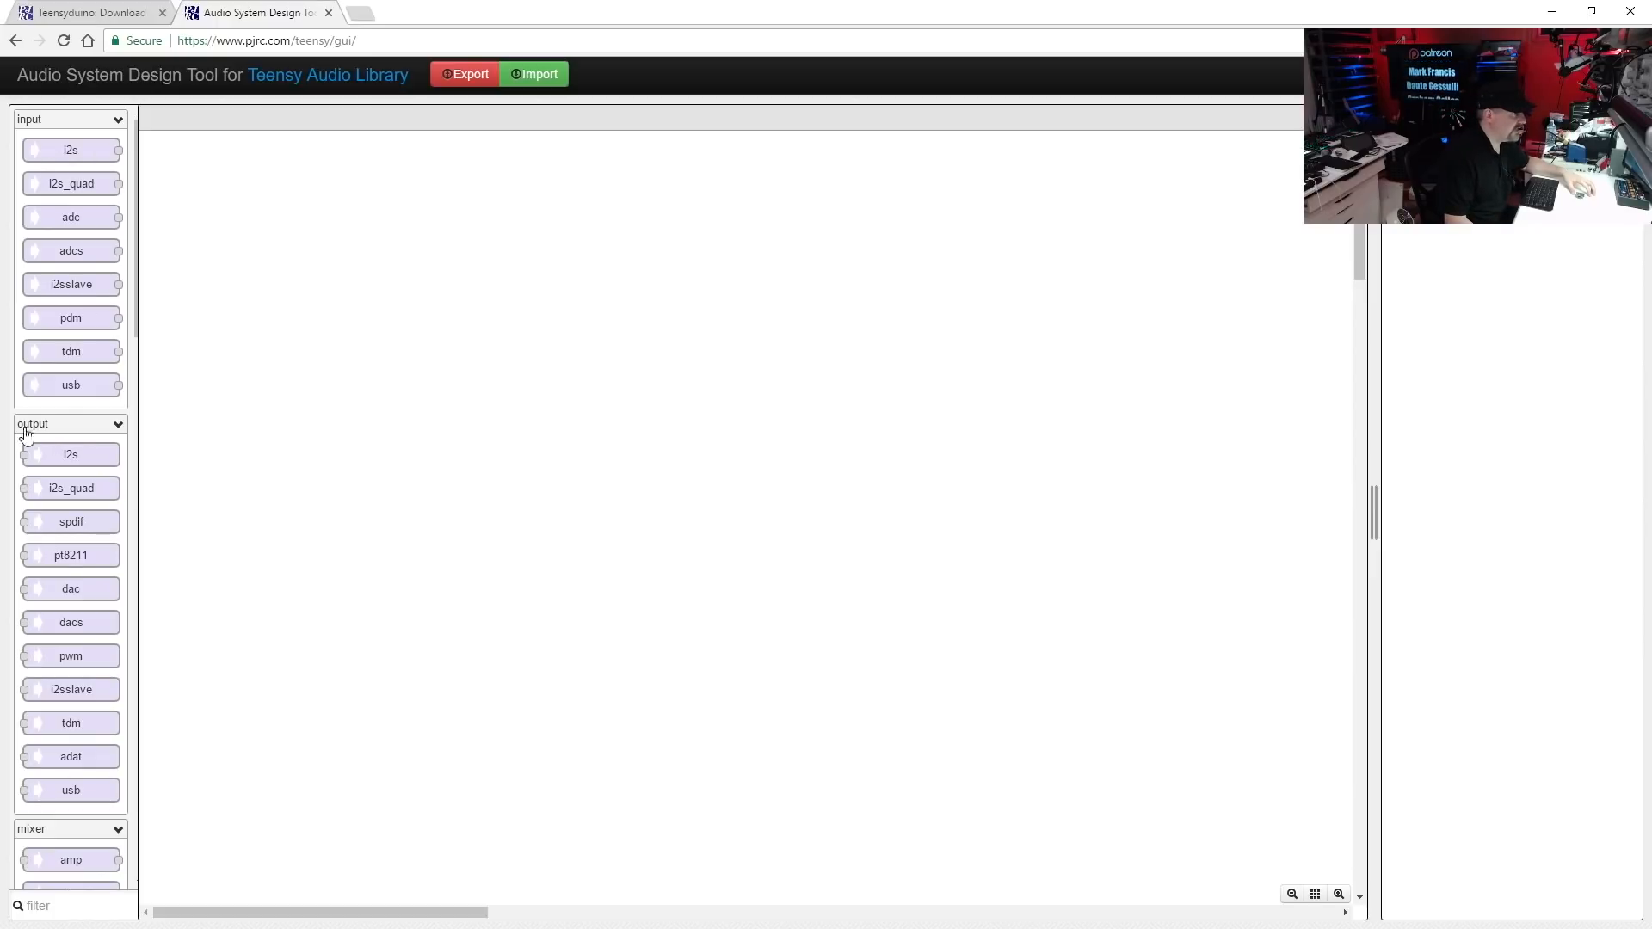
{"action": "mouse_move", "coordinate": [69, 455]}
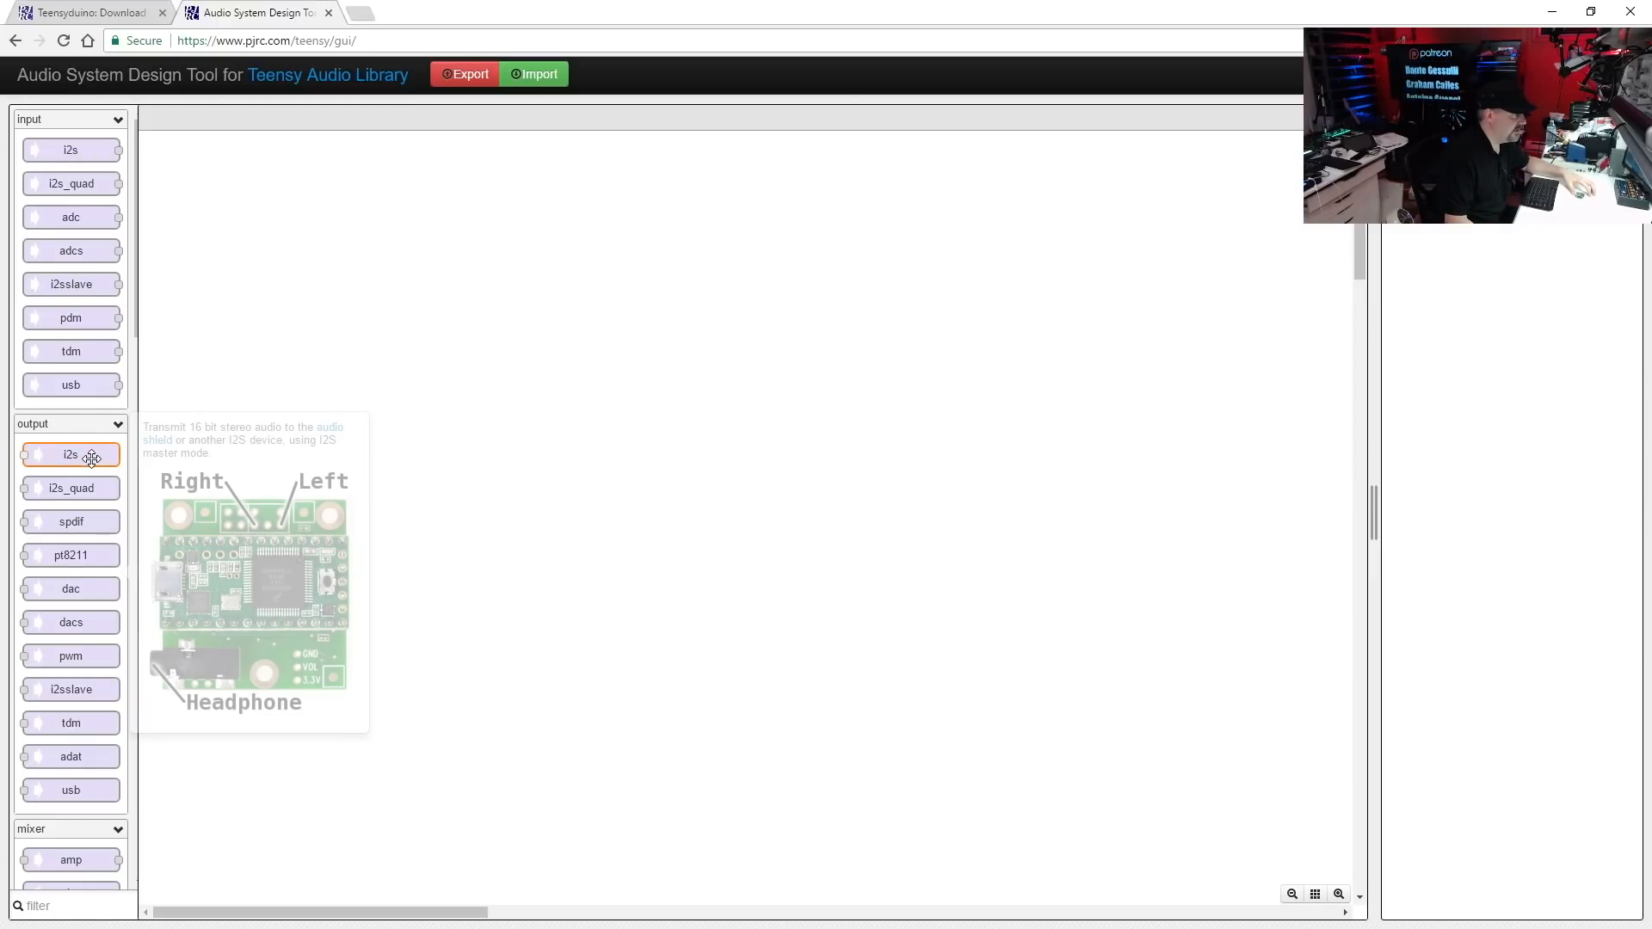
{"action": "mouse_move", "coordinate": [68, 487]}
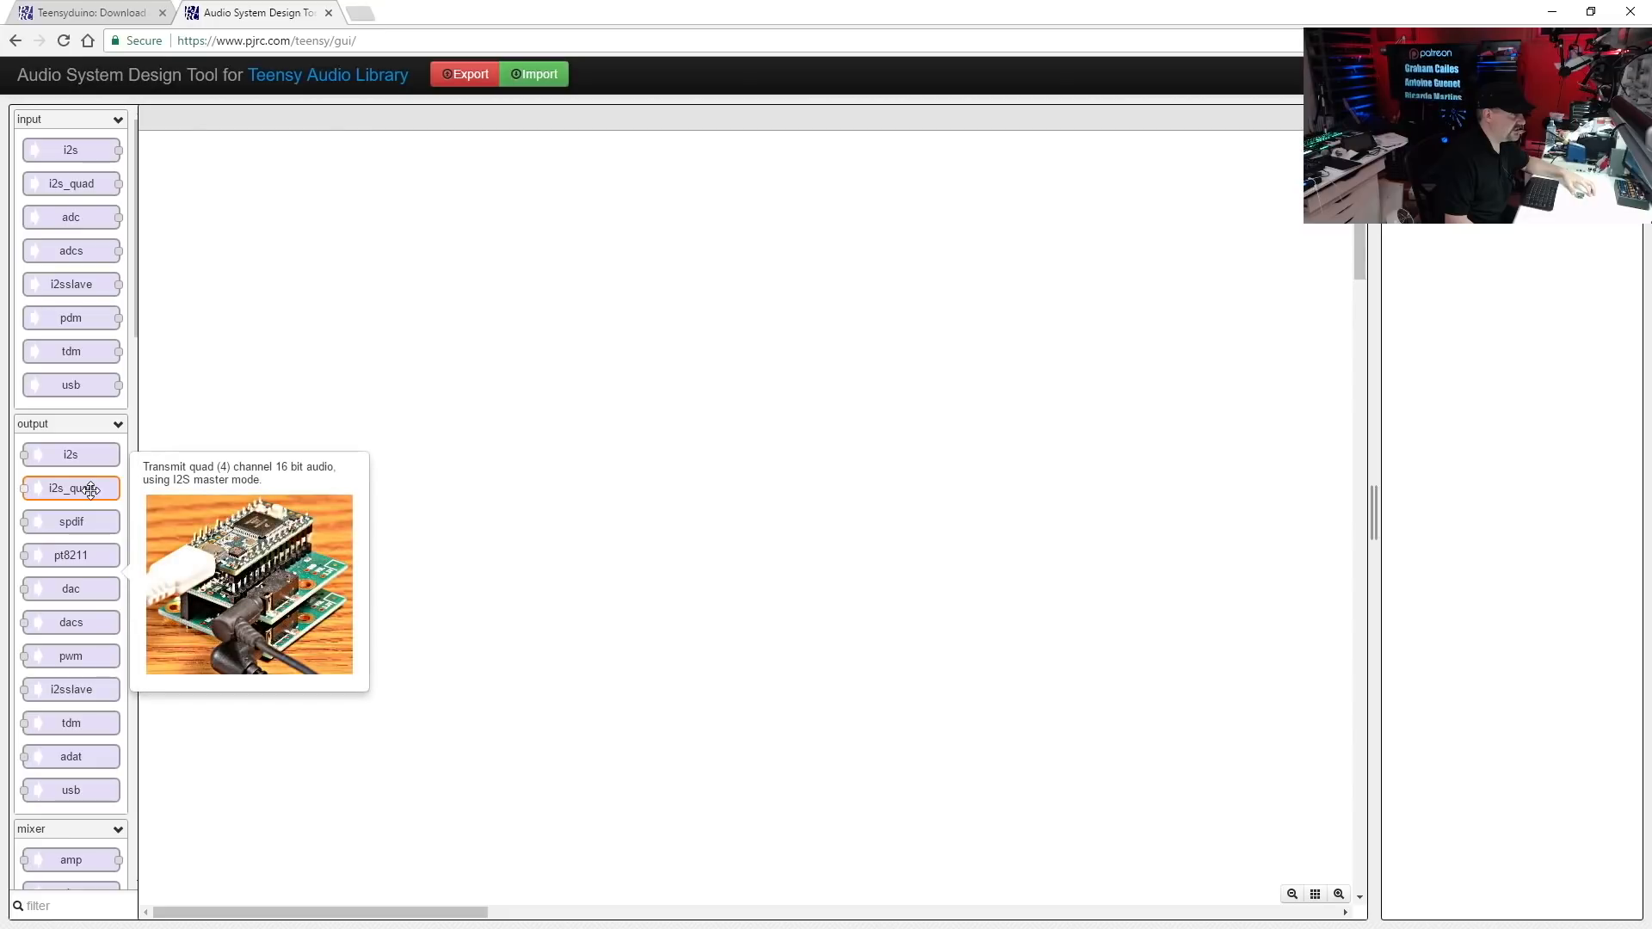
{"action": "mouse_move", "coordinate": [71, 521]}
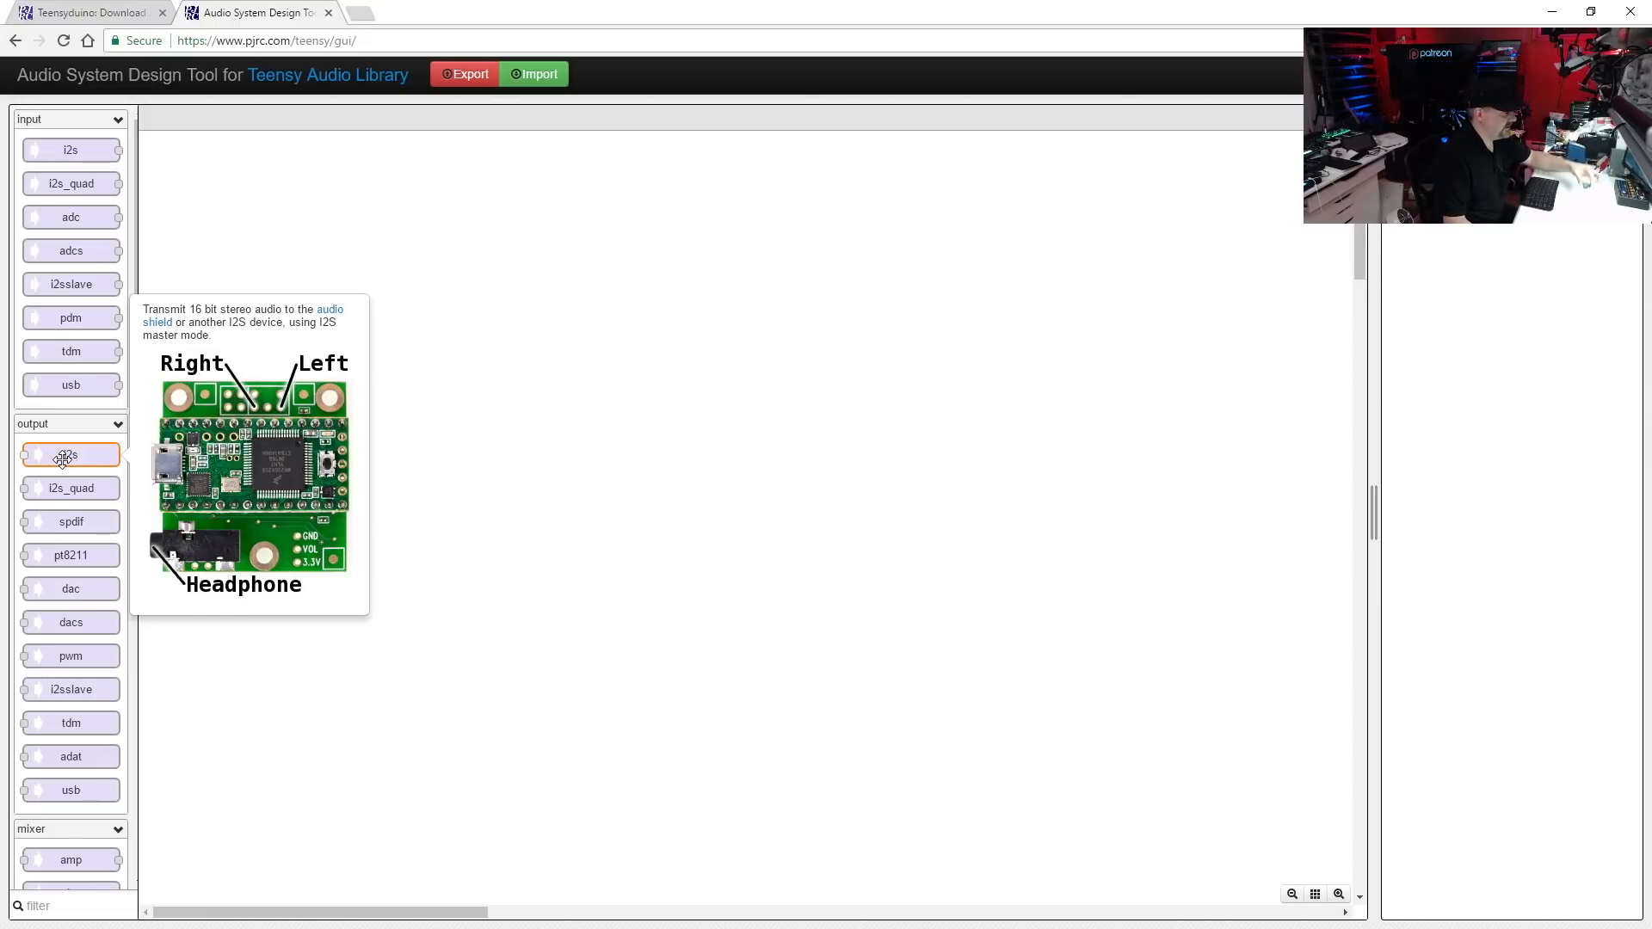
Step: Place an i2s output block (i2s1) near the centre of the design canvas
{"action": "left_click_drag", "start_coordinate": [69, 455], "coordinate": [351, 464]}
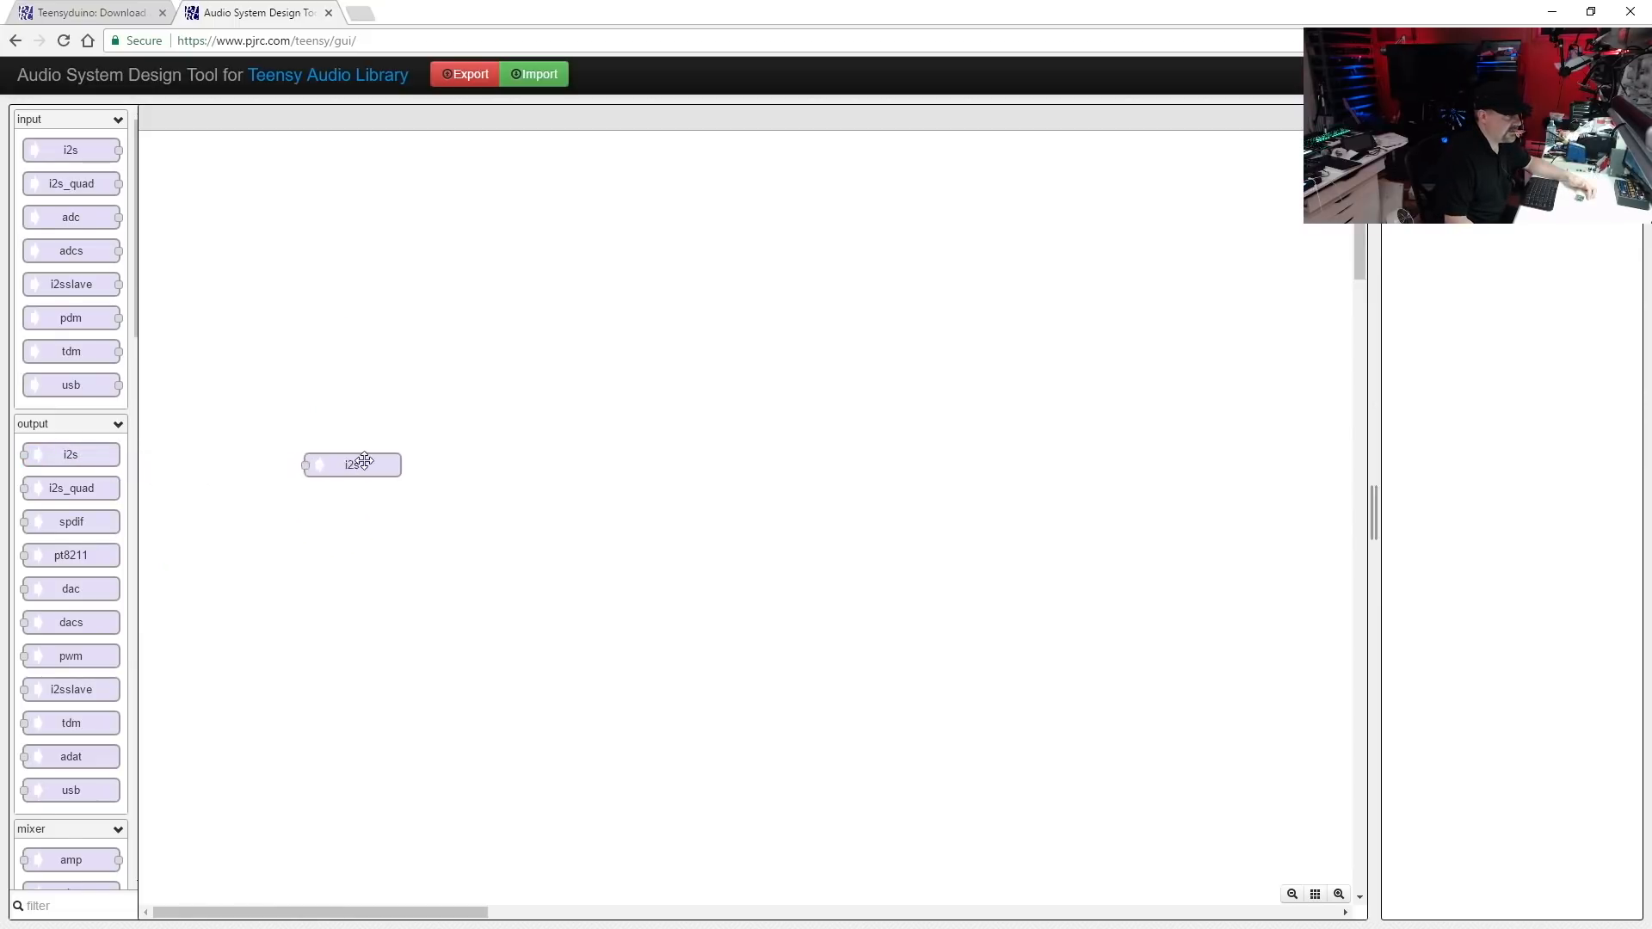
{"action": "left_click_drag", "start_coordinate": [351, 465], "coordinate": [779, 455]}
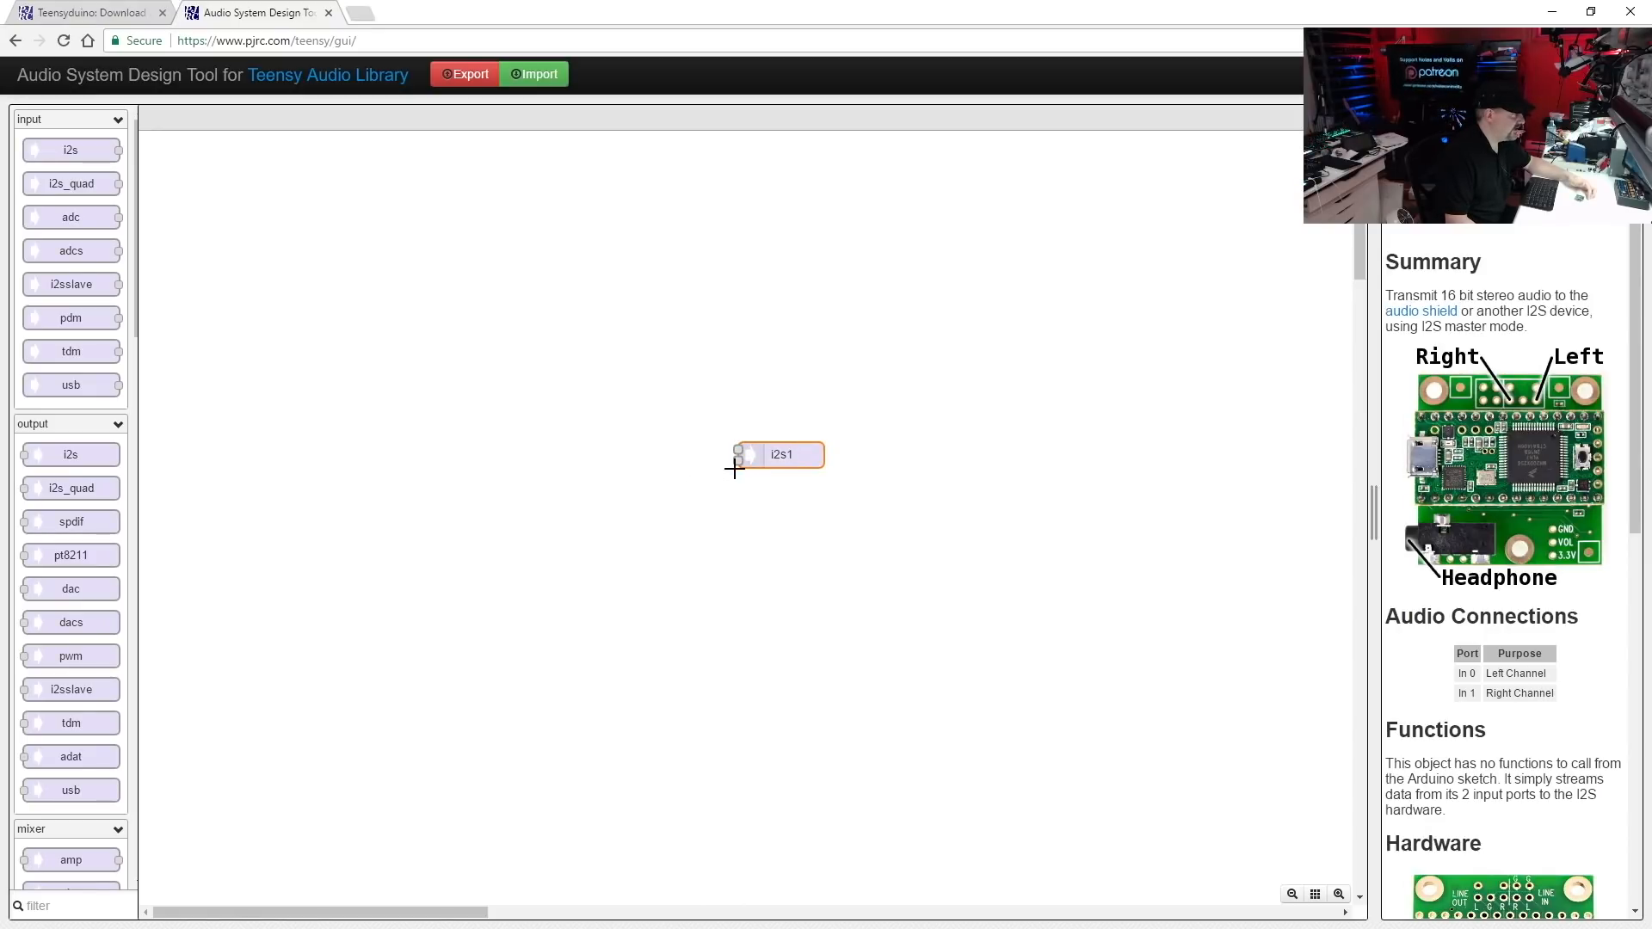
Step: Add a waveform synth block (waveform1) left of i2s1 and show its documentation
{"action": "scroll", "scroll_direction": "down", "scroll_amount": 3}
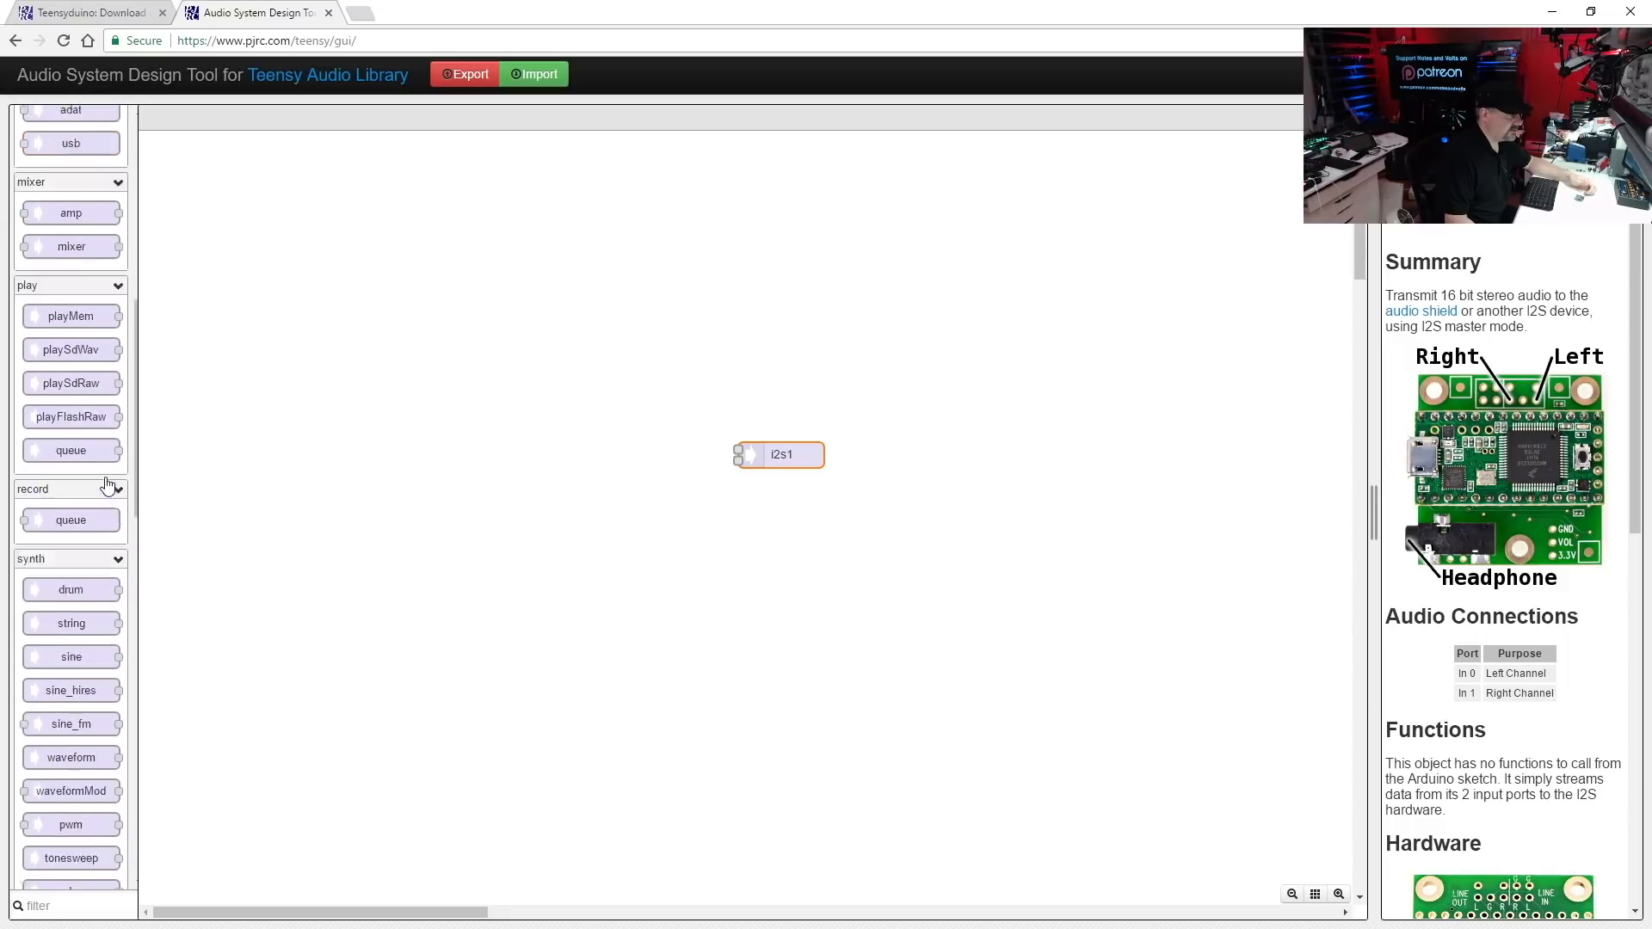
{"action": "scroll", "scroll_direction": "down", "scroll_amount": 3}
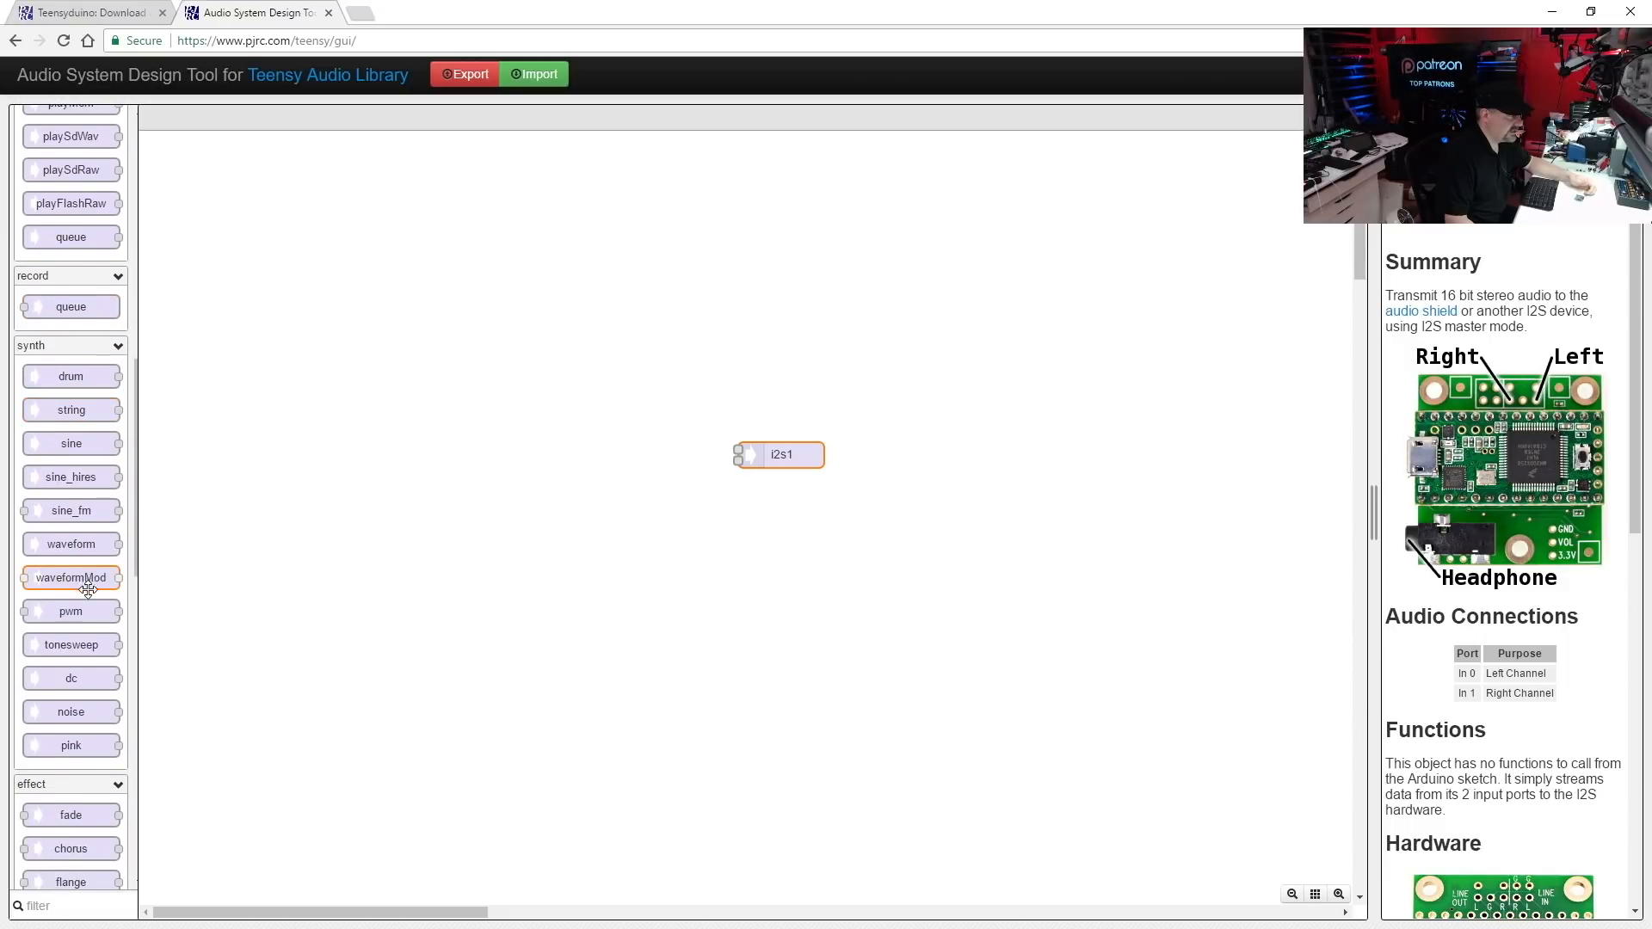
{"action": "mouse_move", "coordinate": [70, 544]}
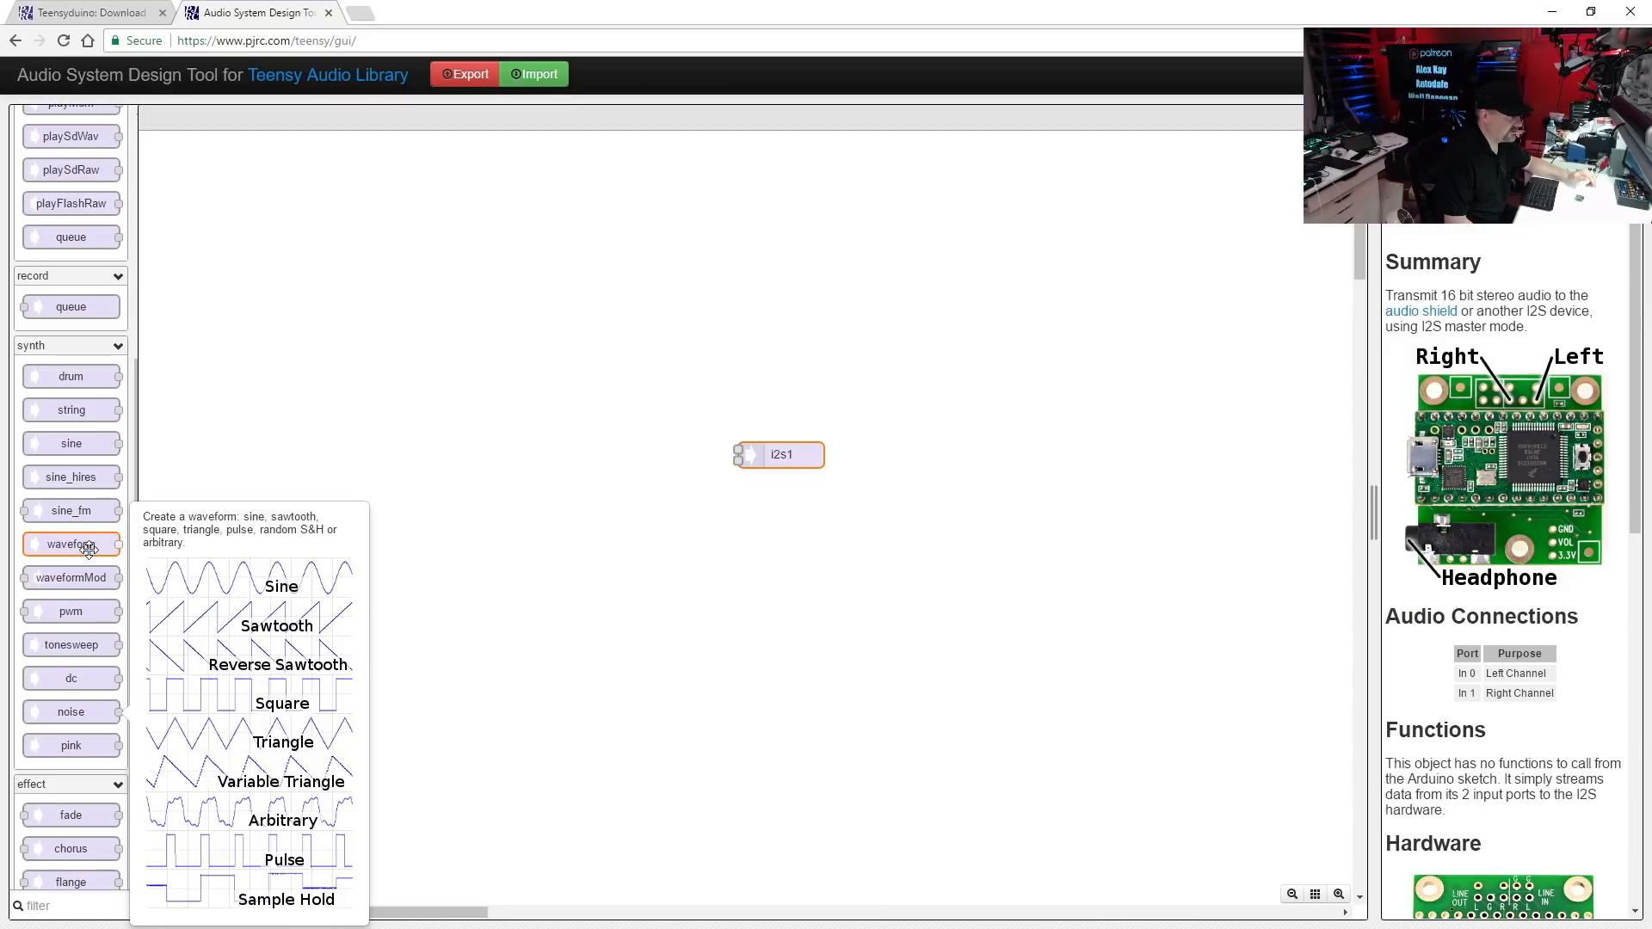
{"action": "left_click_drag", "start_coordinate": [70, 544], "coordinate": [245, 531]}
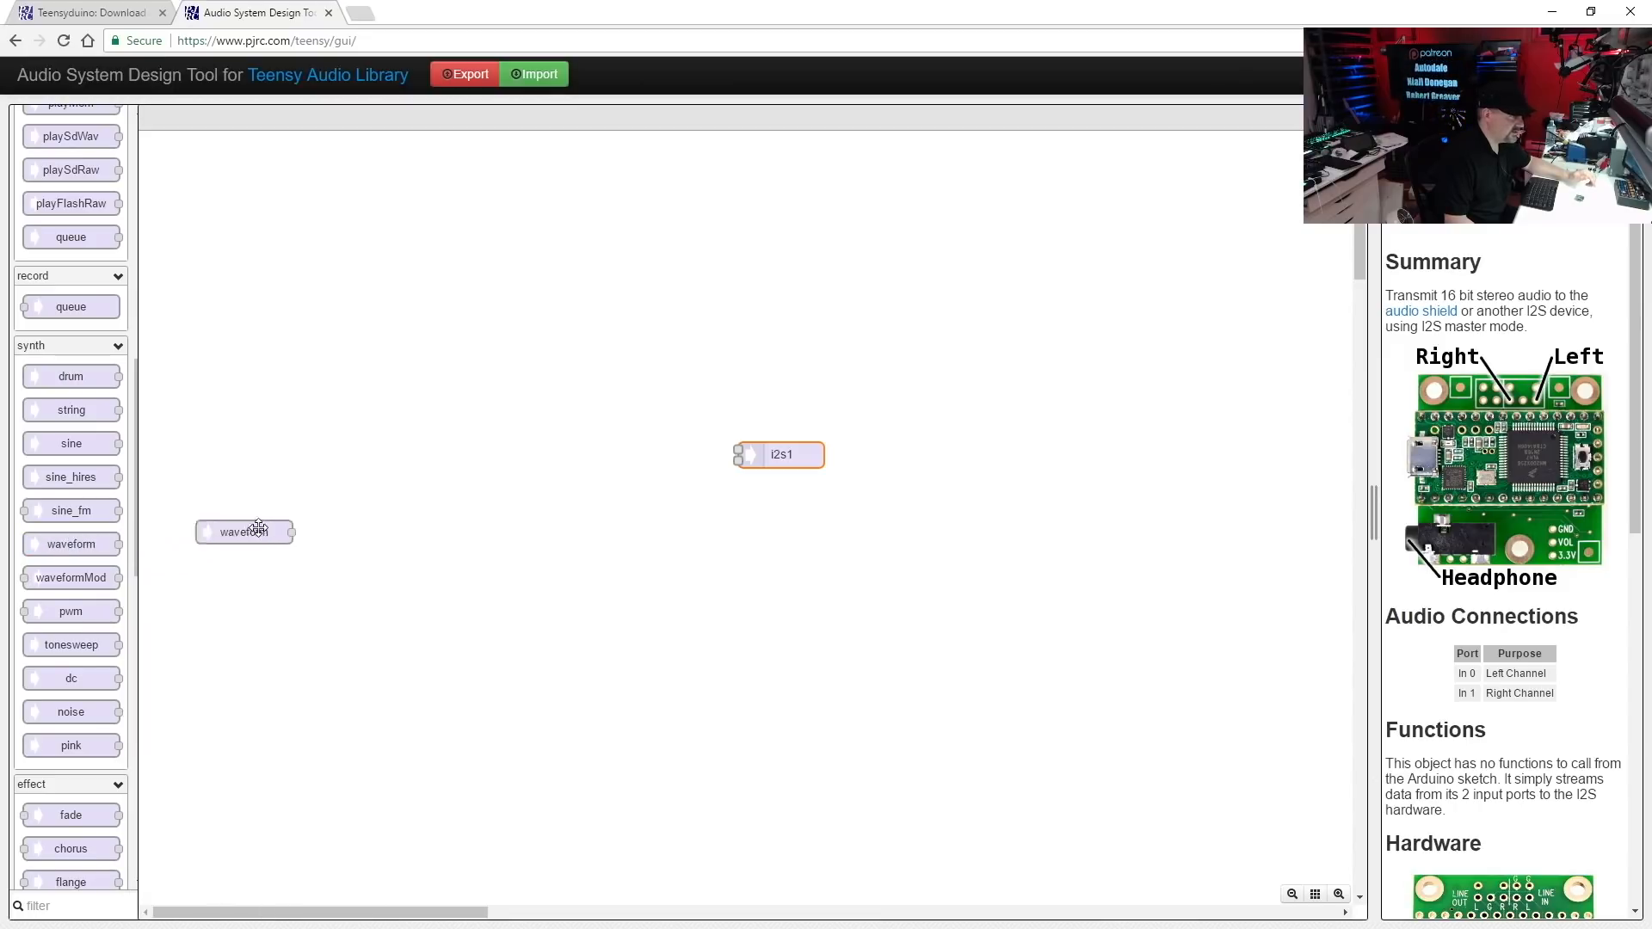
{"action": "left_click_drag", "start_coordinate": [246, 531], "coordinate": [519, 452]}
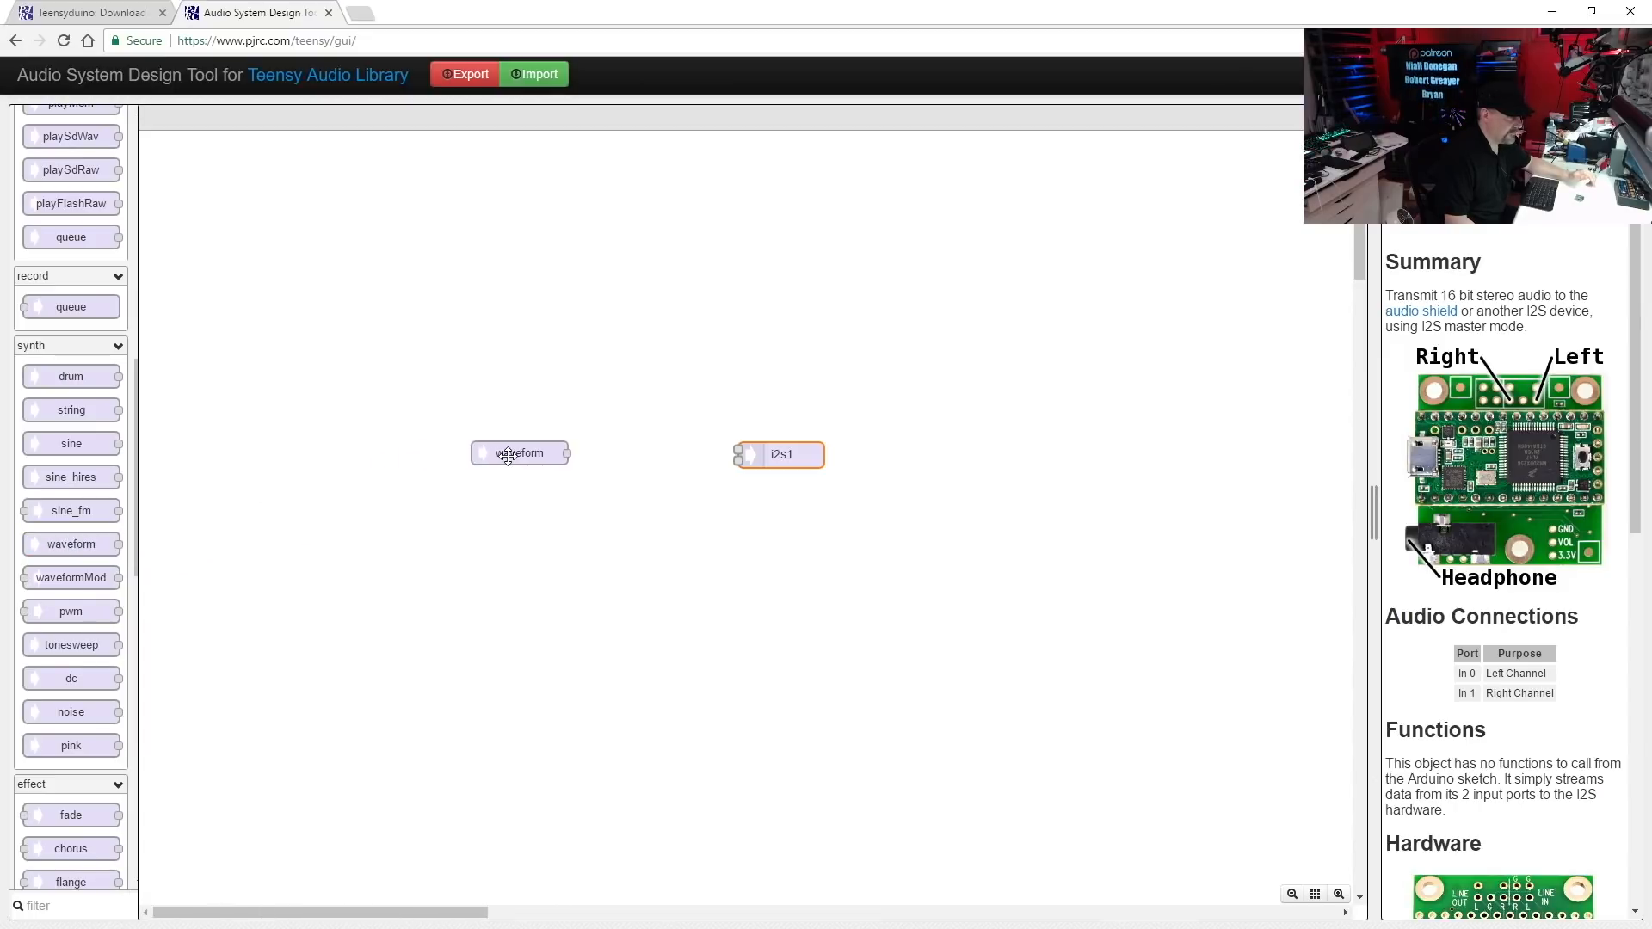
{"action": "left_click", "coordinate": [518, 454]}
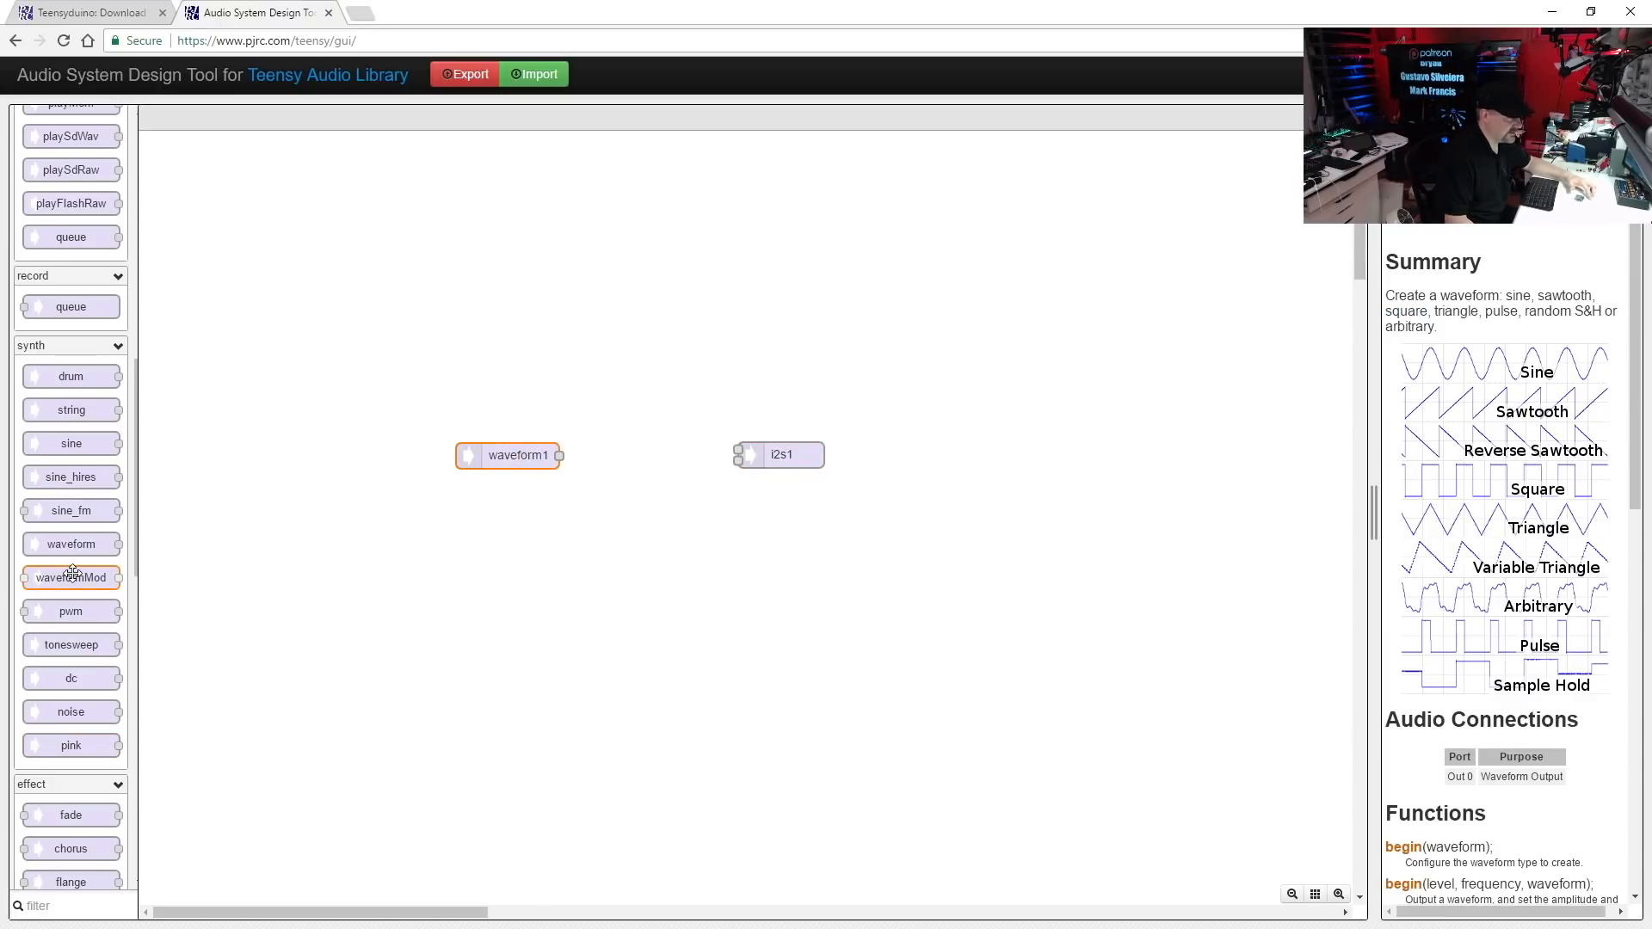
Step: Add an sgtl5000 control block (sgtl5000_1) below waveform1 and i2s1 and show its details
{"action": "scroll", "scroll_direction": "down", "scroll_amount": 3}
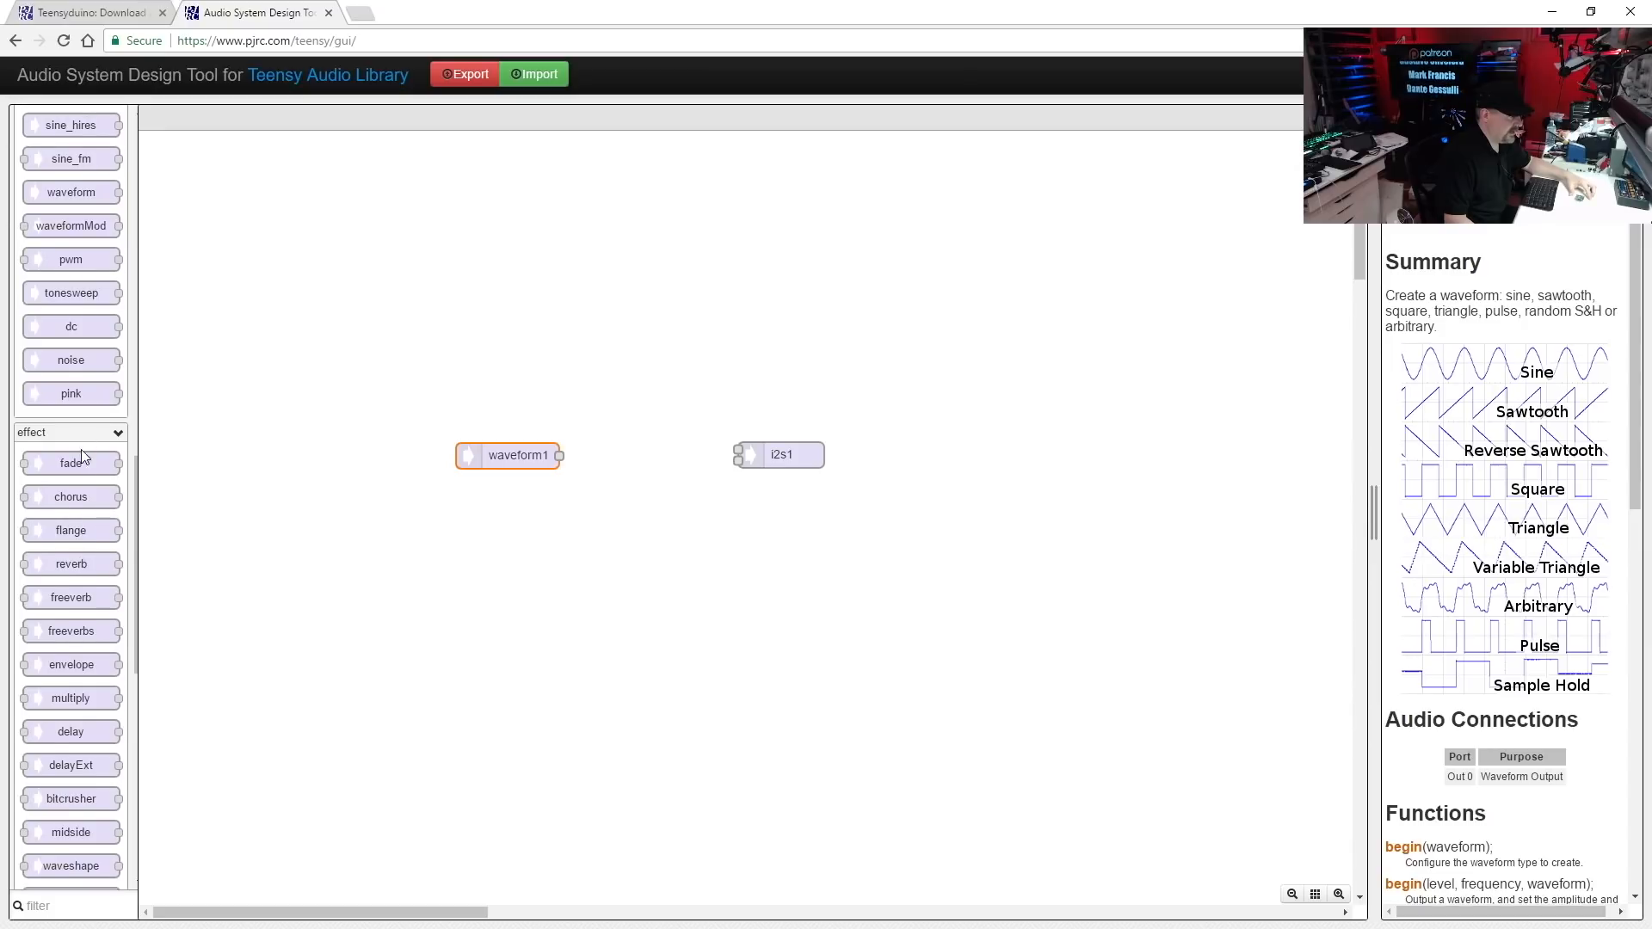
{"action": "scroll", "scroll_direction": "down", "scroll_amount": 3}
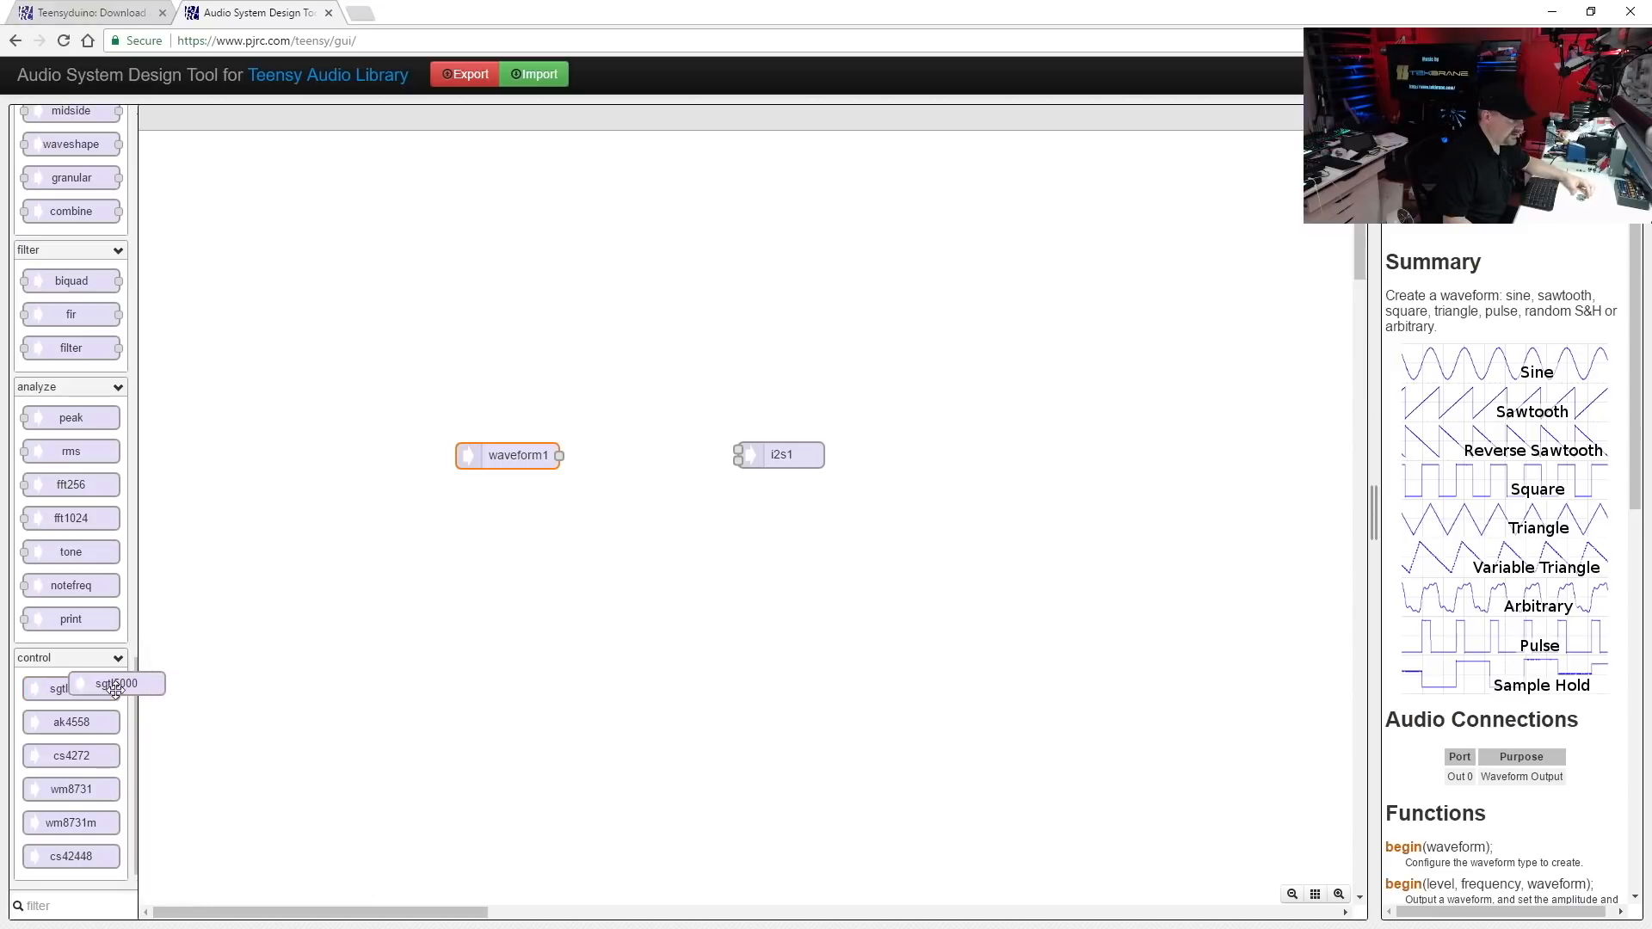
{"action": "left_click_drag", "start_coordinate": [113, 683], "coordinate": [659, 535]}
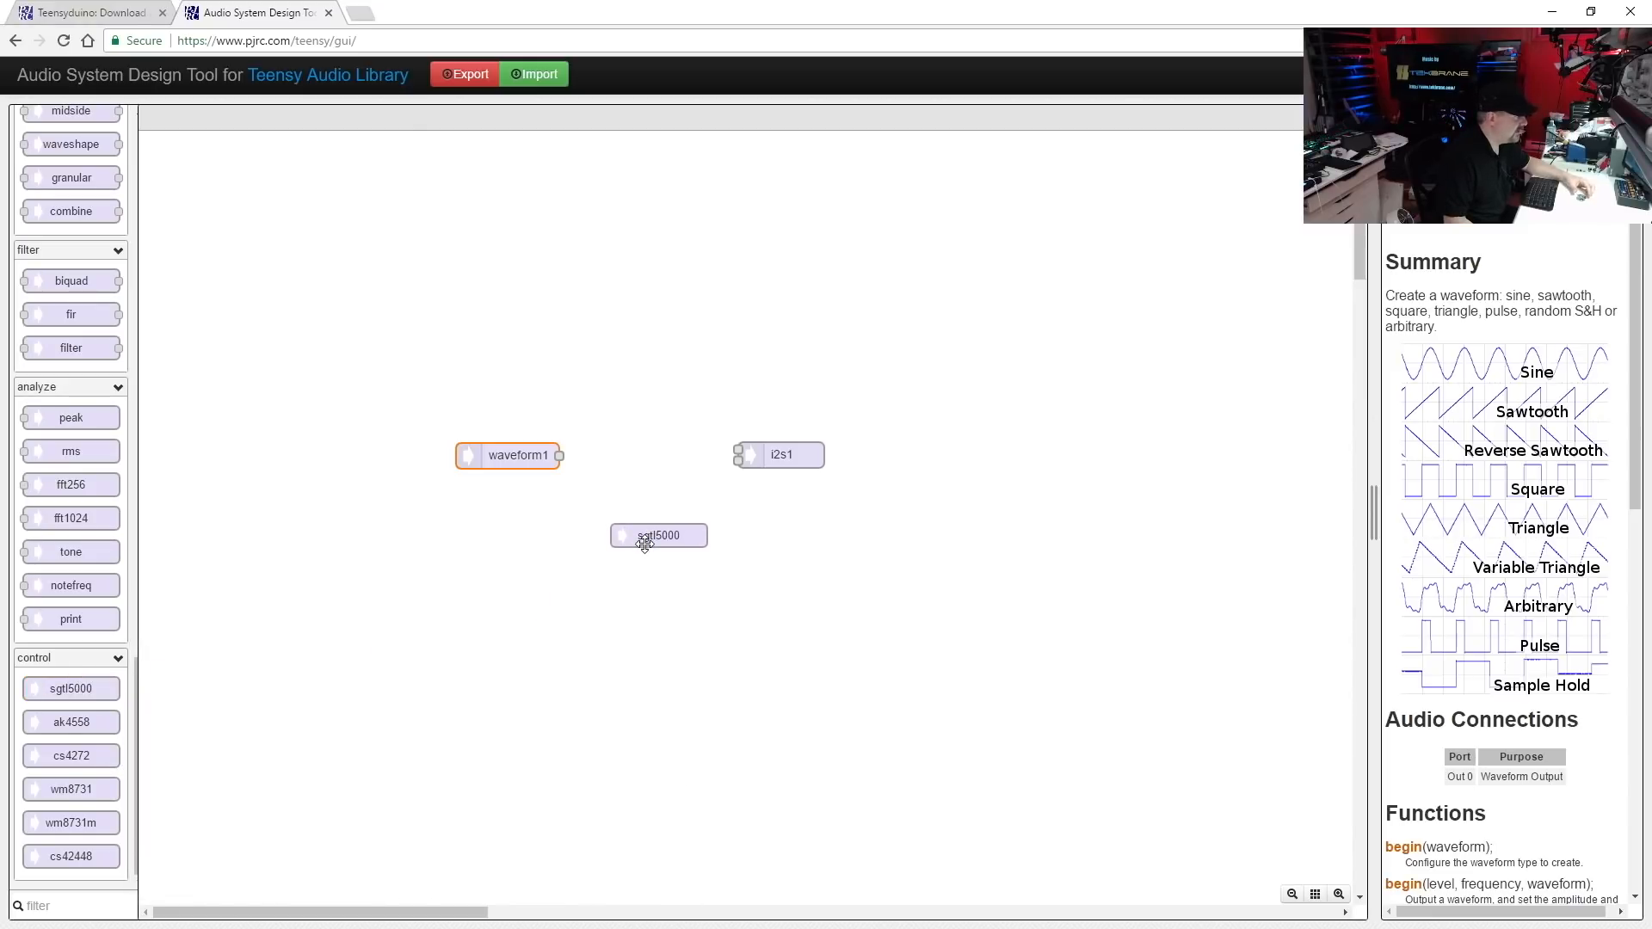
{"action": "left_click", "coordinate": [659, 543]}
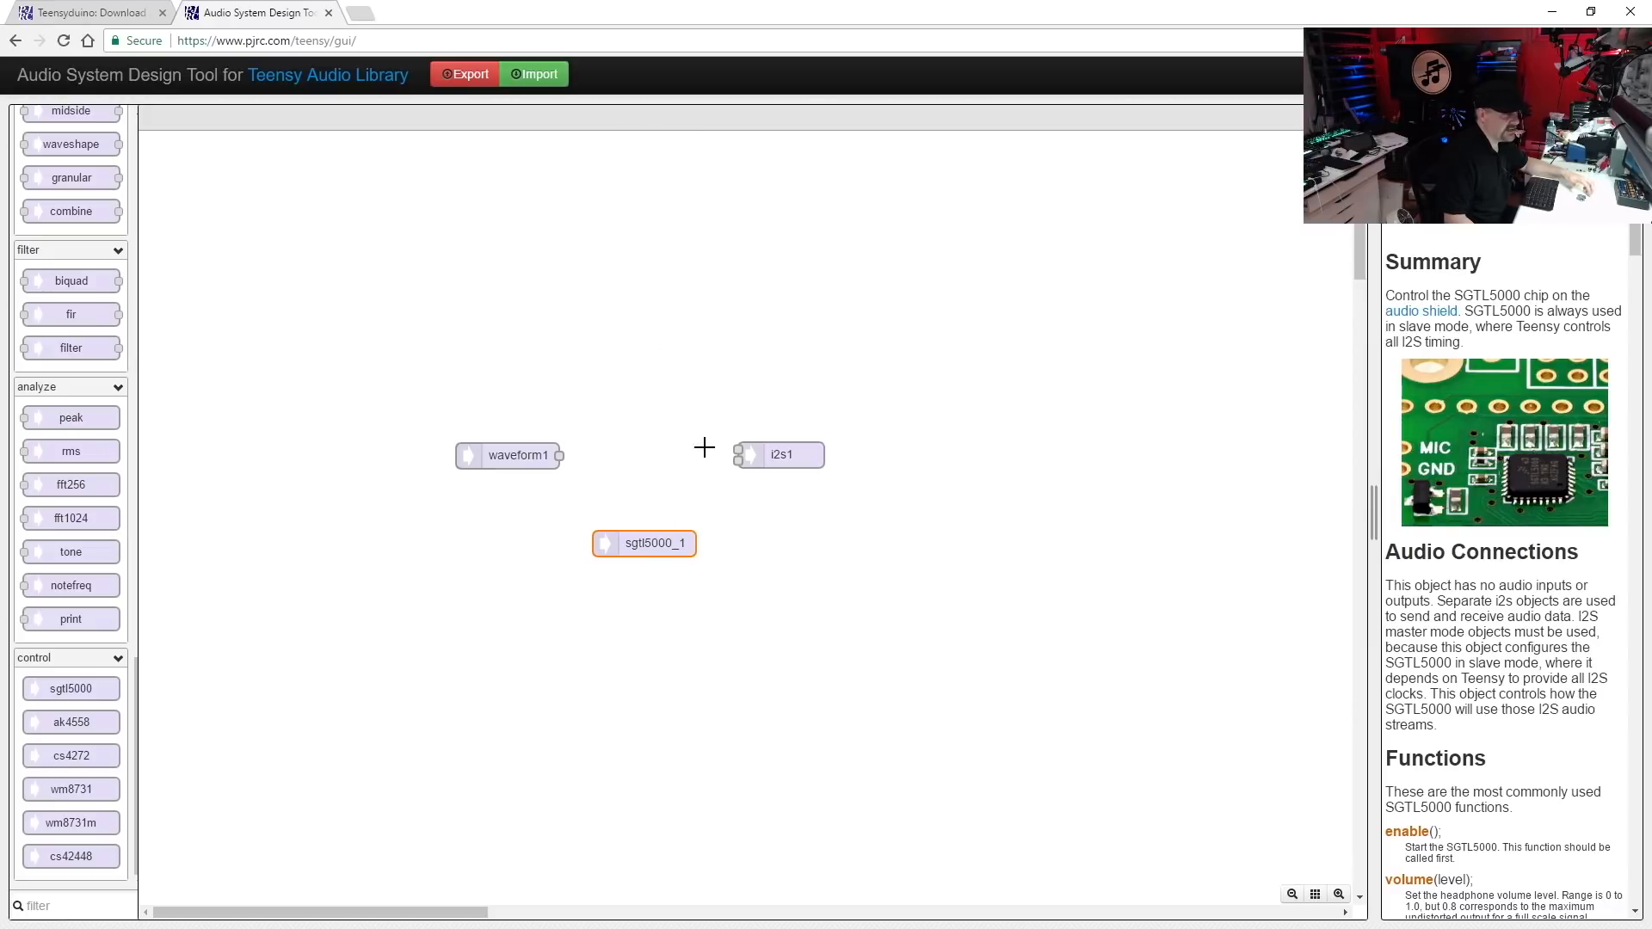
{"action": "mouse_move", "coordinate": [561, 455]}
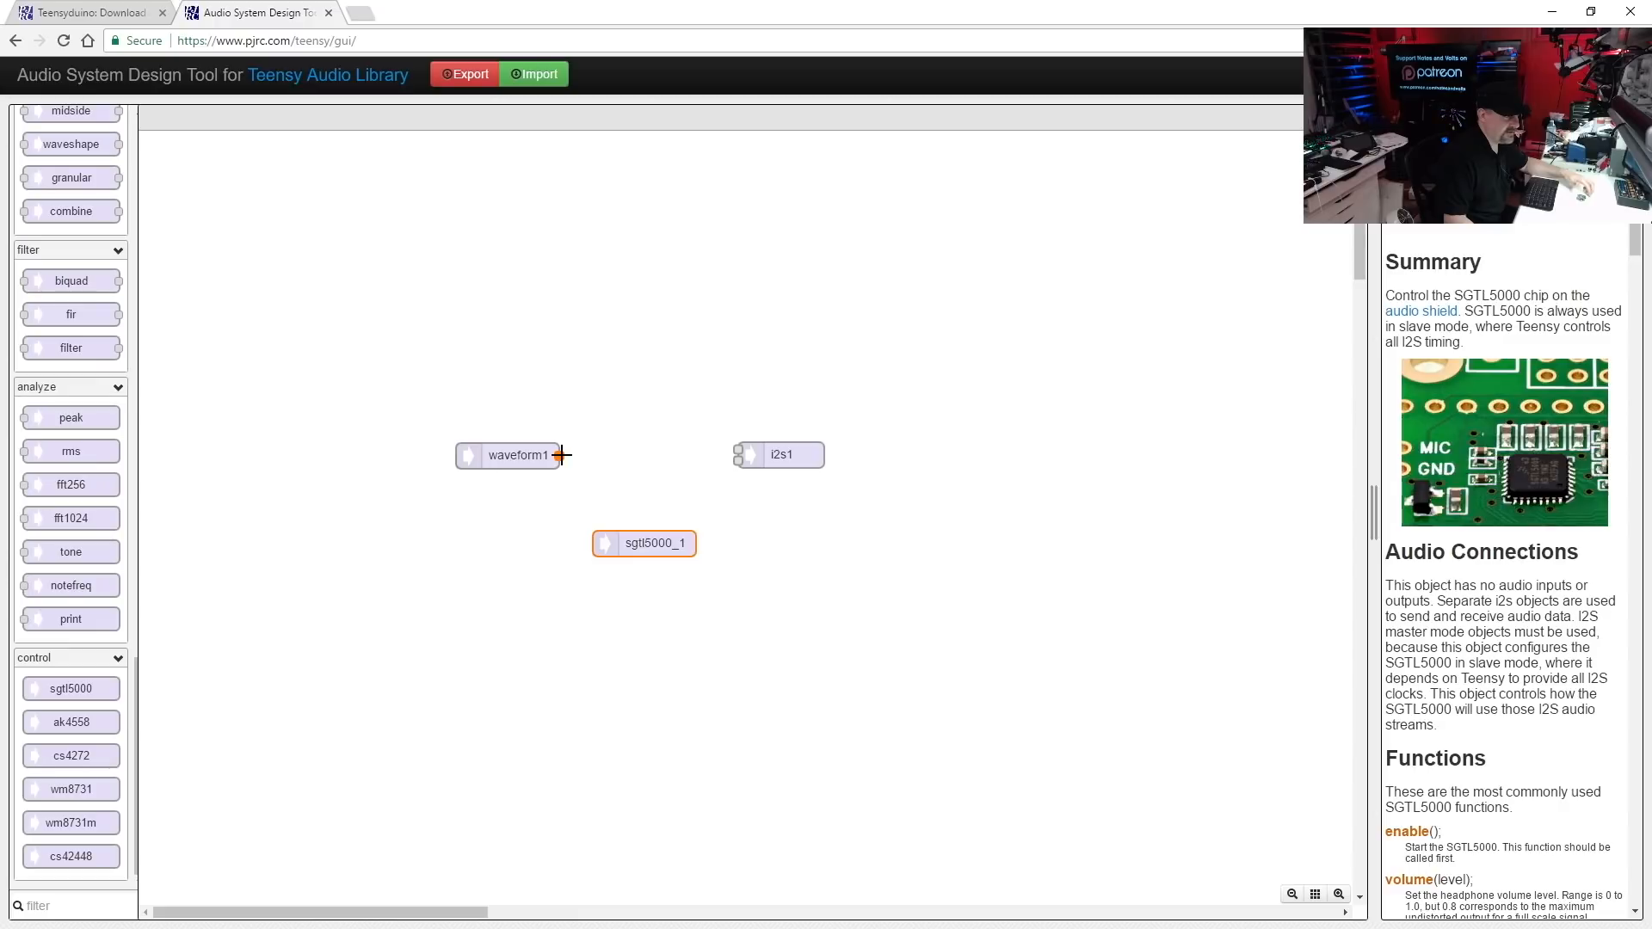
Step: Wire waveform1's output to both the left and right i2s1 inputs for stereo
{"action": "left_click_drag", "start_coordinate": [559, 455], "coordinate": [616, 450]}
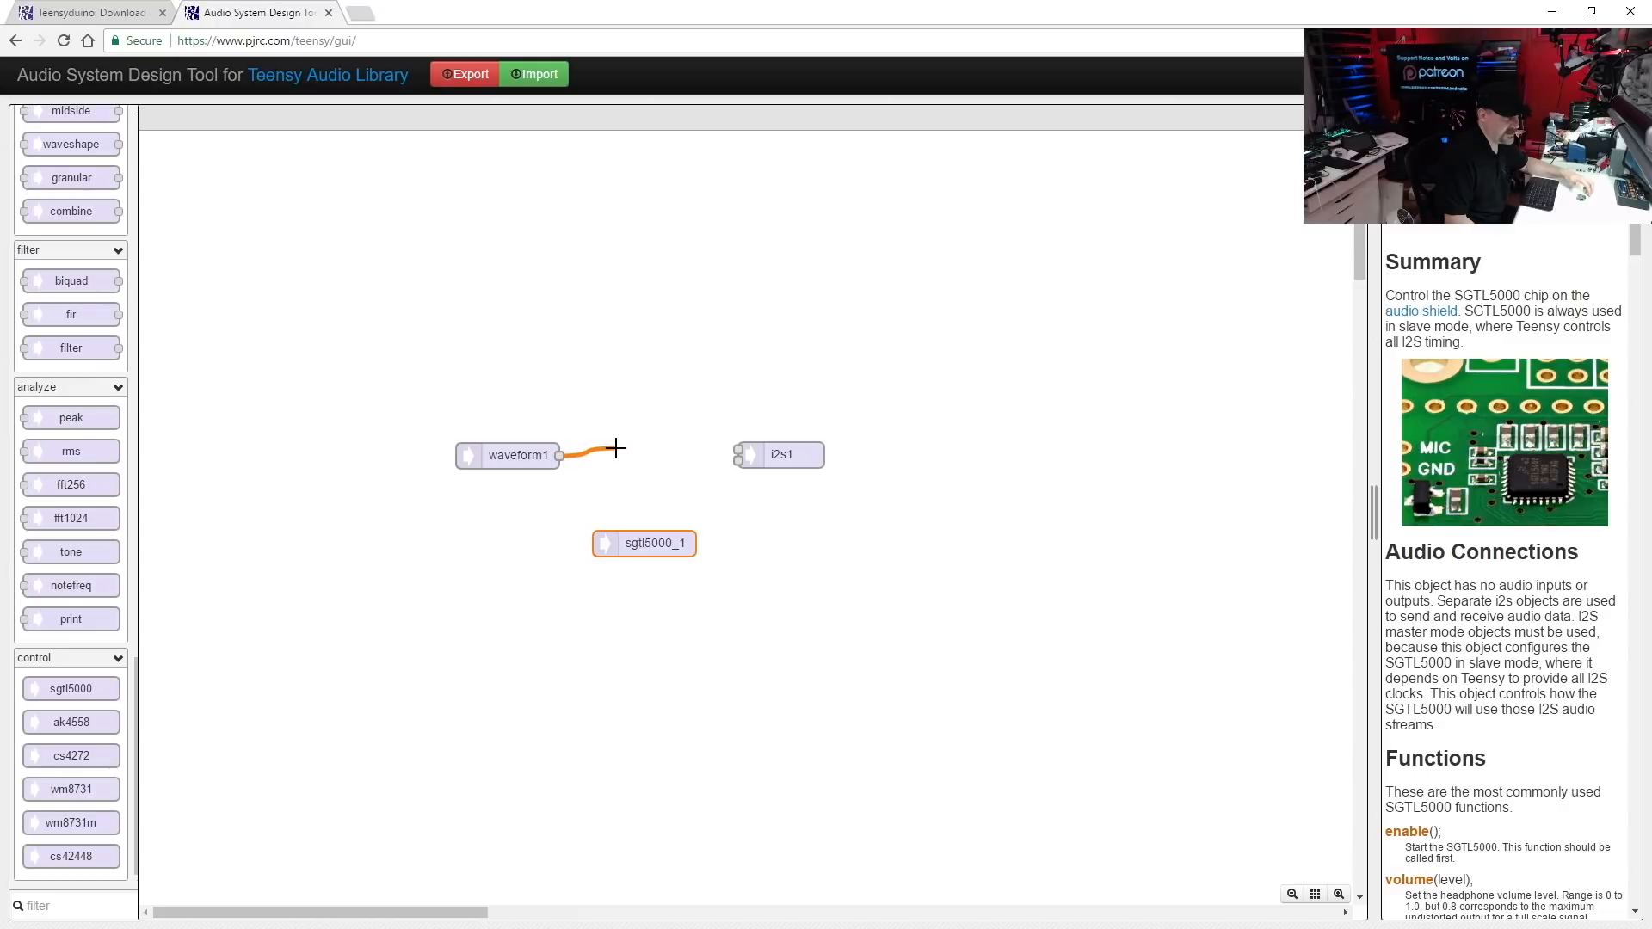
{"action": "left_click_drag", "start_coordinate": [564, 454], "coordinate": [738, 454]}
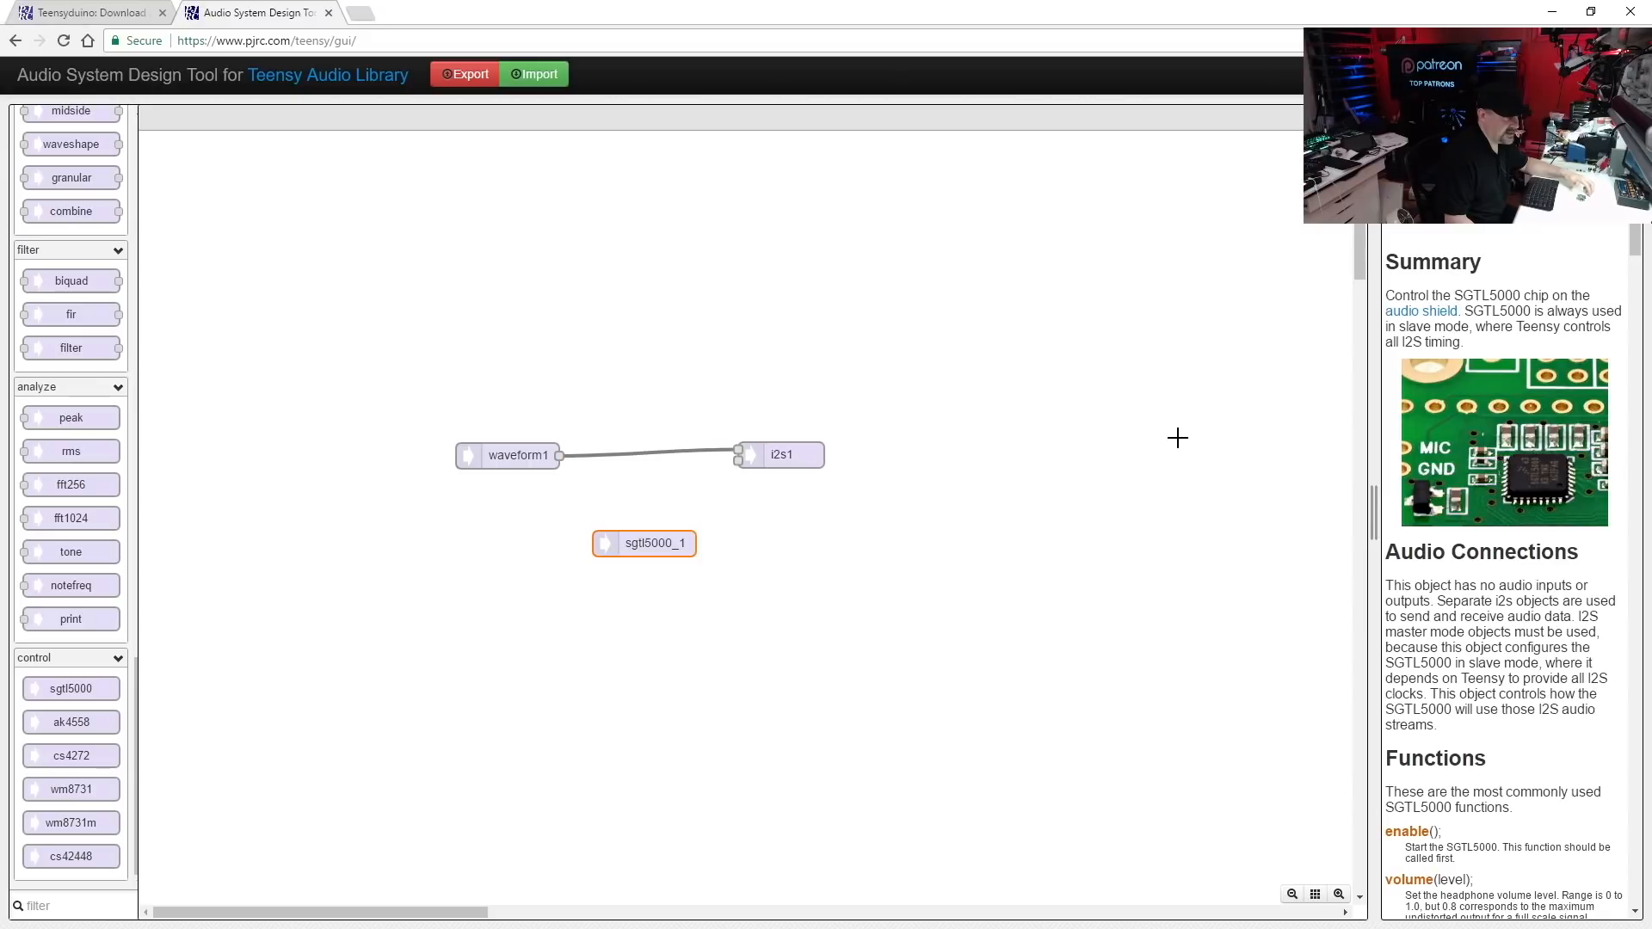
{"action": "mouse_move", "coordinate": [575, 481]}
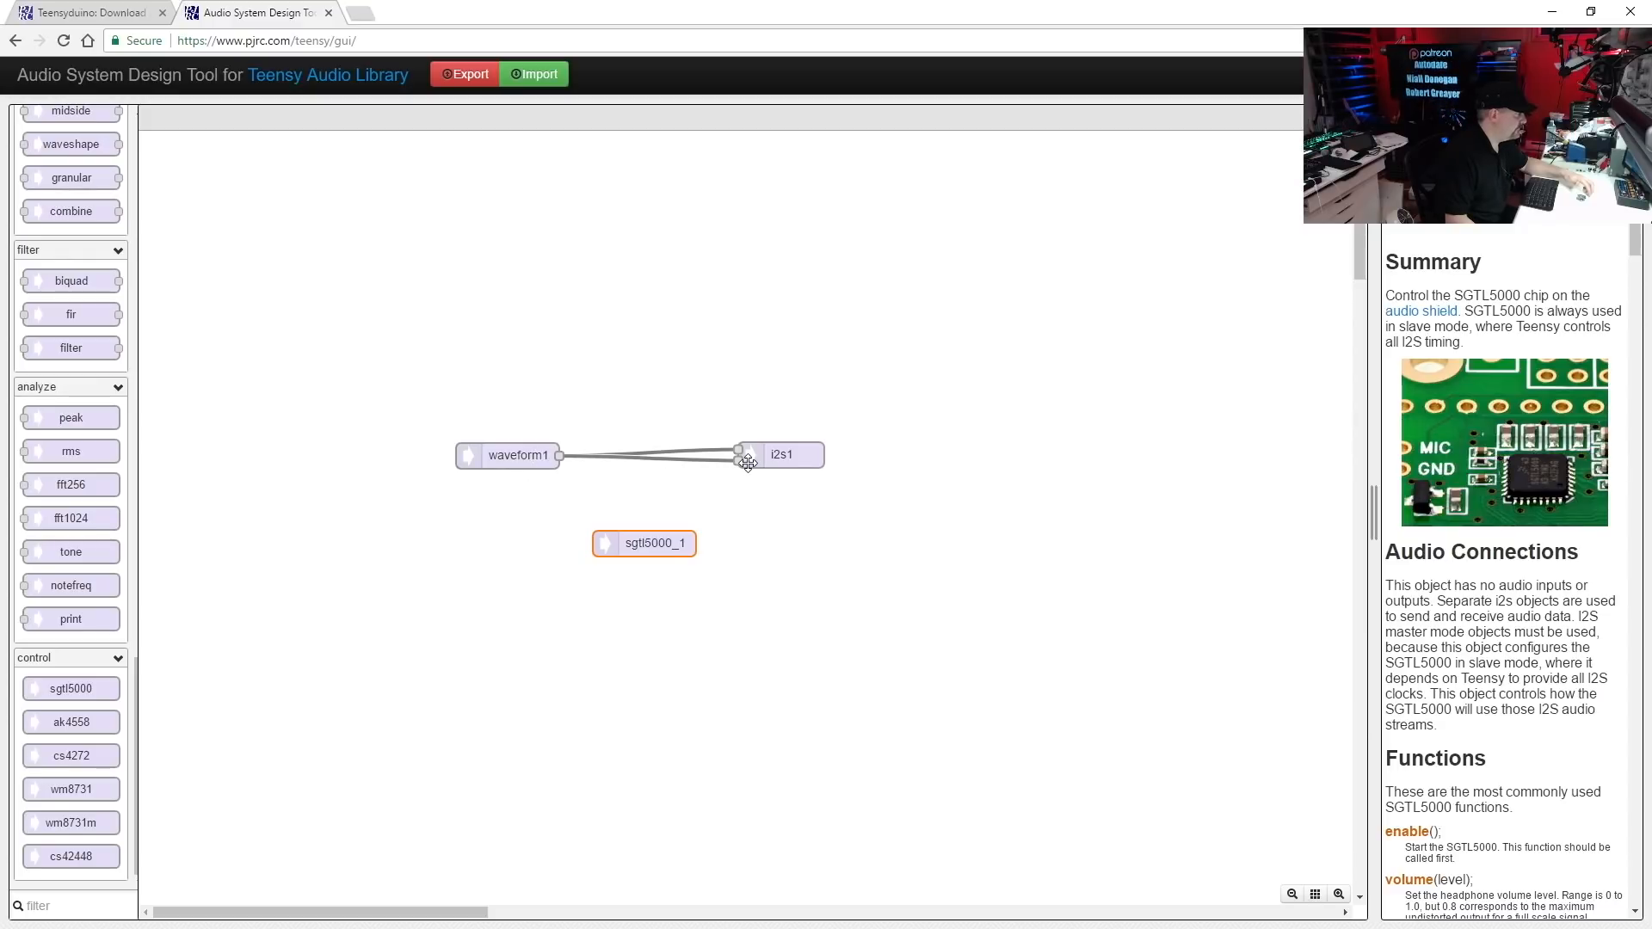
{"action": "mouse_move", "coordinate": [466, 275]}
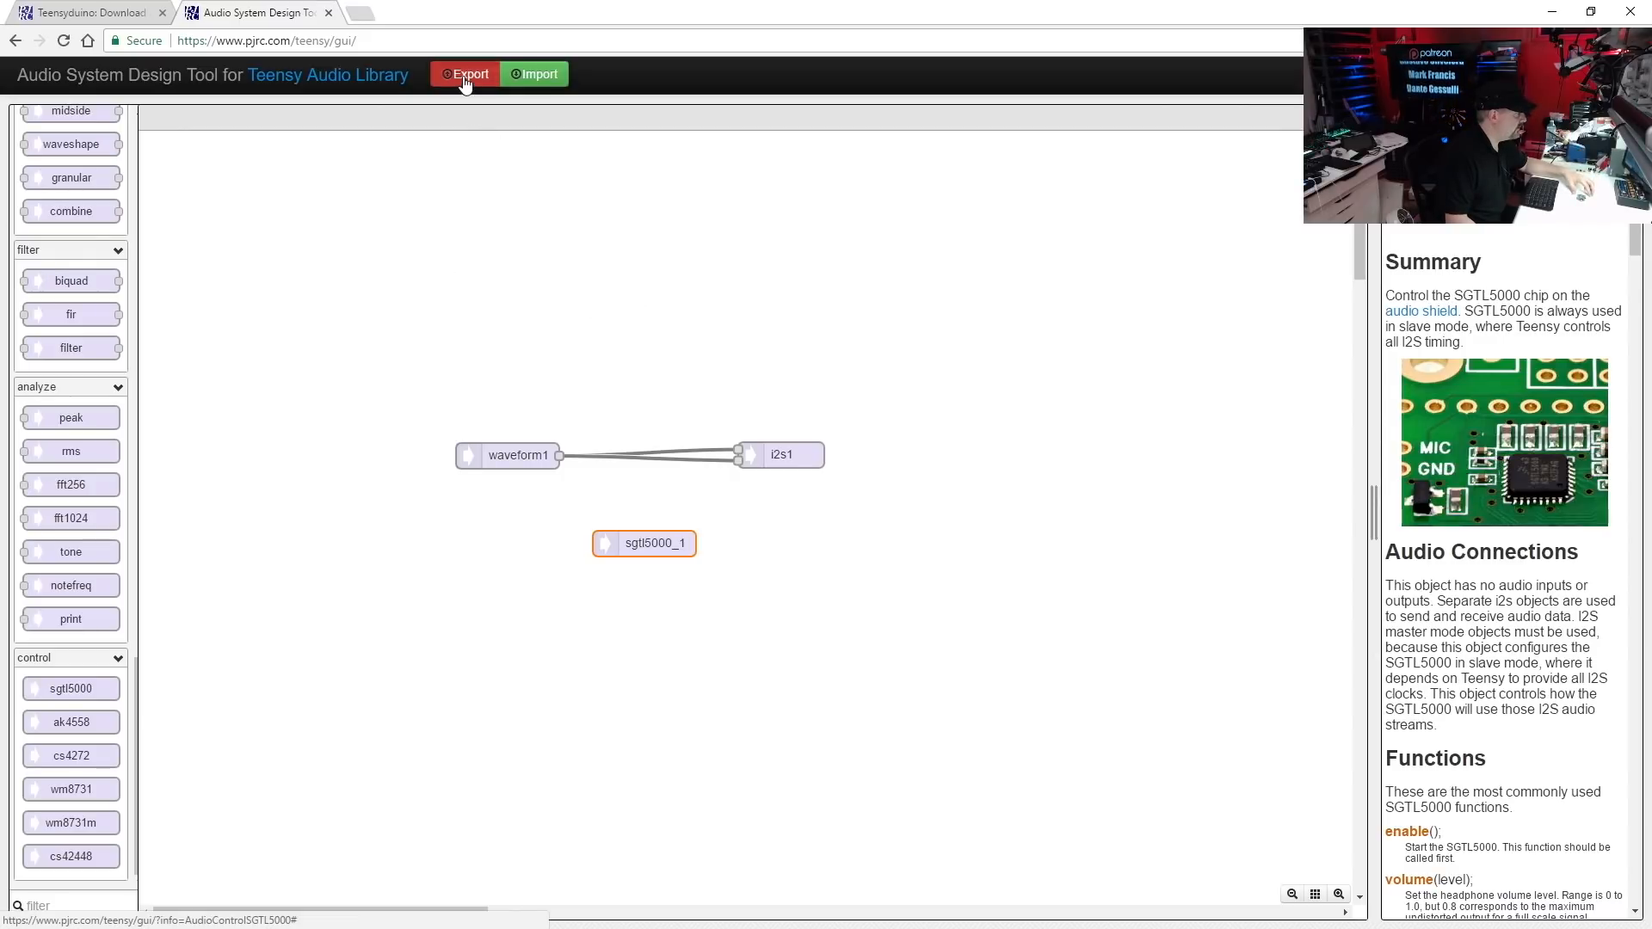
Step: Export the audio design as Arduino source code ready for copying
{"action": "left_click", "coordinate": [464, 74]}
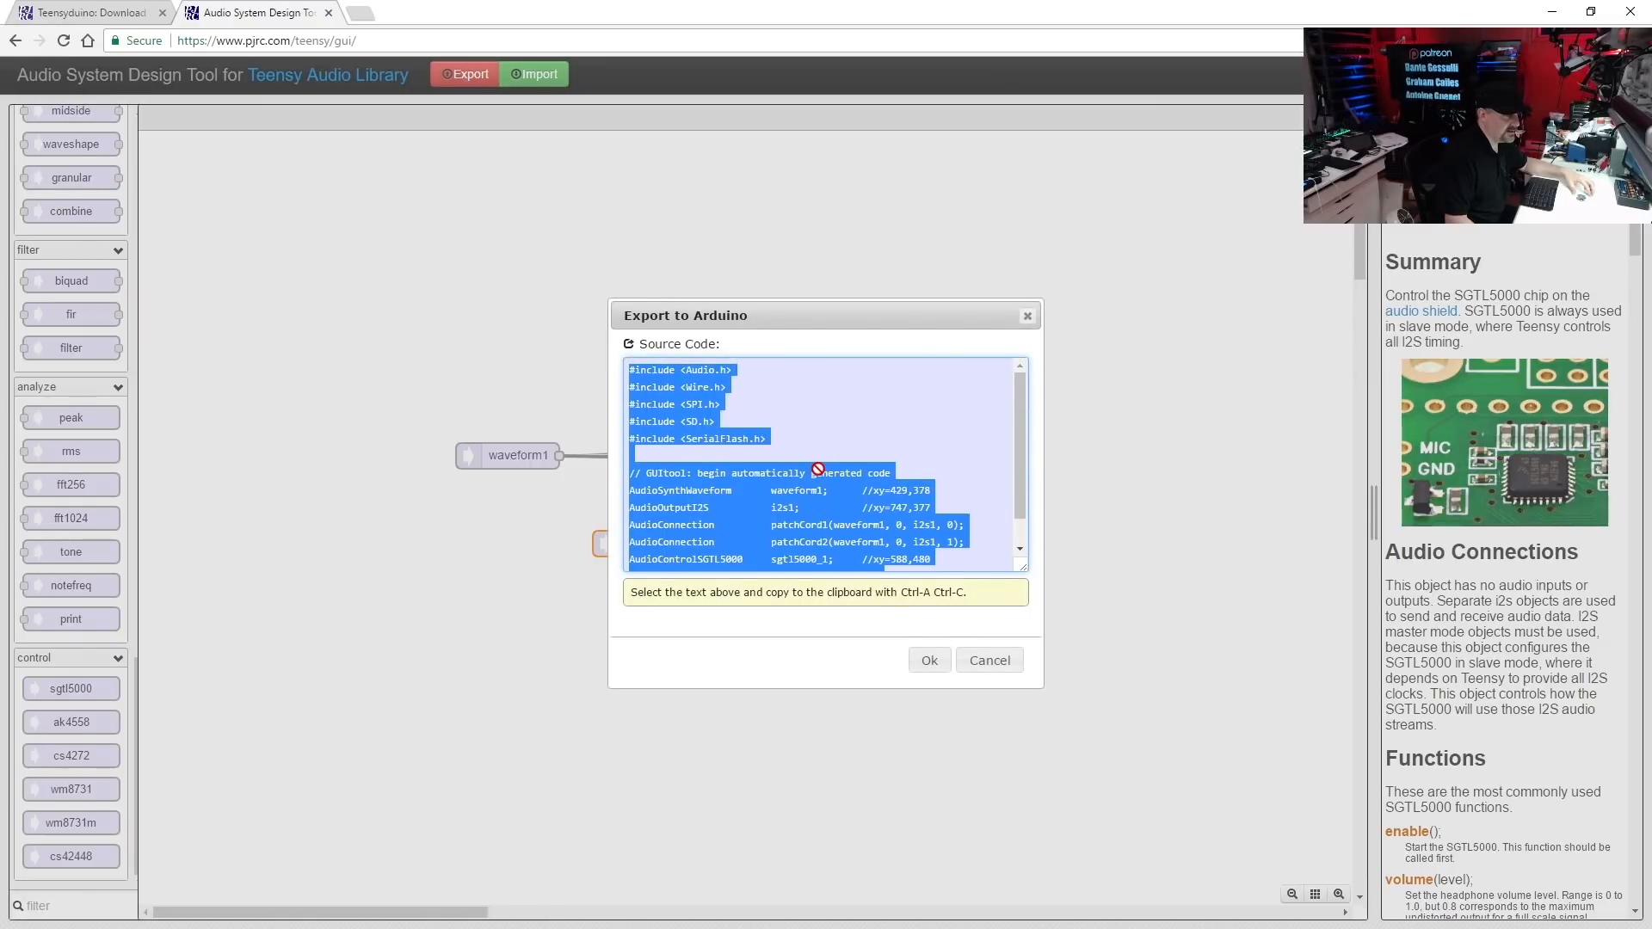
{"action": "scroll", "scroll_direction": "down", "scroll_amount": 3}
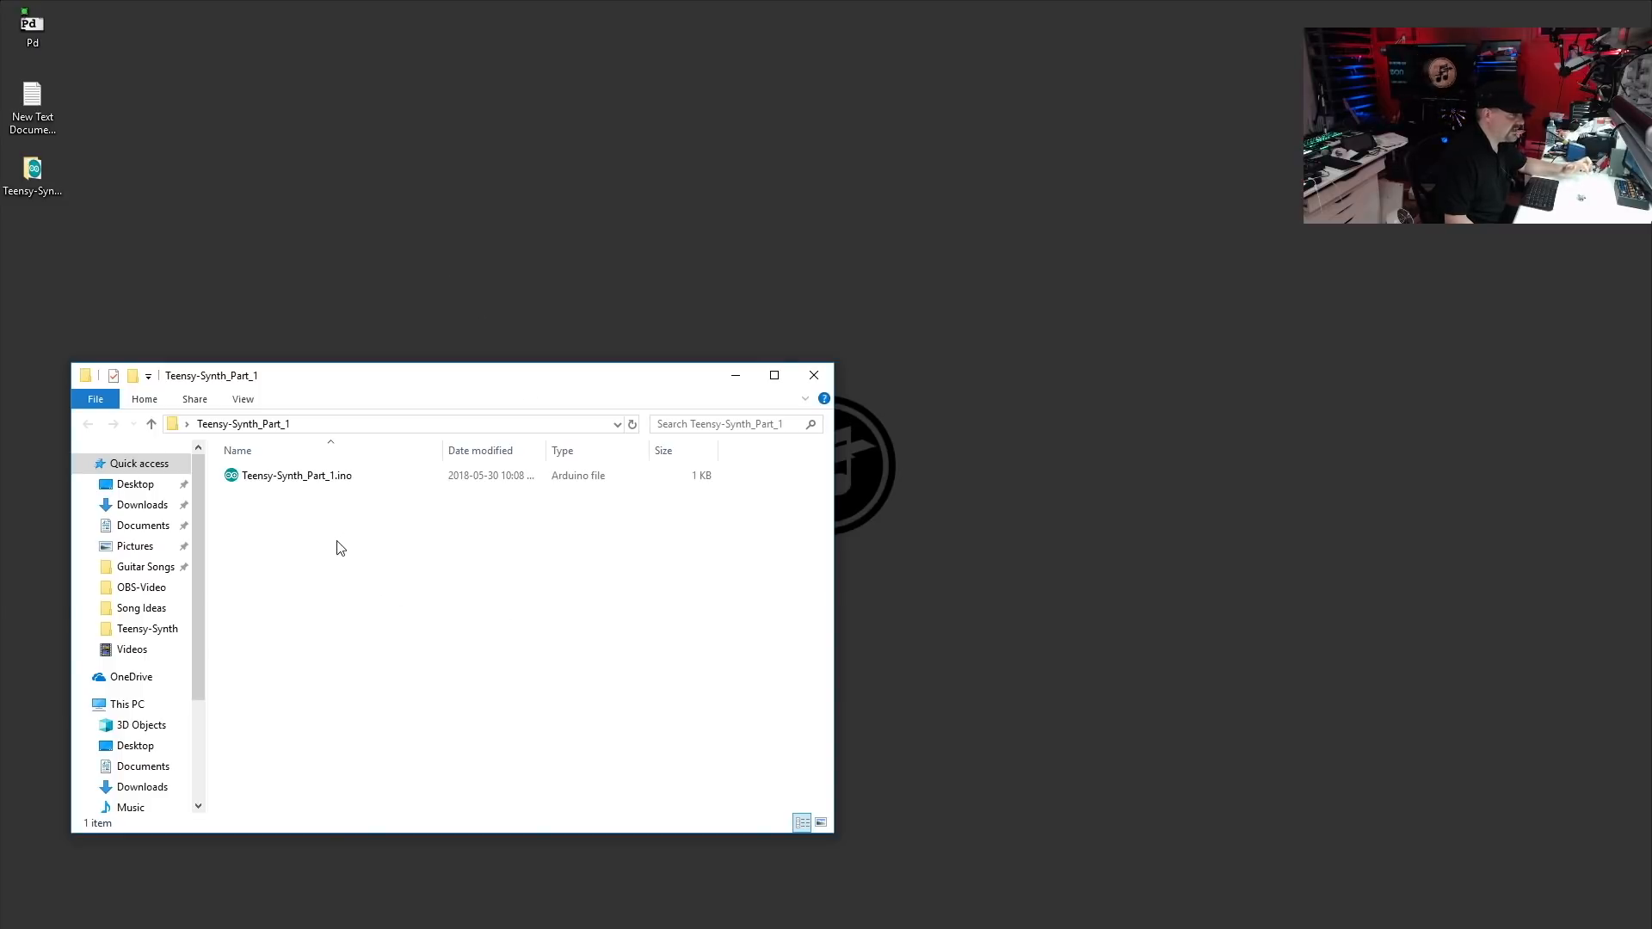
Step: Open Teensy-Synth_Part_1.ino from its folder in the Arduino IDE
{"action": "left_click", "coordinate": [298, 475]}
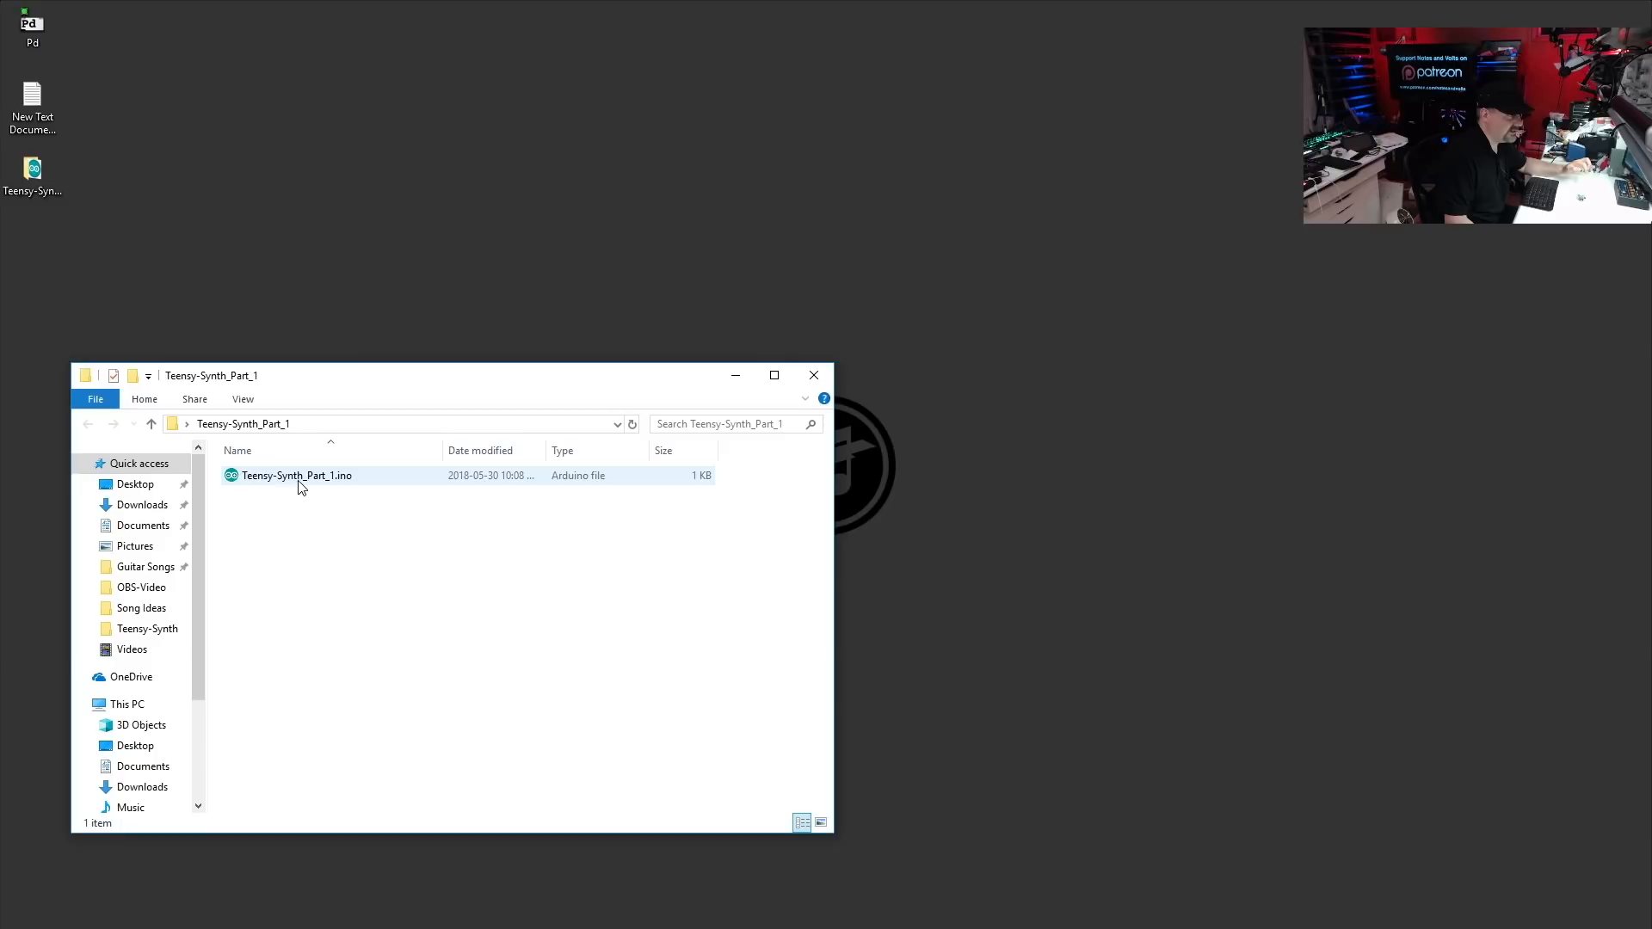
{"action": "left_click", "coordinate": [298, 475]}
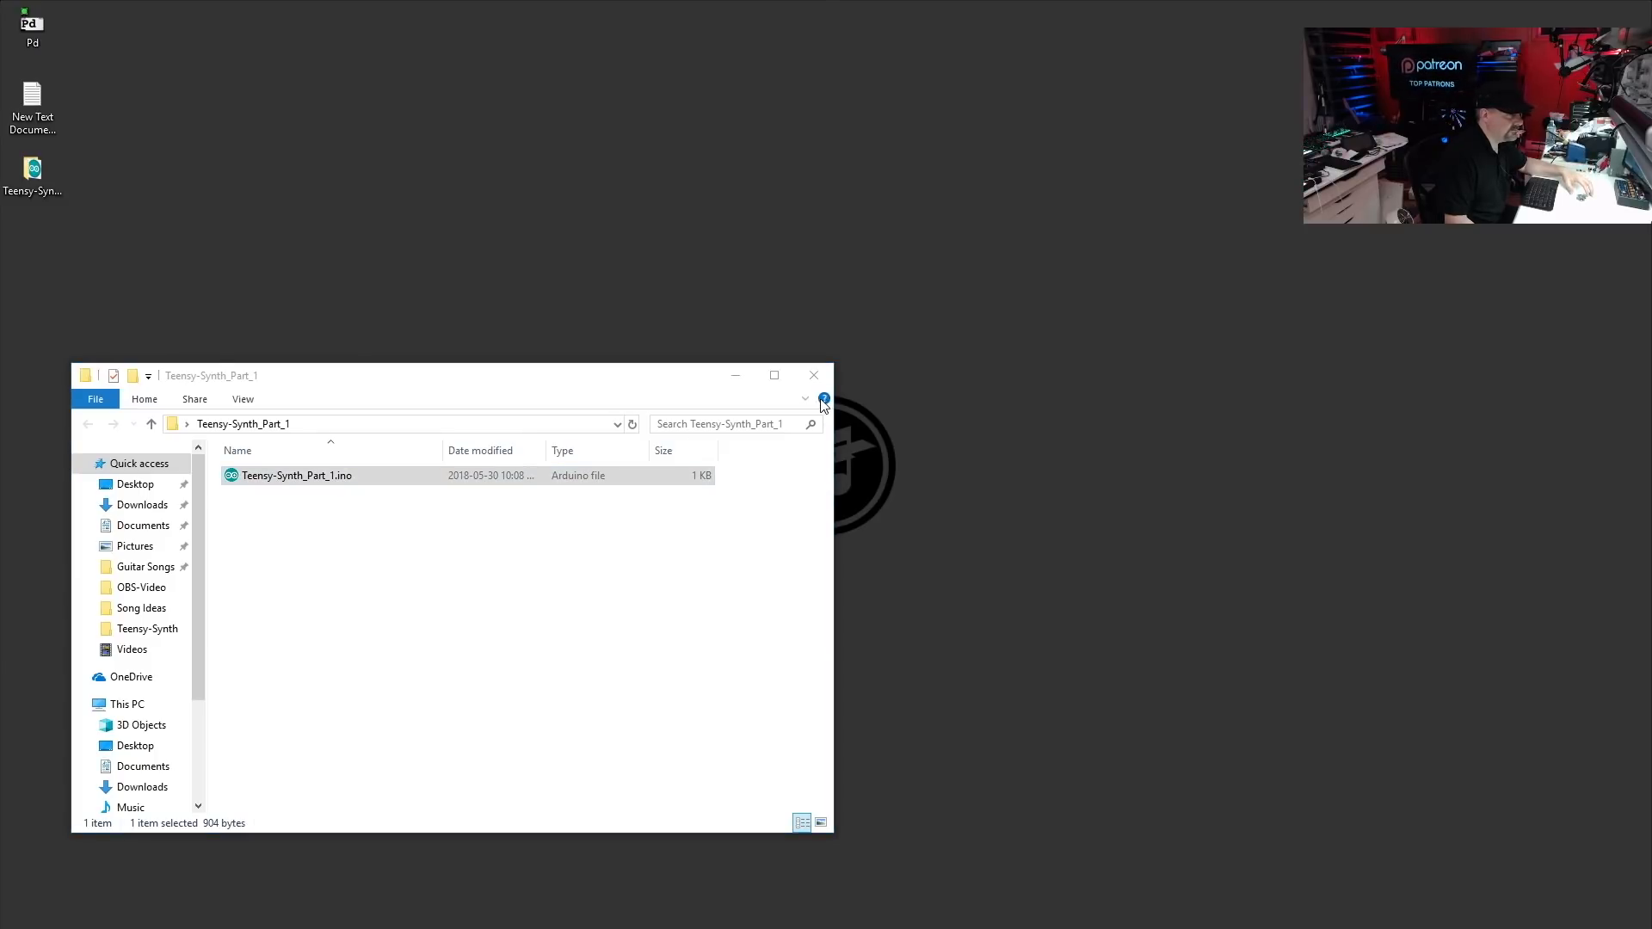
{"action": "double_click", "coordinate": [296, 475]}
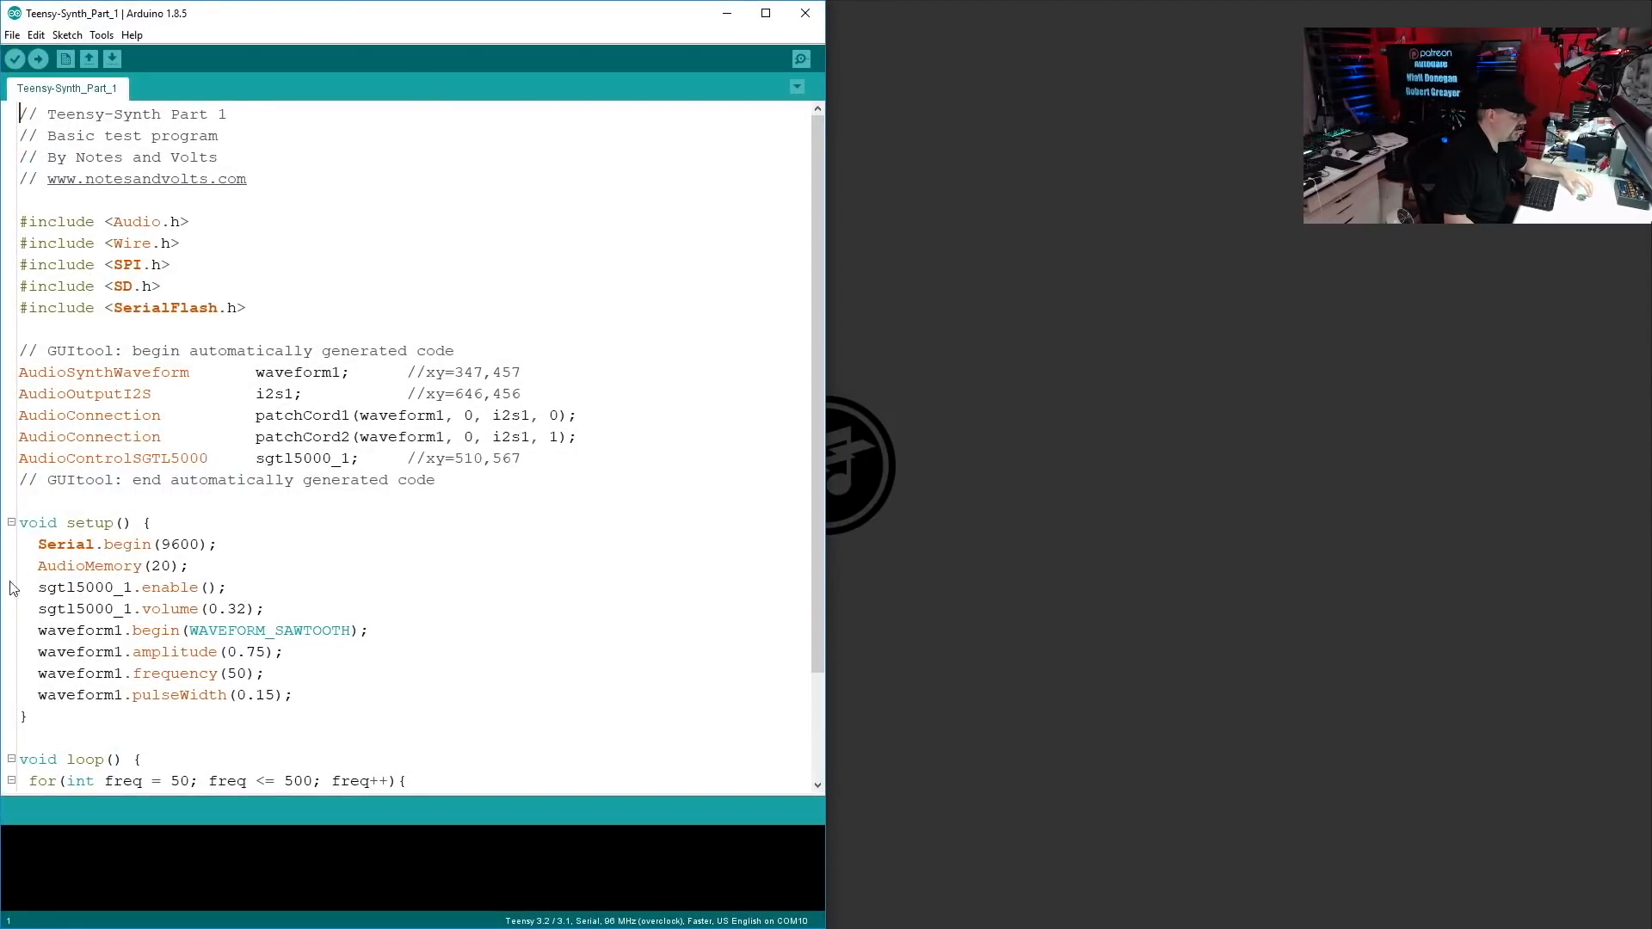
Step: Select the sketch's includes and old GUItool block and replace it with the exported design code
{"action": "left_click", "coordinate": [463, 74]}
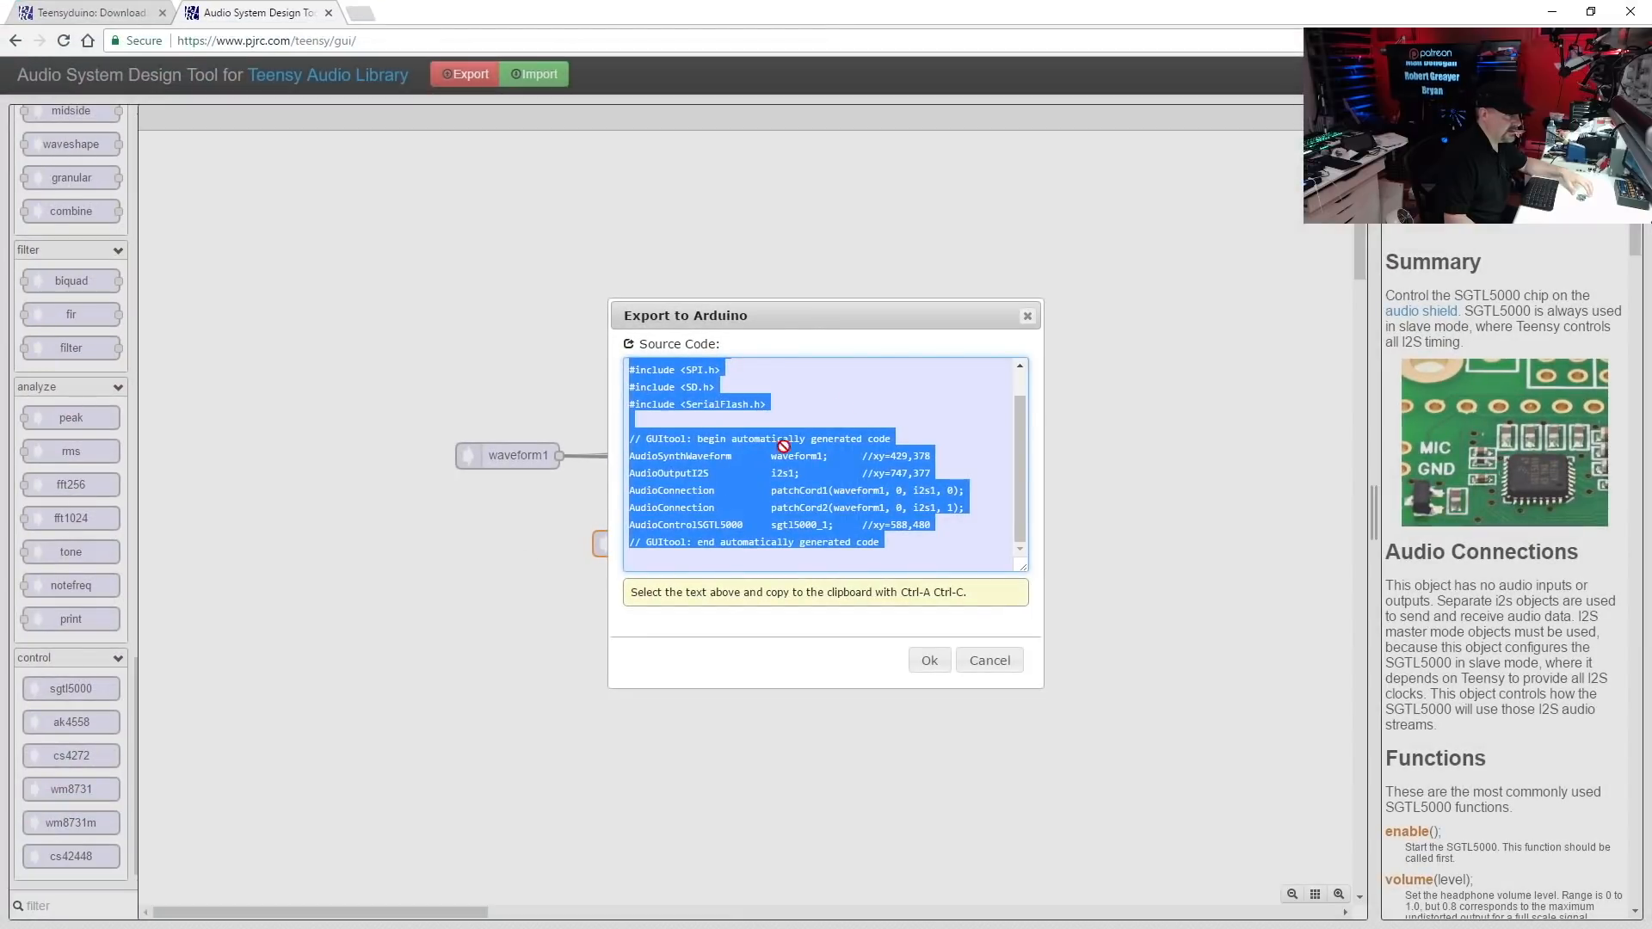
{"action": "mouse_move", "coordinate": [790, 298]}
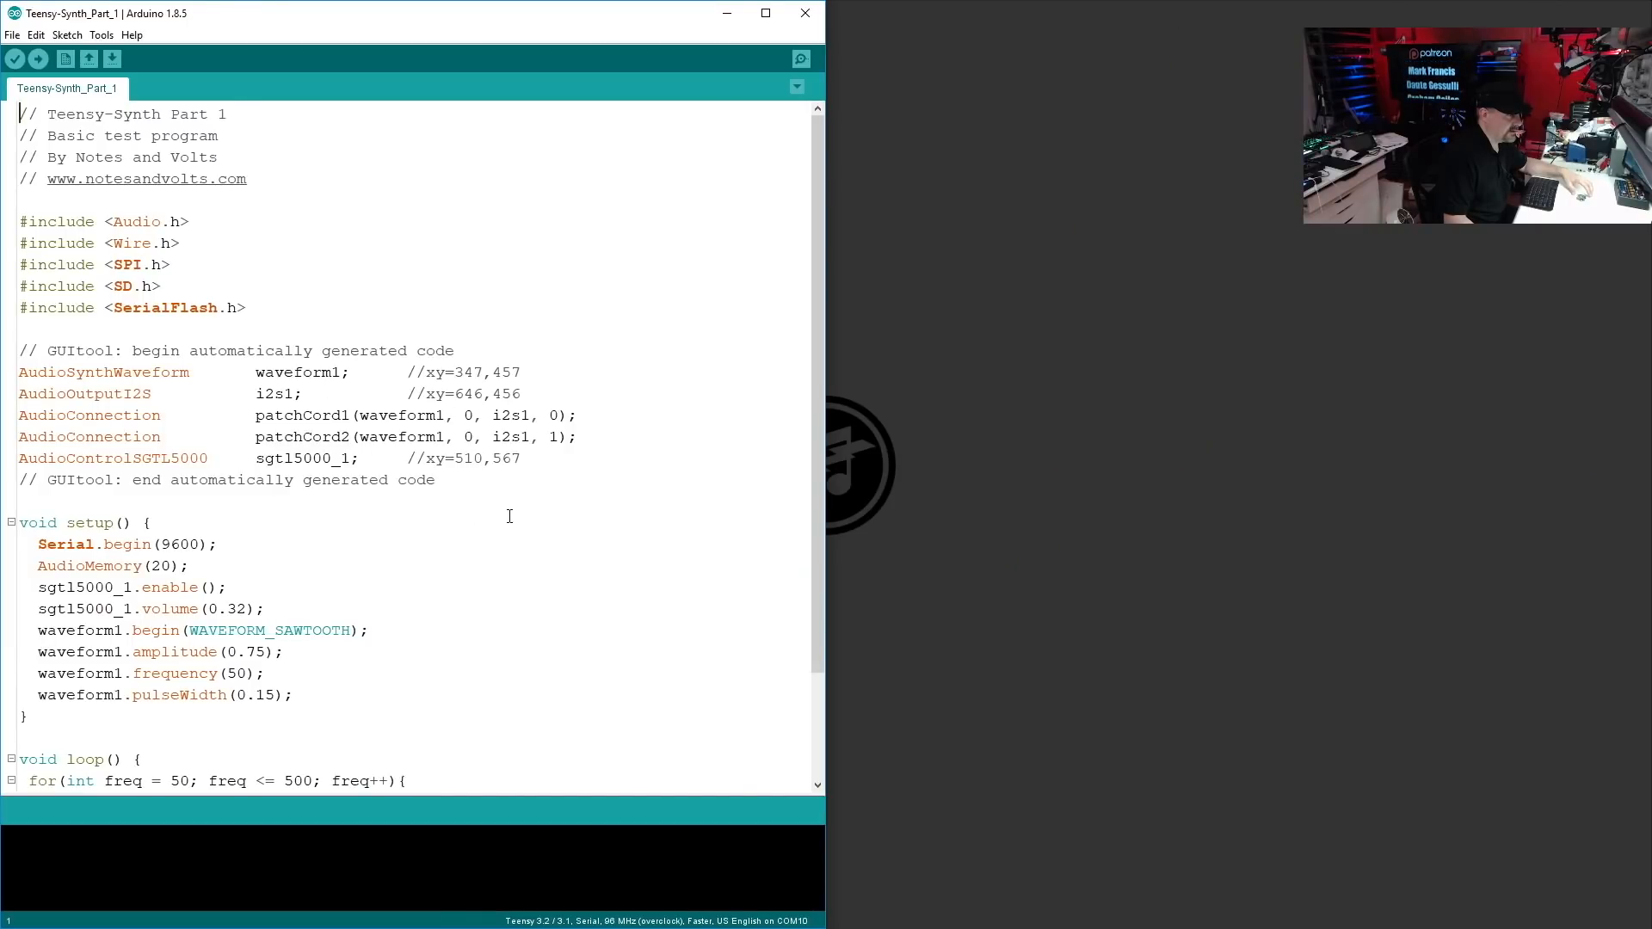
{"action": "left_click_drag", "start_coordinate": [19, 222], "coordinate": [432, 480]}
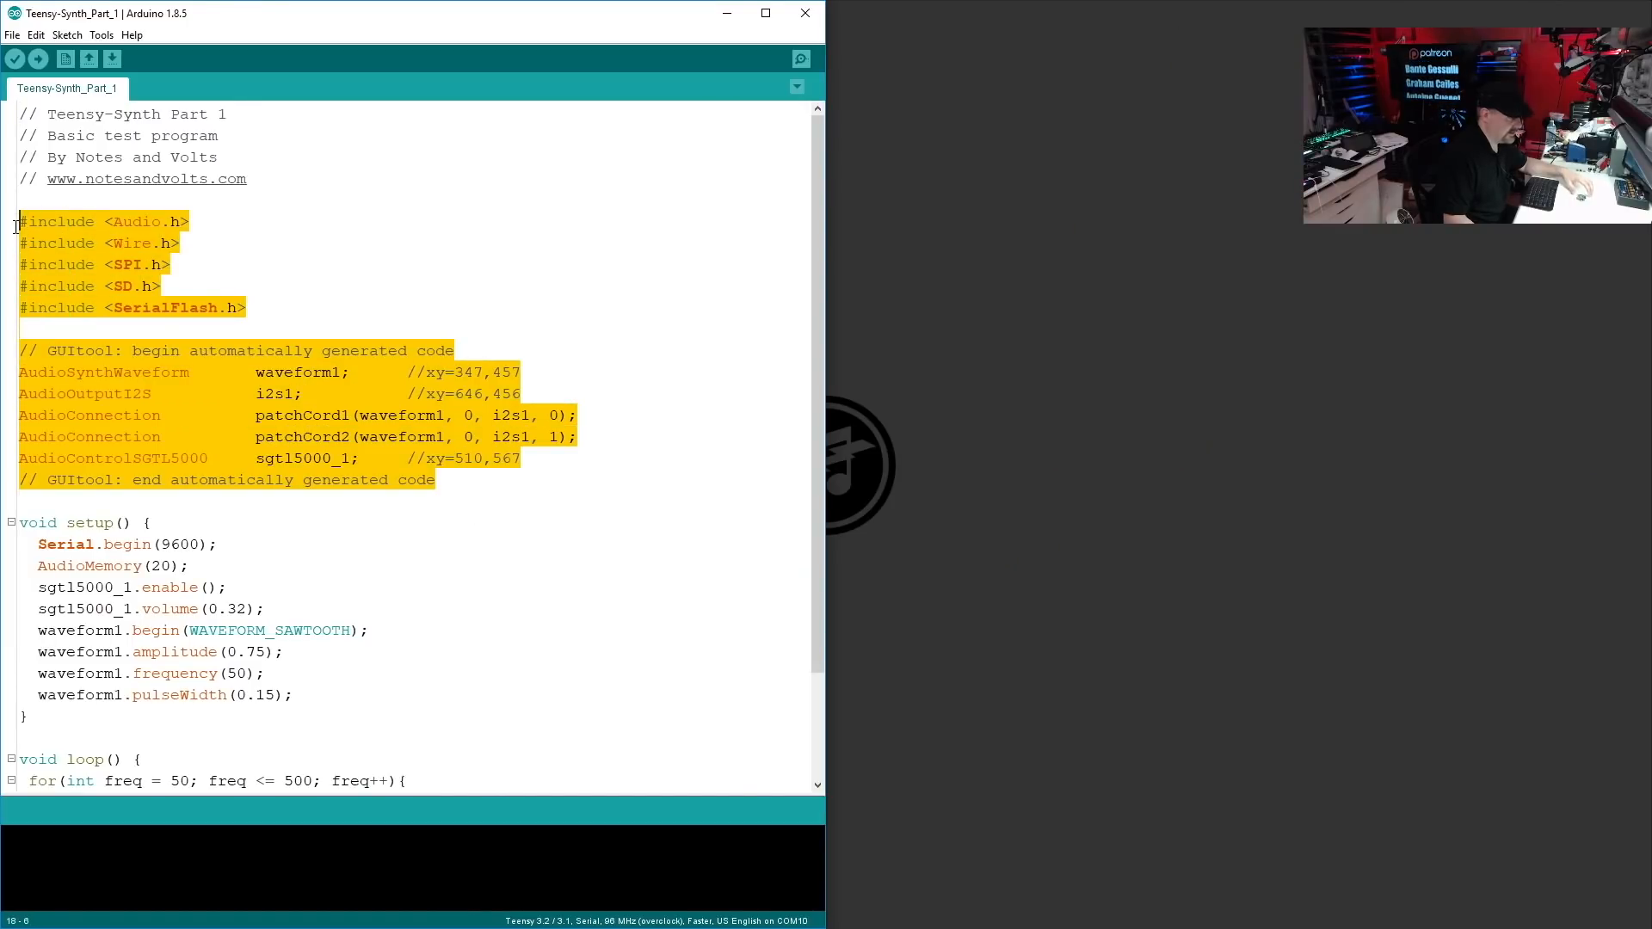
{"action": "right_click", "coordinate": [31, 222]}
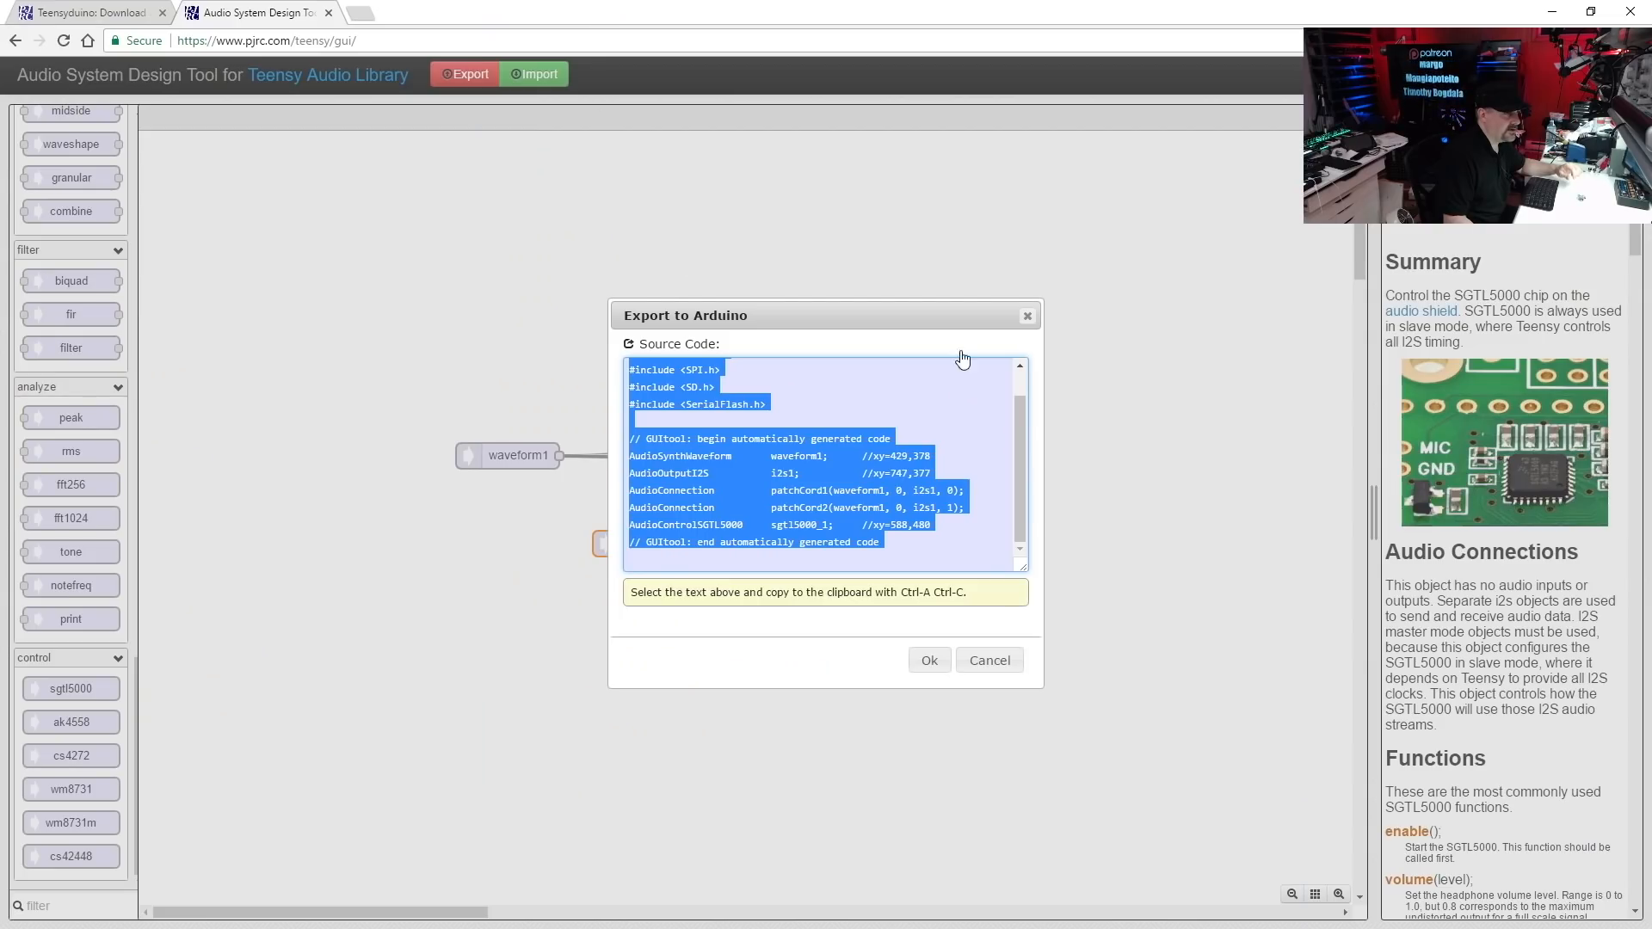
{"action": "left_click", "coordinate": [988, 659]}
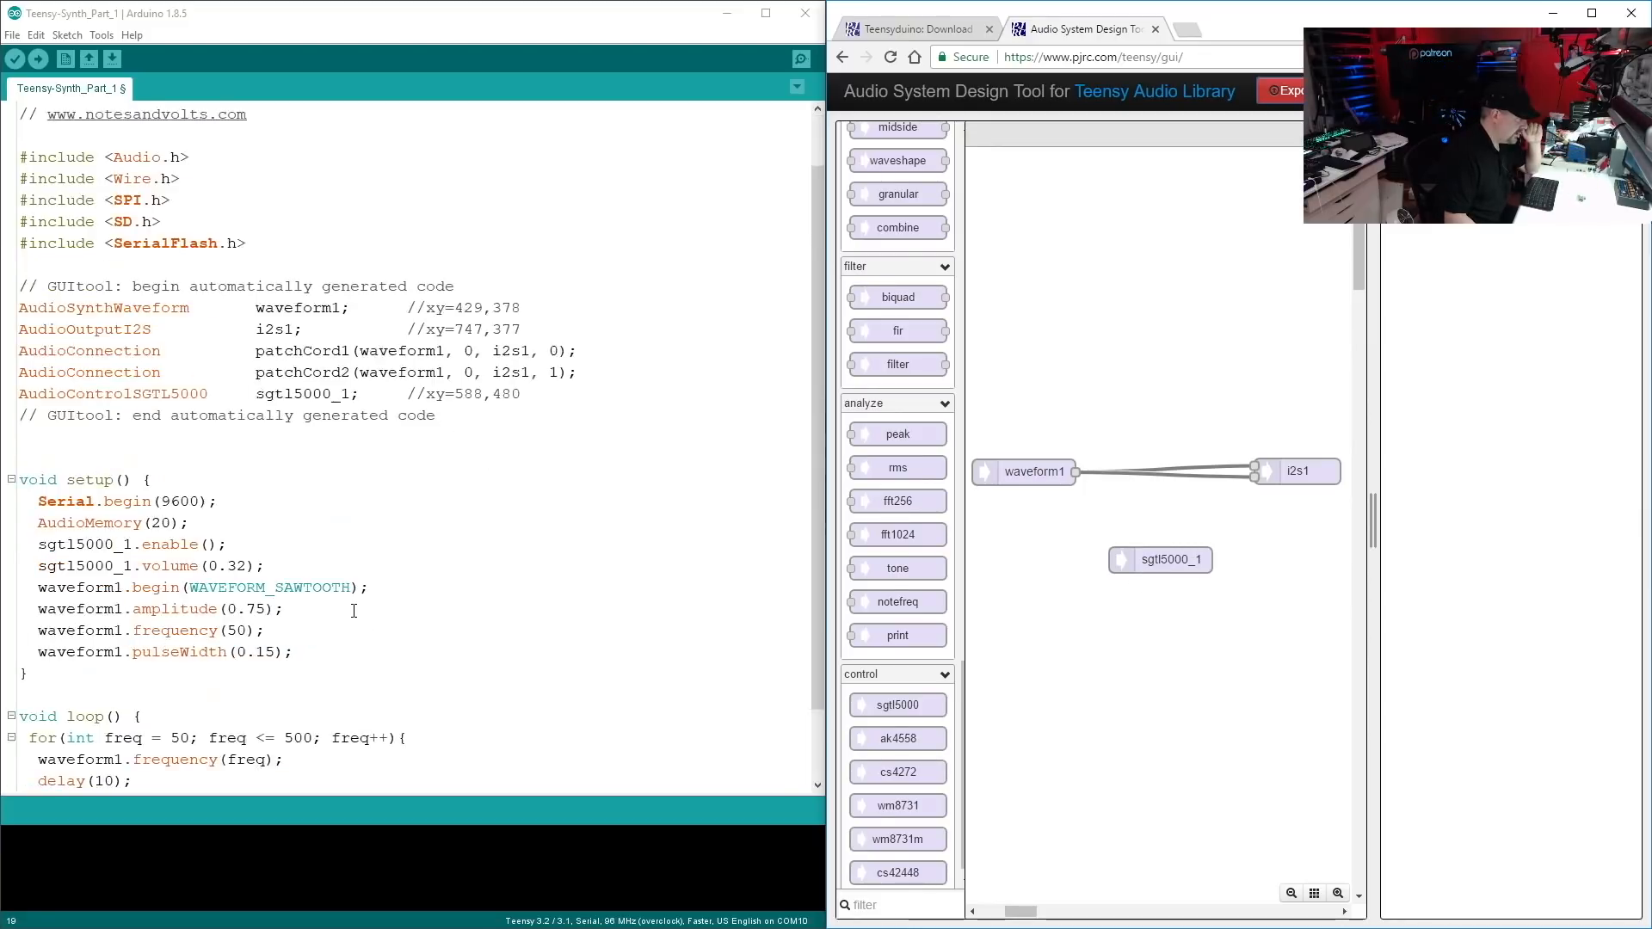
Step: Add the line #include <Audio.h> to the sketch's include section
{"action": "scroll", "scroll_direction": "down", "scroll_amount": 3}
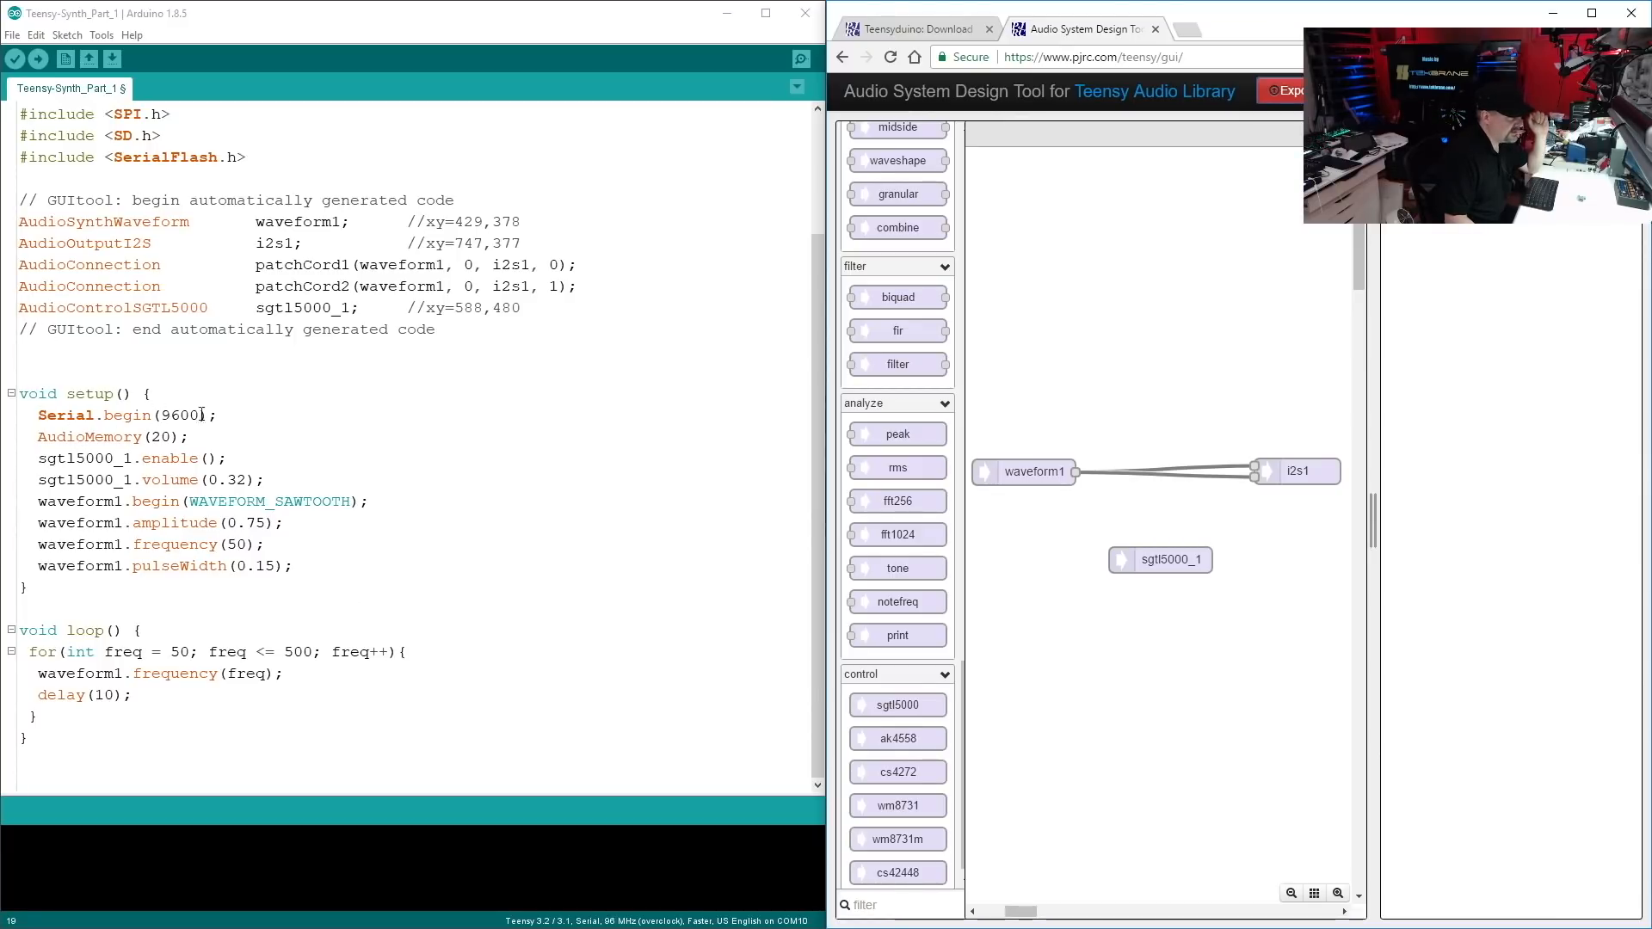
{"action": "type", "text": "#include <Audio.h>"}
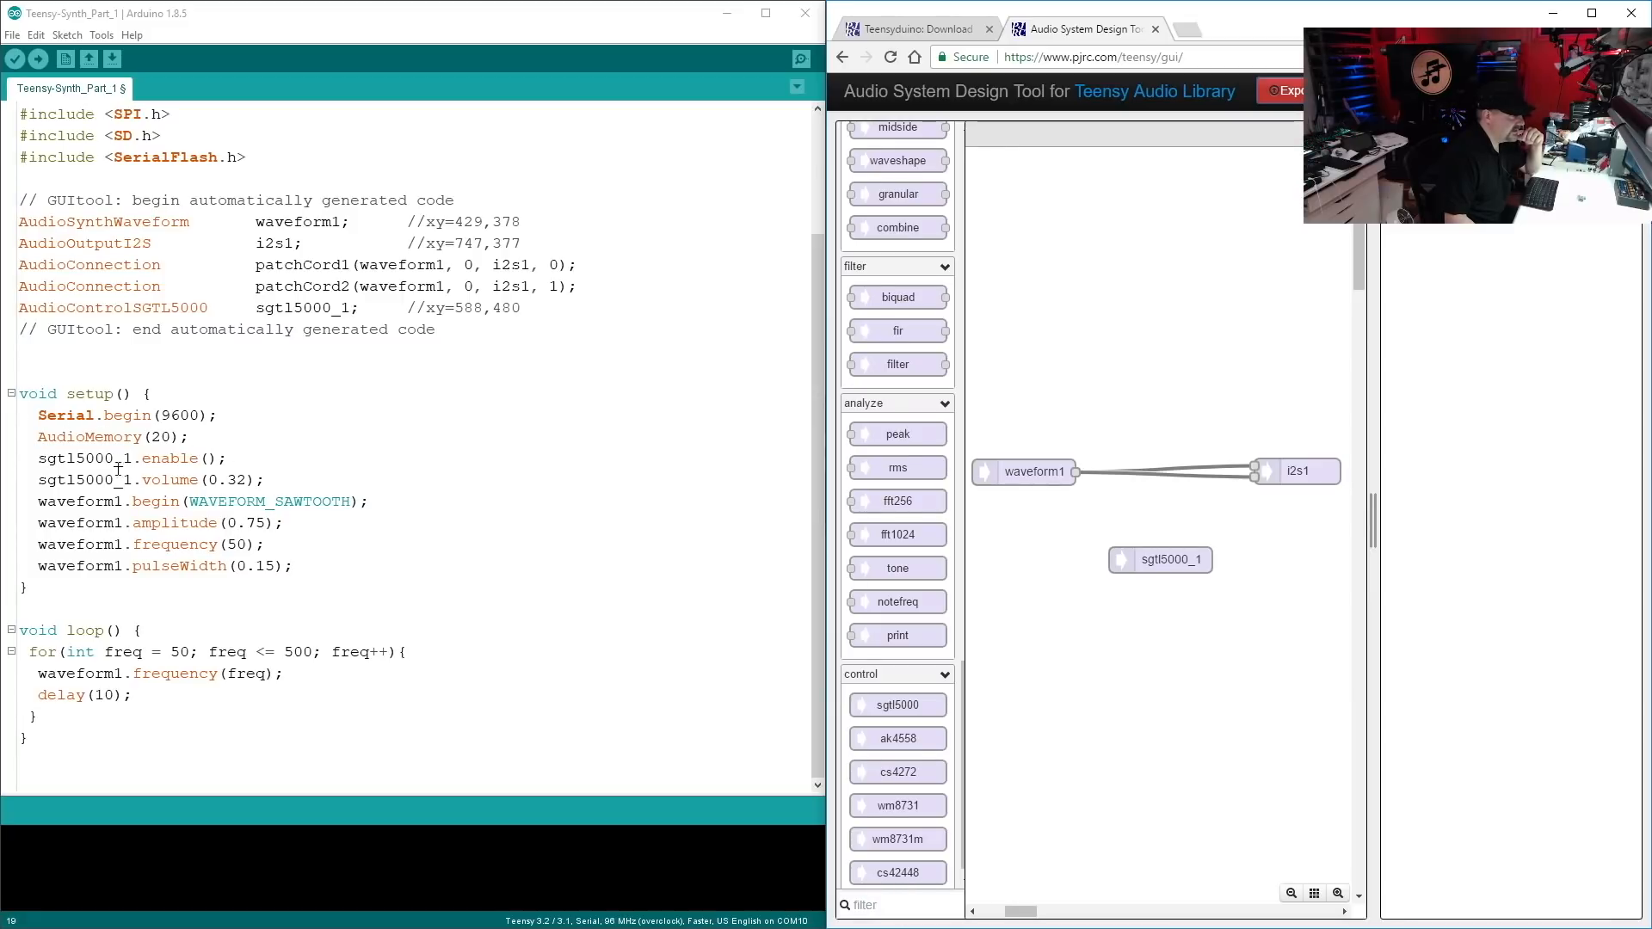
{"action": "mouse_move", "coordinate": [110, 526]}
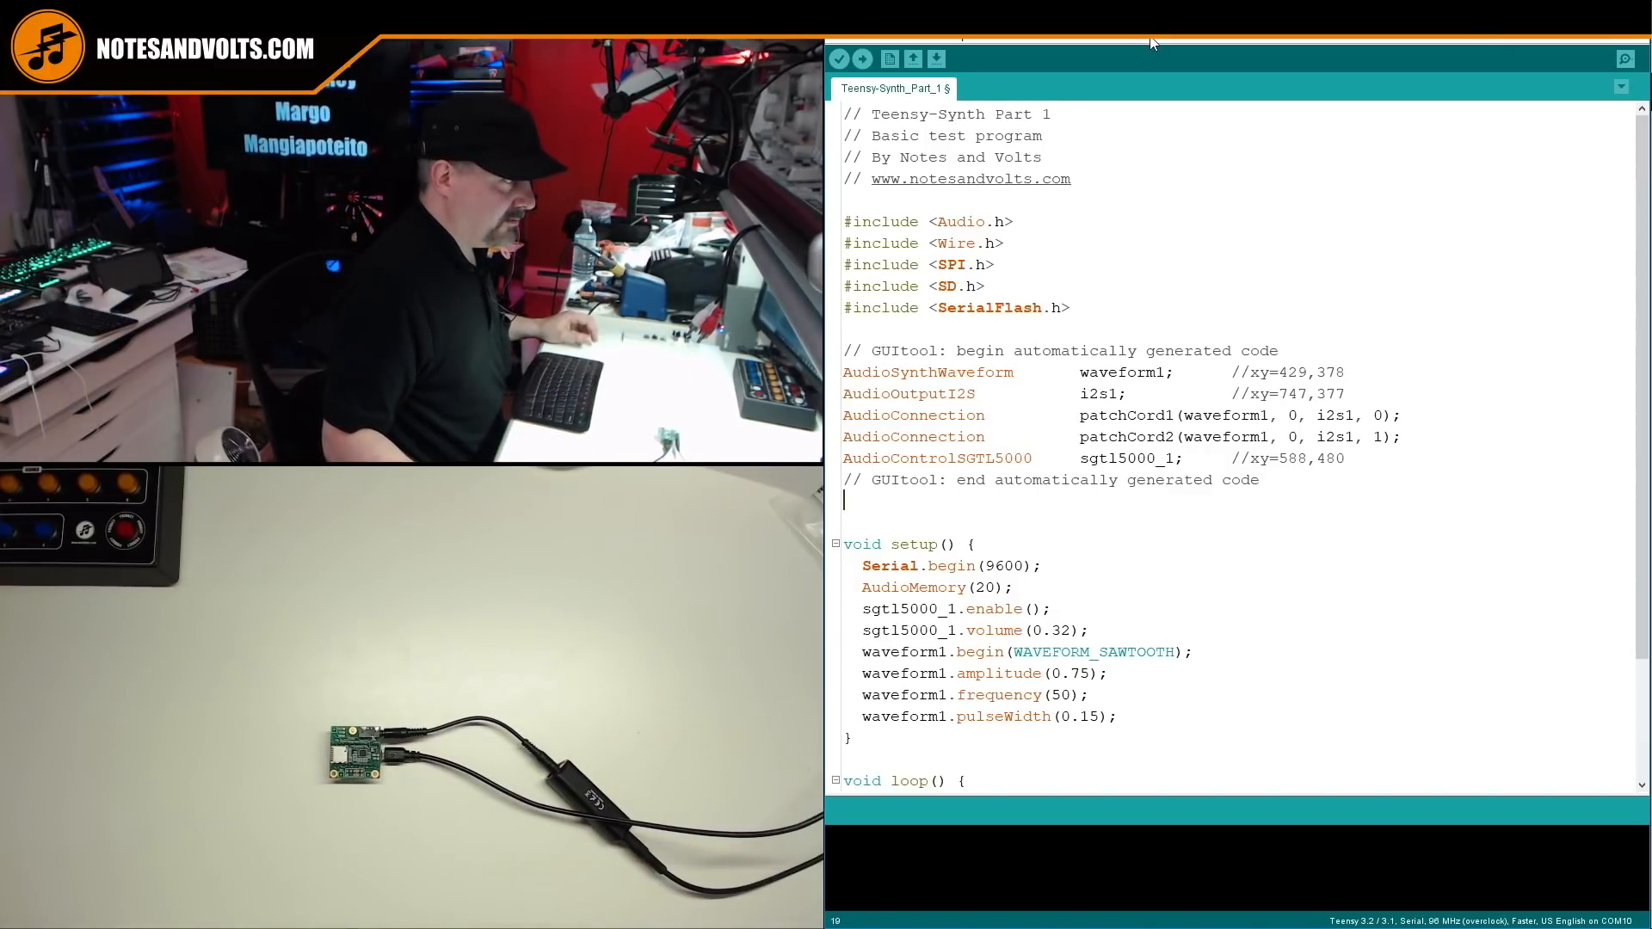
{"action": "left_click", "coordinate": [938, 36]}
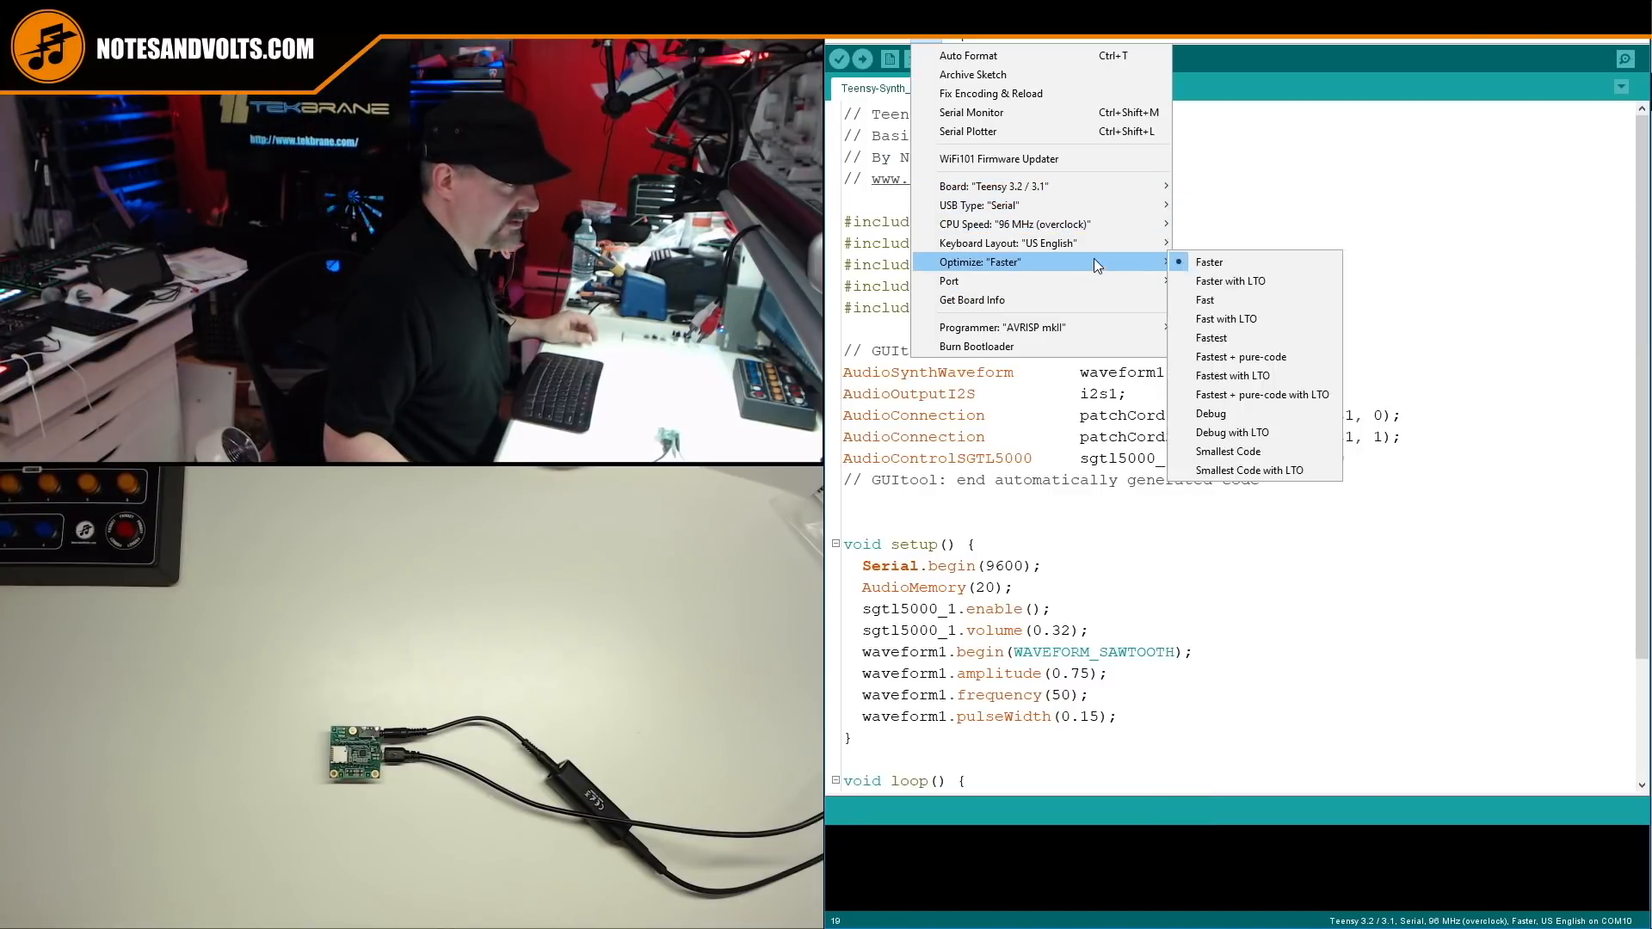
{"action": "mouse_move", "coordinate": [1094, 299]}
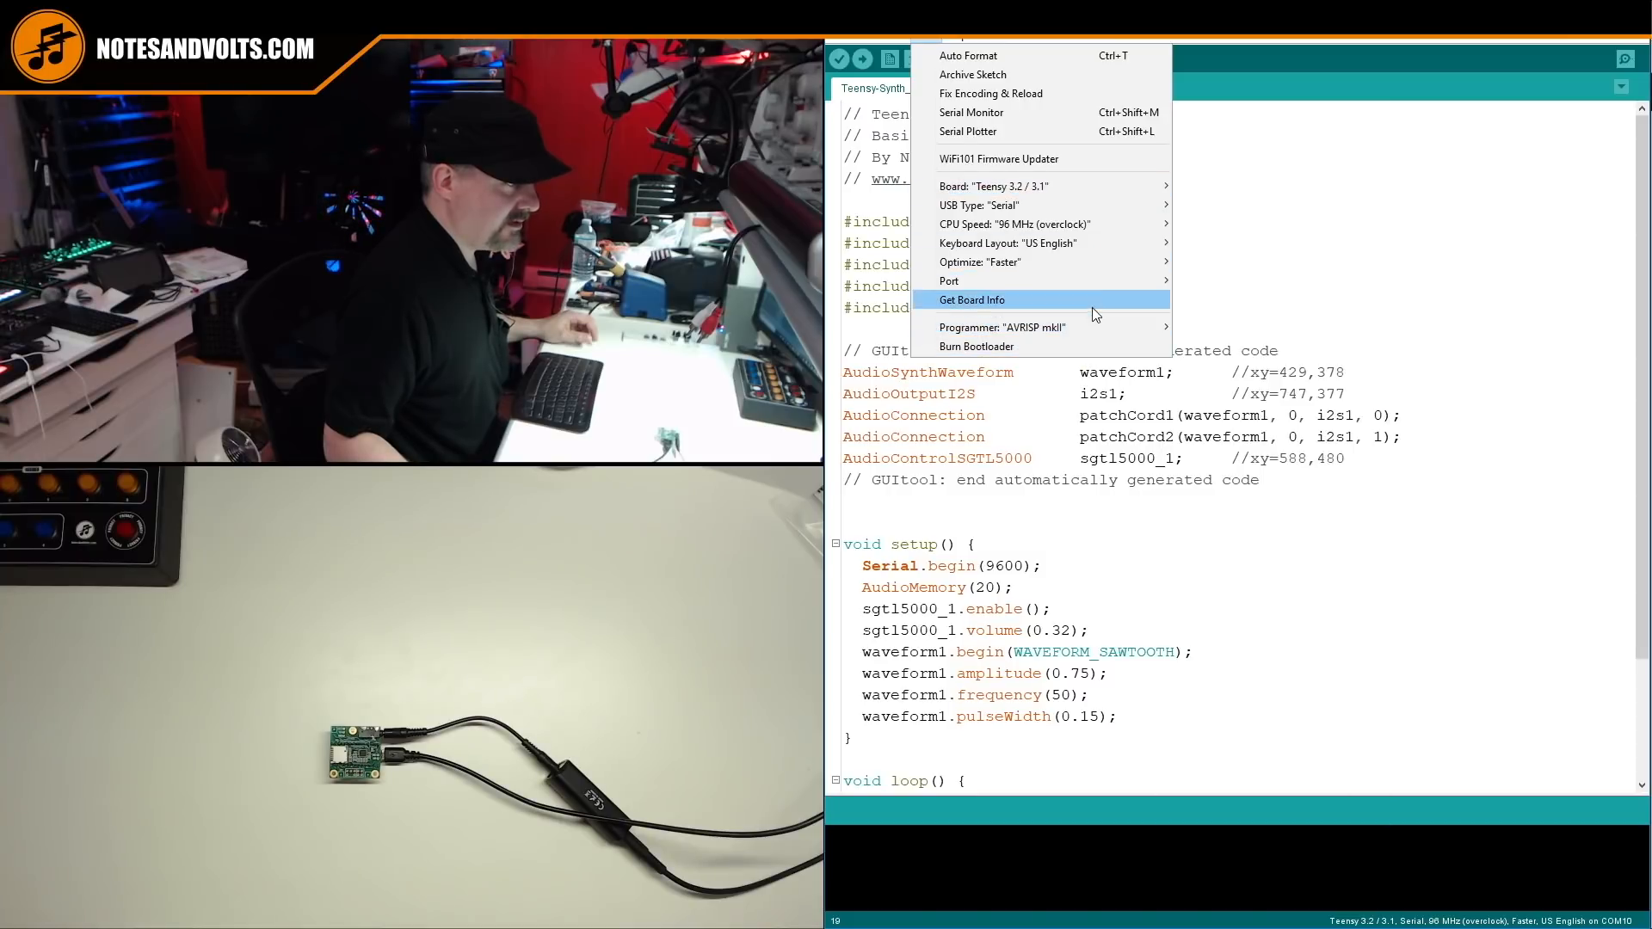
{"action": "mouse_move", "coordinate": [948, 281]}
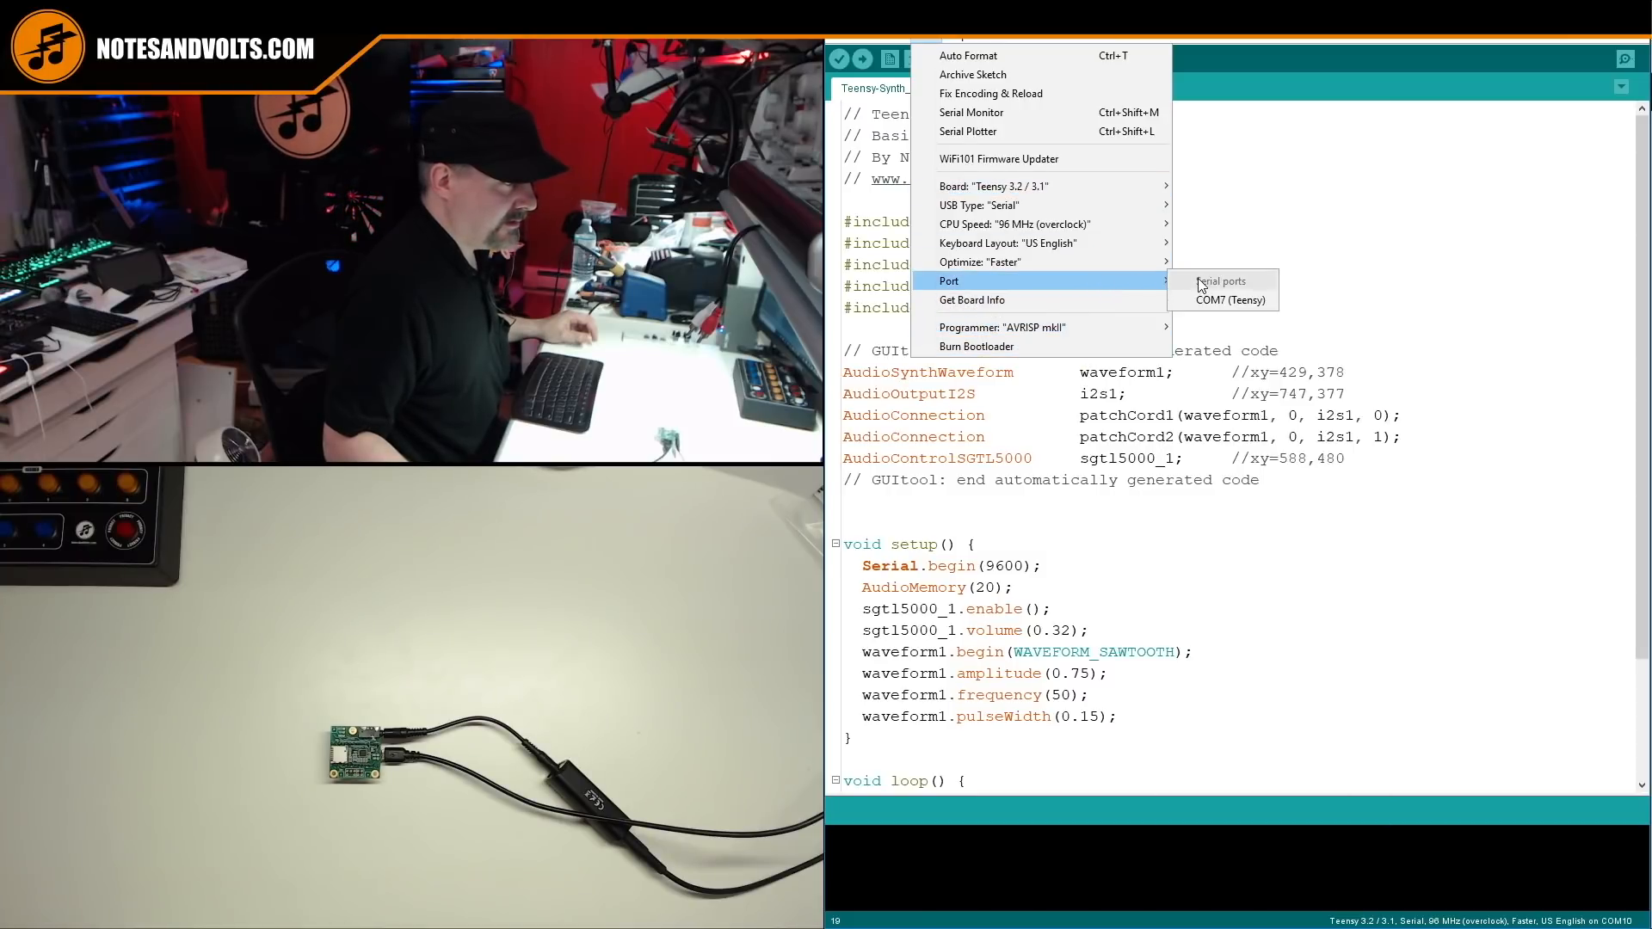
{"action": "mouse_move", "coordinate": [1262, 64]}
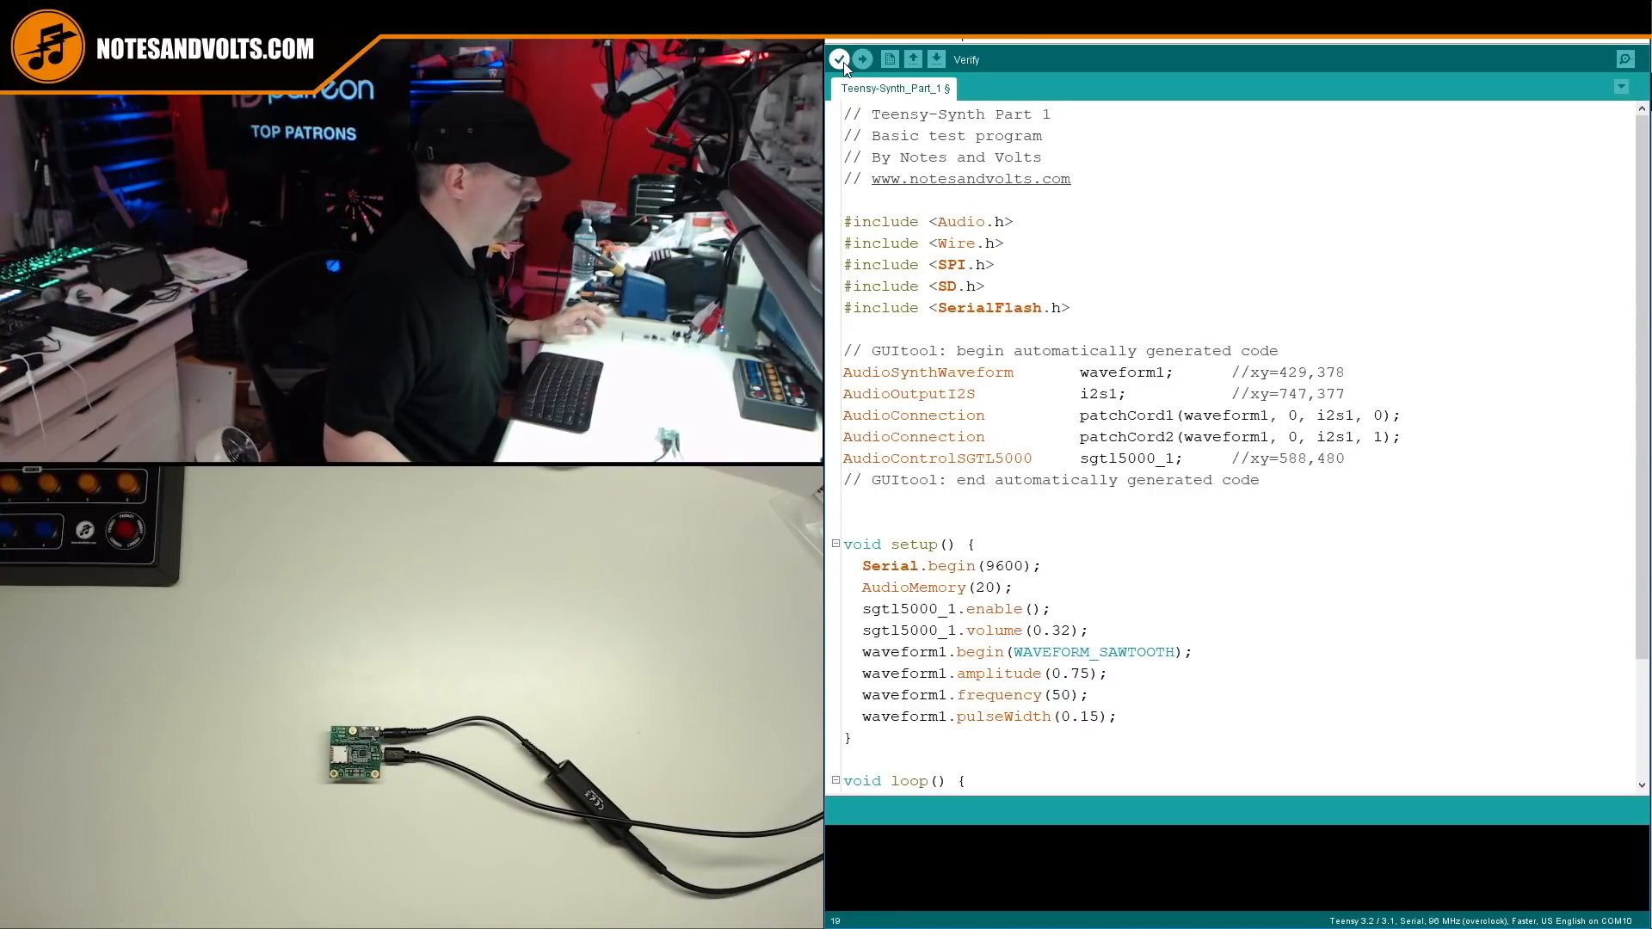
Step: Verify the sketch compiles, then start the upload to the Teensy board
{"action": "left_click", "coordinate": [840, 59]}
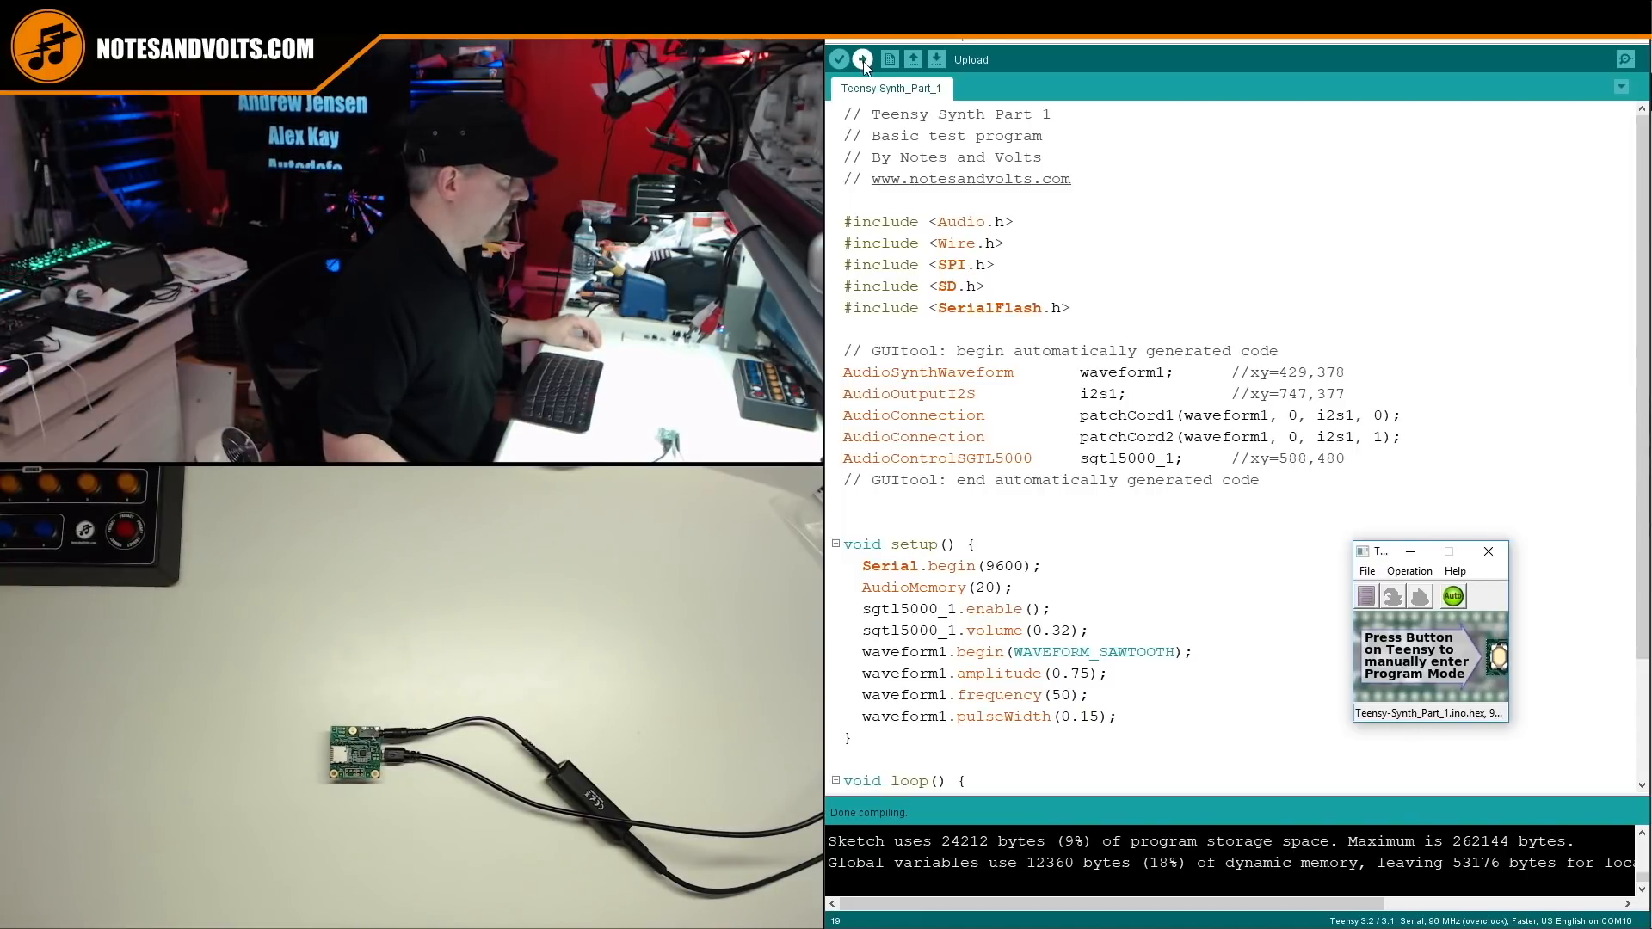
{"action": "left_click", "coordinate": [862, 59]}
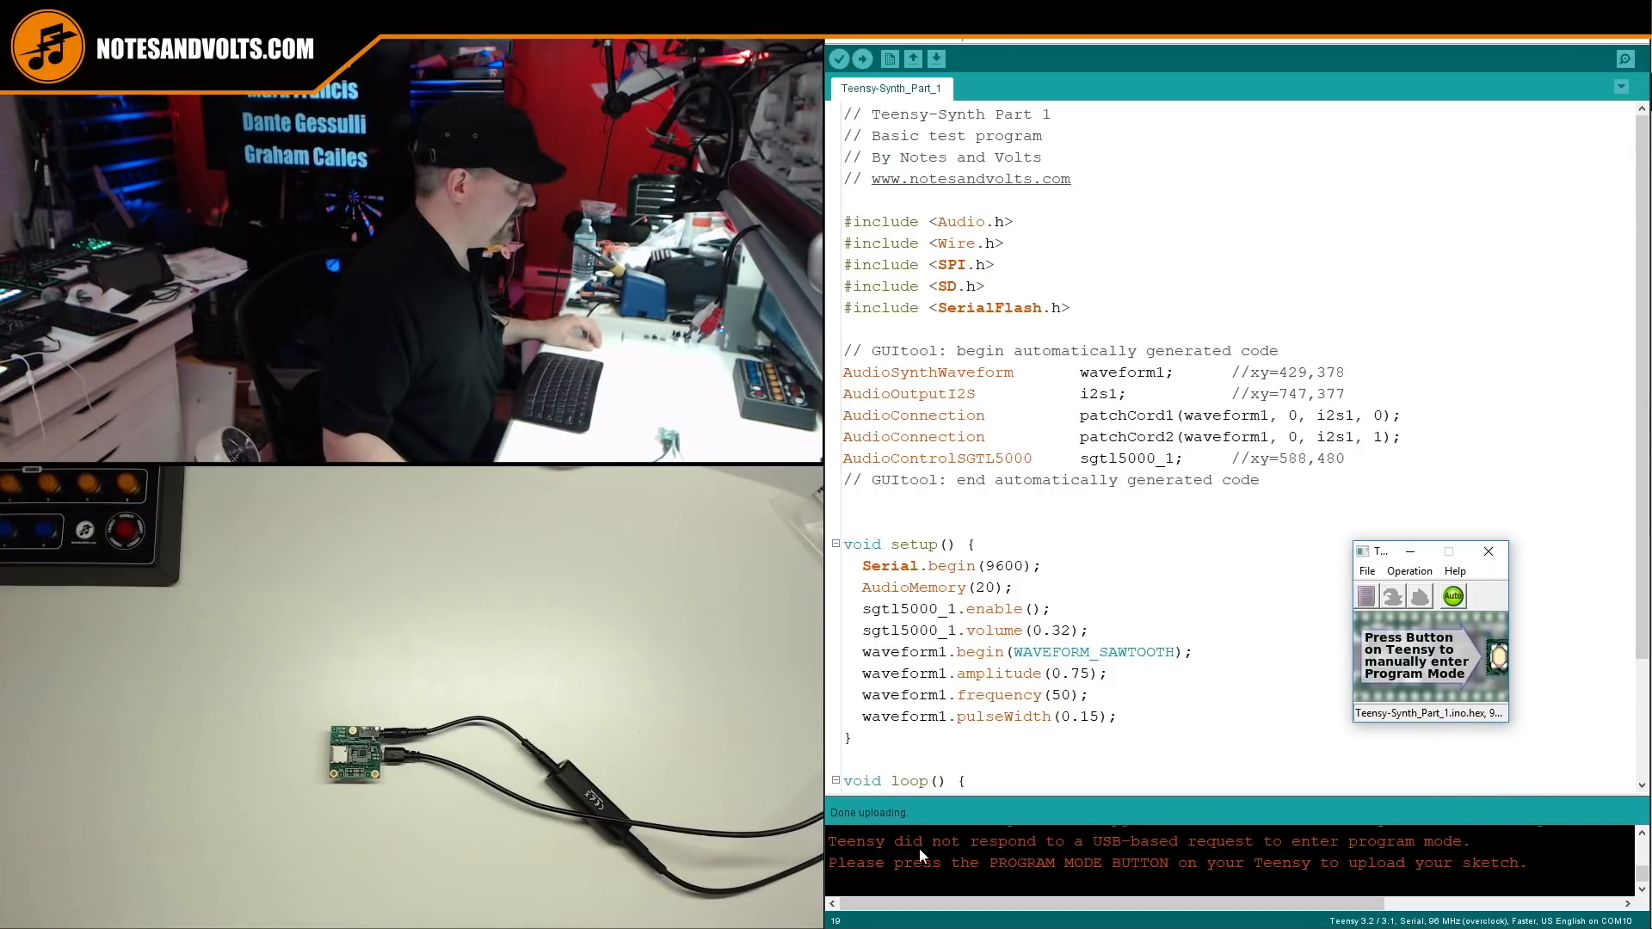
{"action": "mouse_move", "coordinate": [1417, 849]}
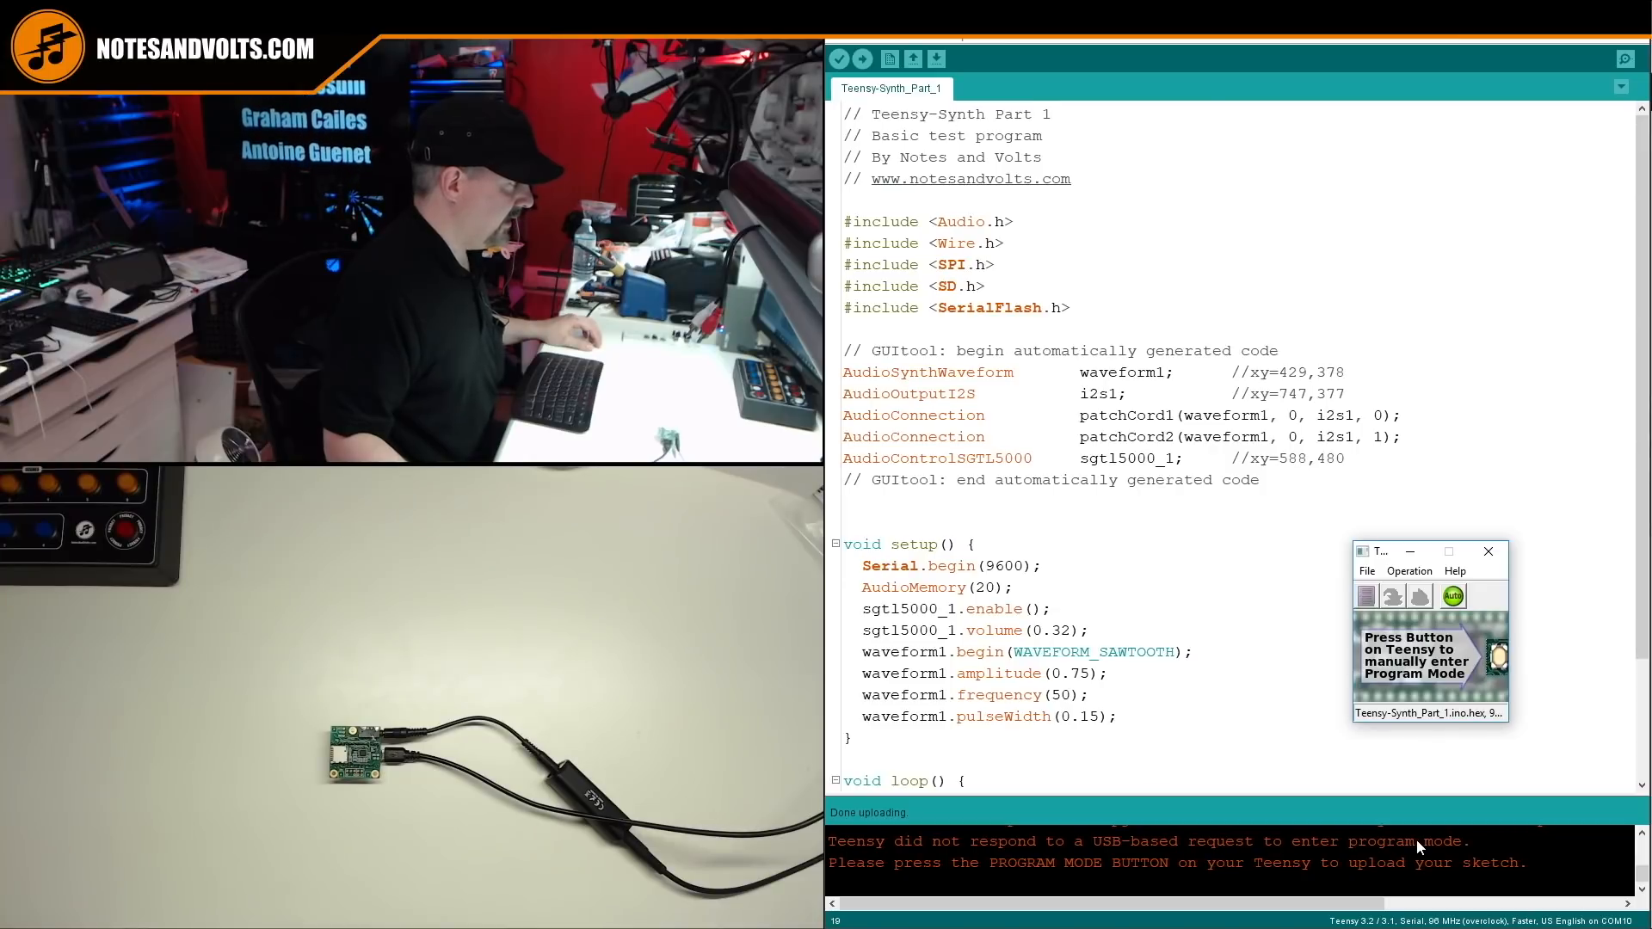
{"action": "mouse_move", "coordinate": [1226, 848]}
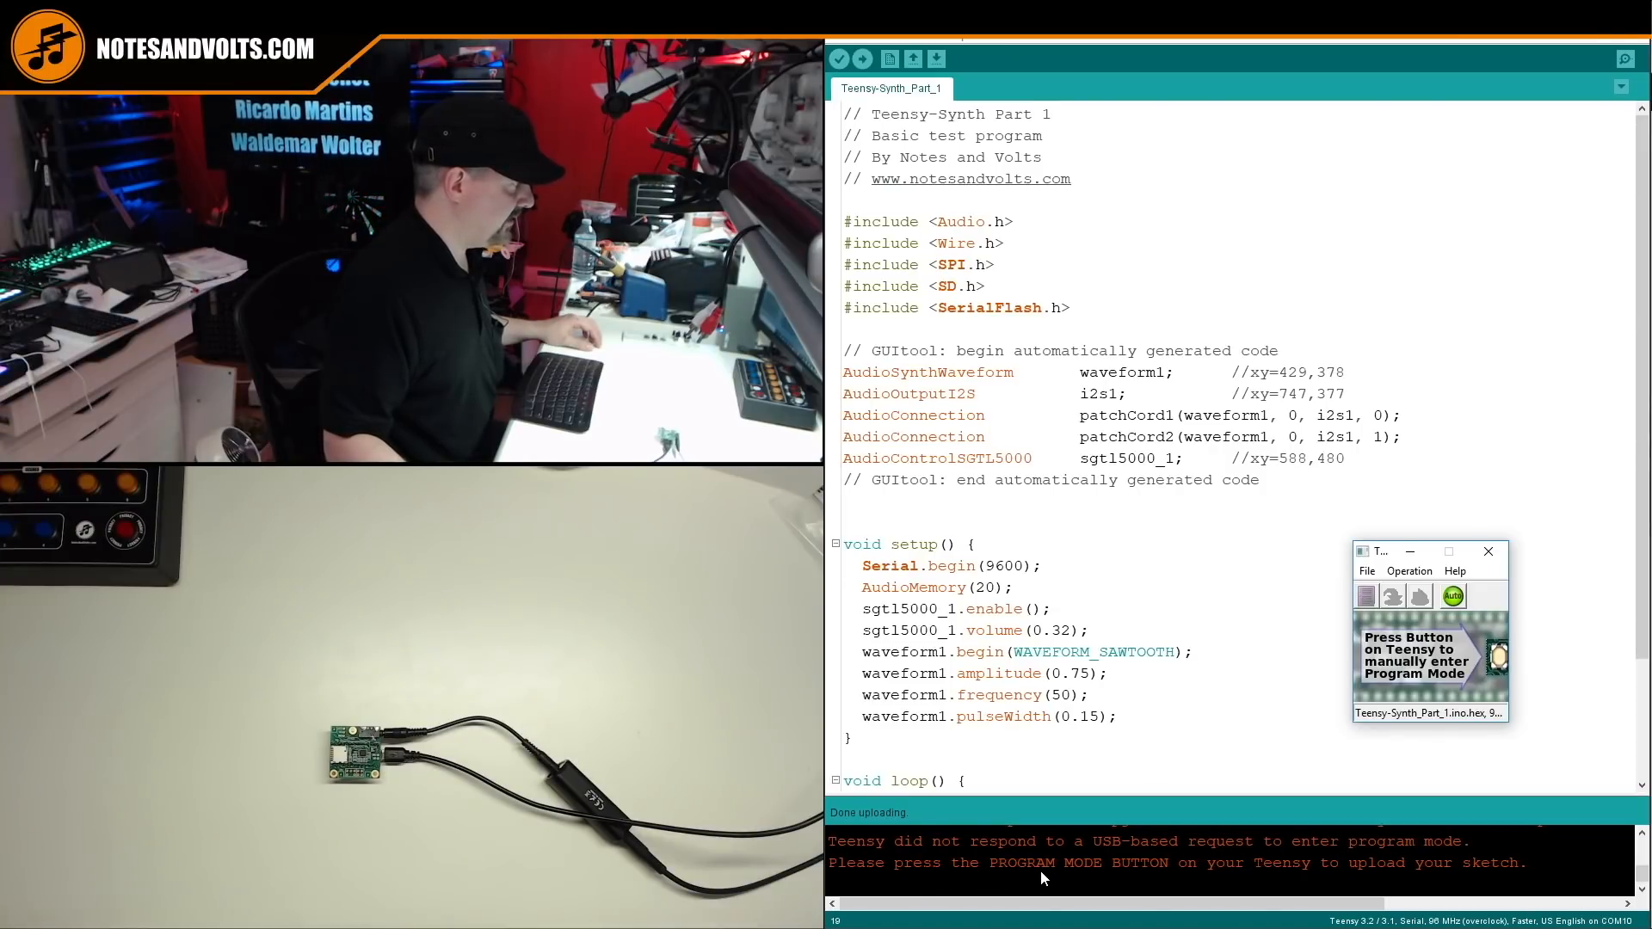
{"action": "mouse_move", "coordinate": [1311, 877]}
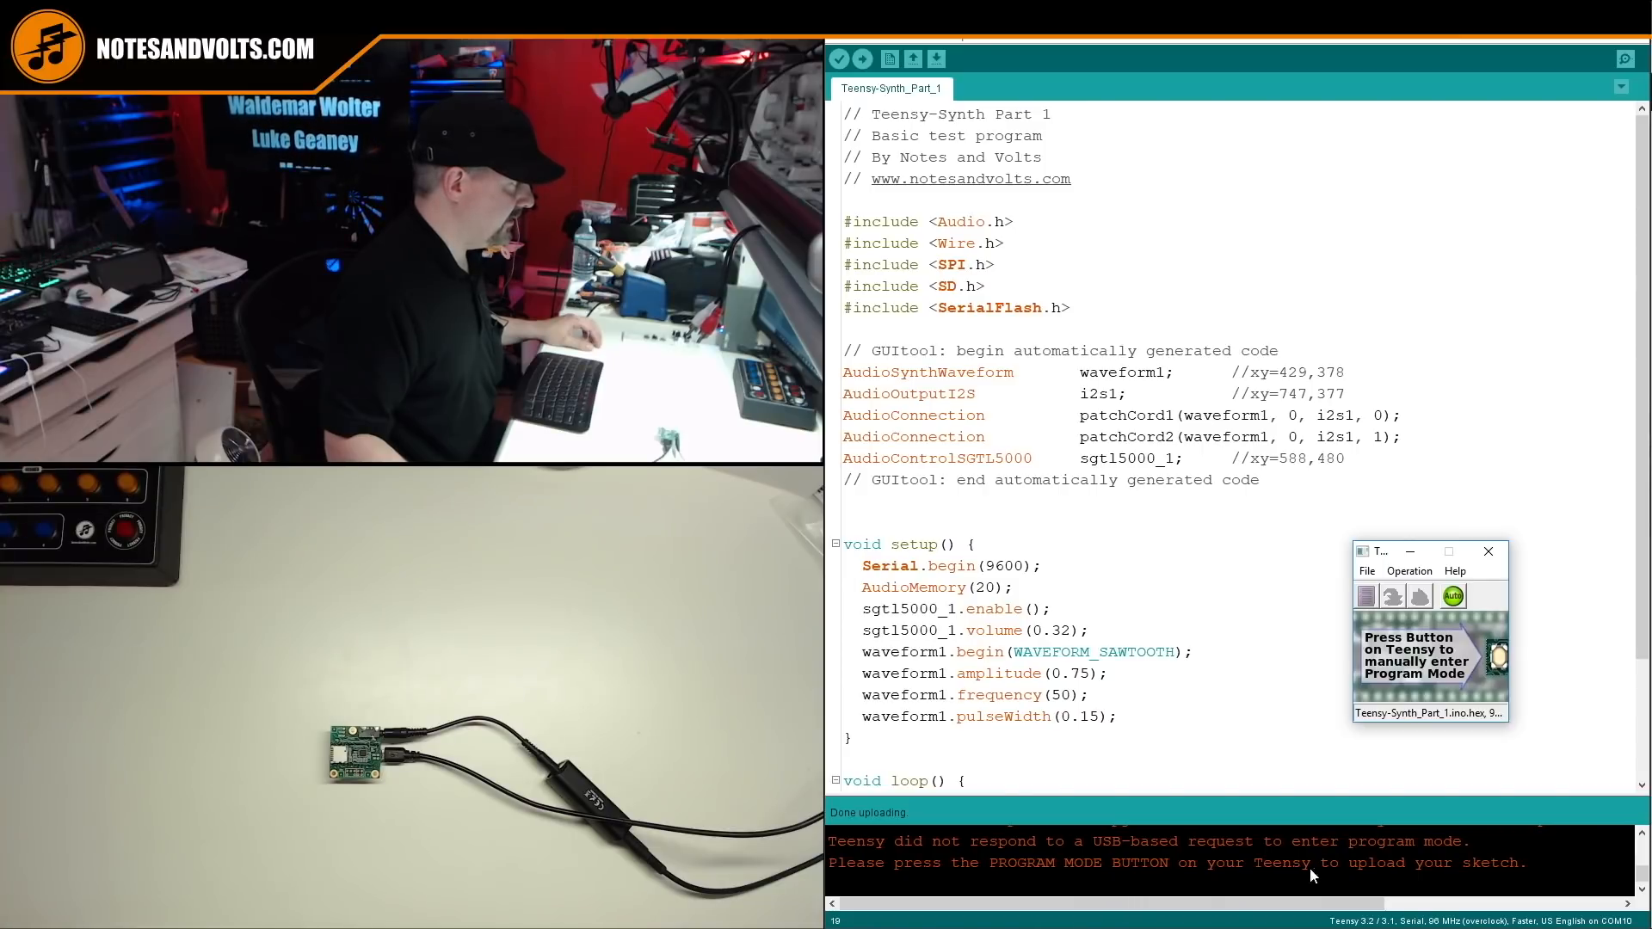